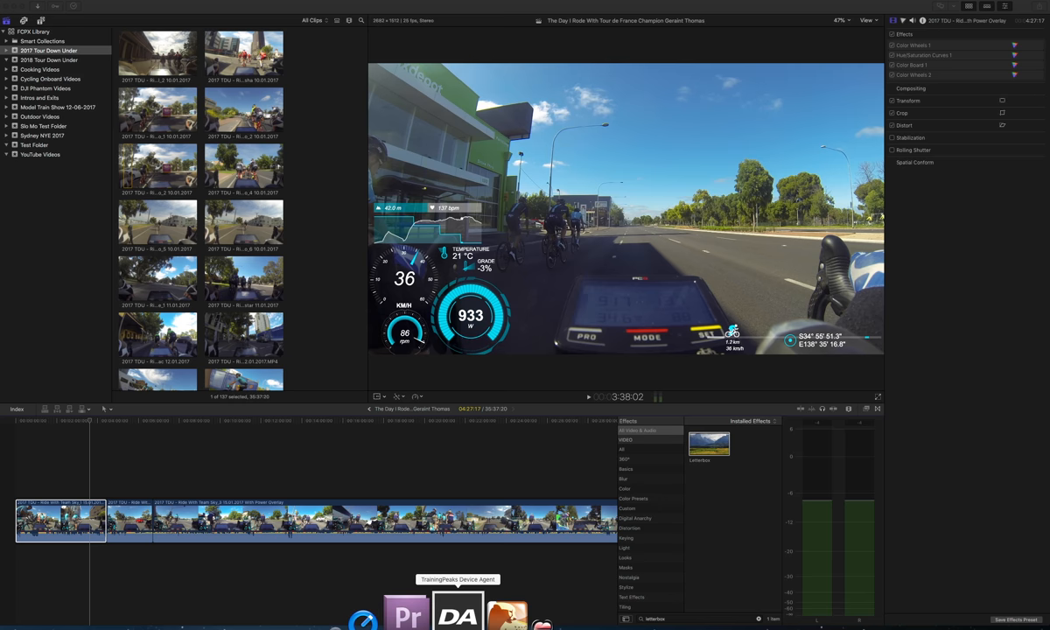
{"action": "mouse_move", "coordinate": [287, 609]}
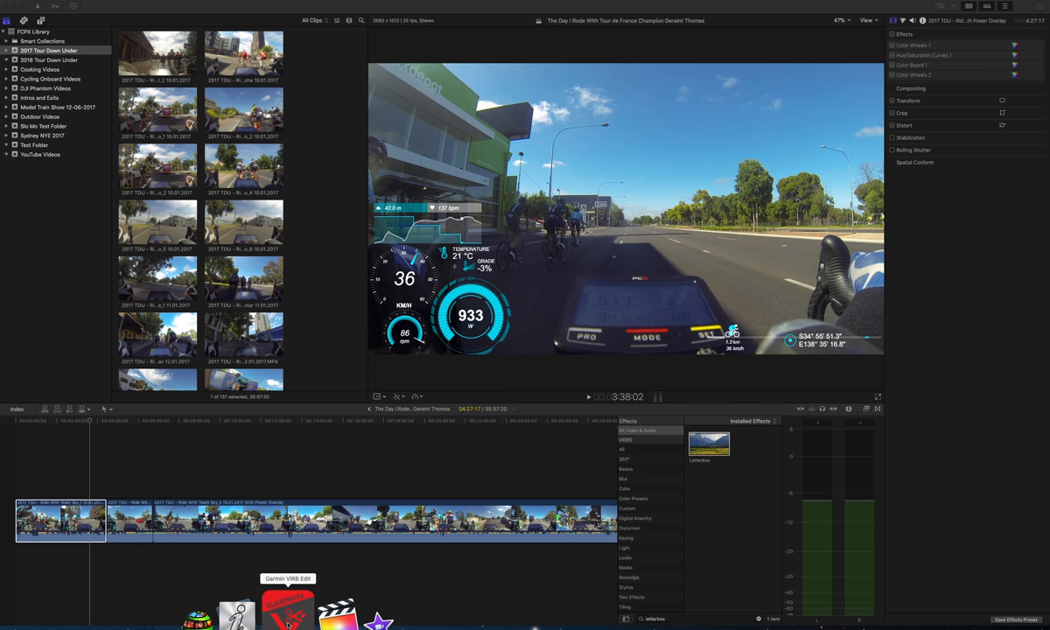
- Launch Garmin VIRB Edit from the Dock
{"action": "left_click", "coordinate": [288, 609]}
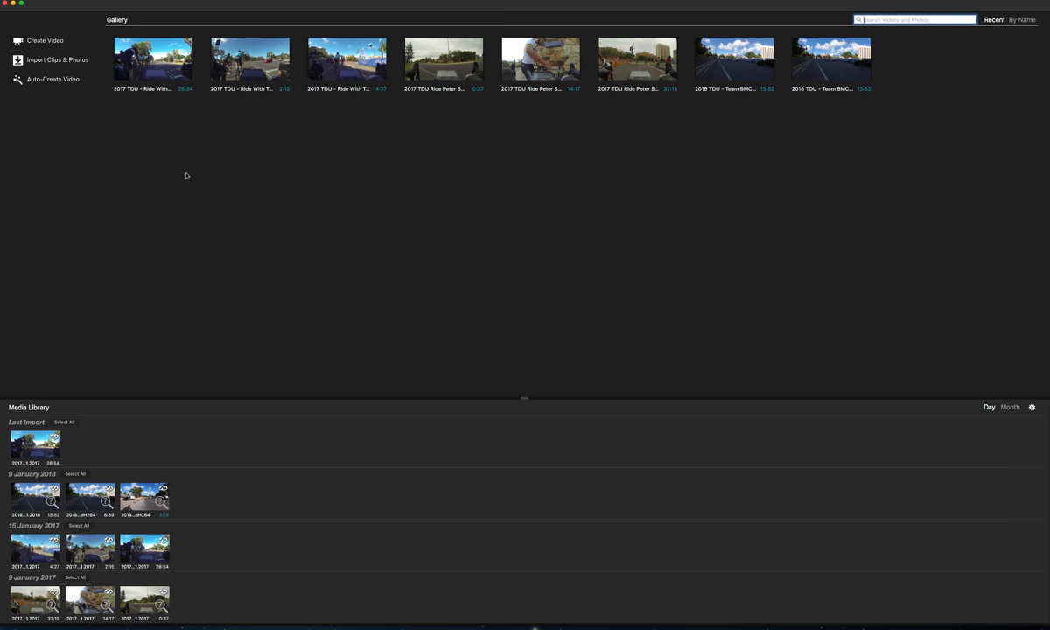
{"action": "mouse_move", "coordinate": [60, 46]}
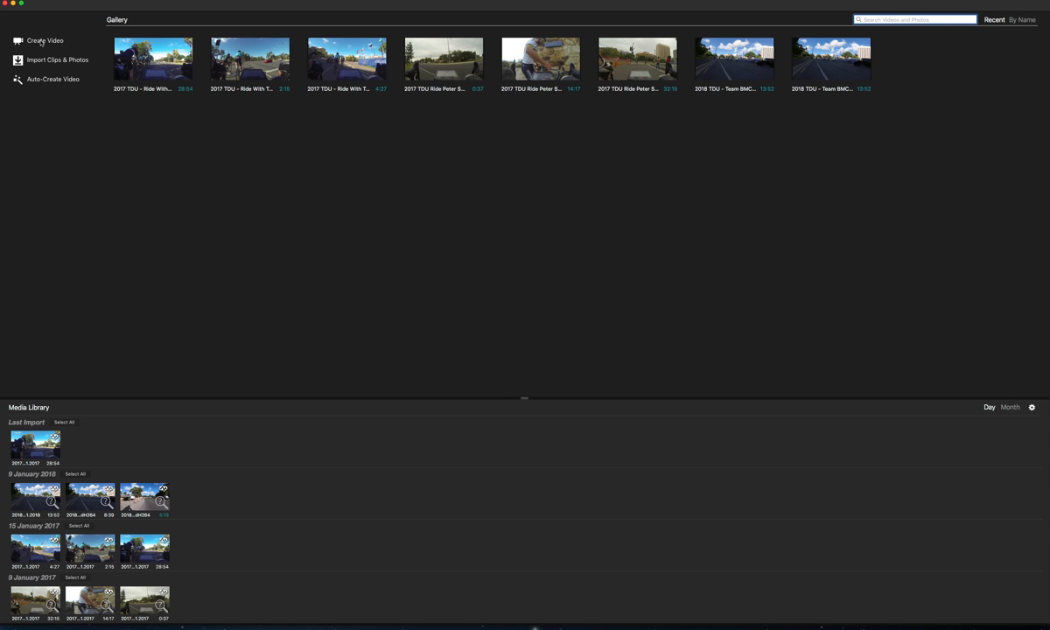
- Create a new video project named 'Sky Ride Test'
{"action": "left_click", "coordinate": [46, 40]}
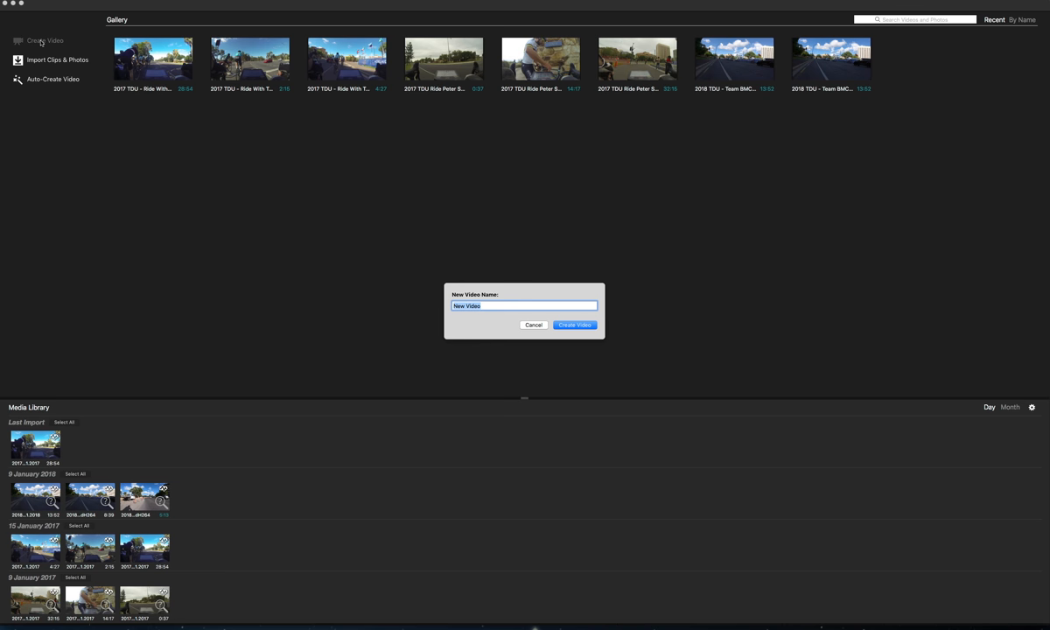
{"action": "type", "text": "S"}
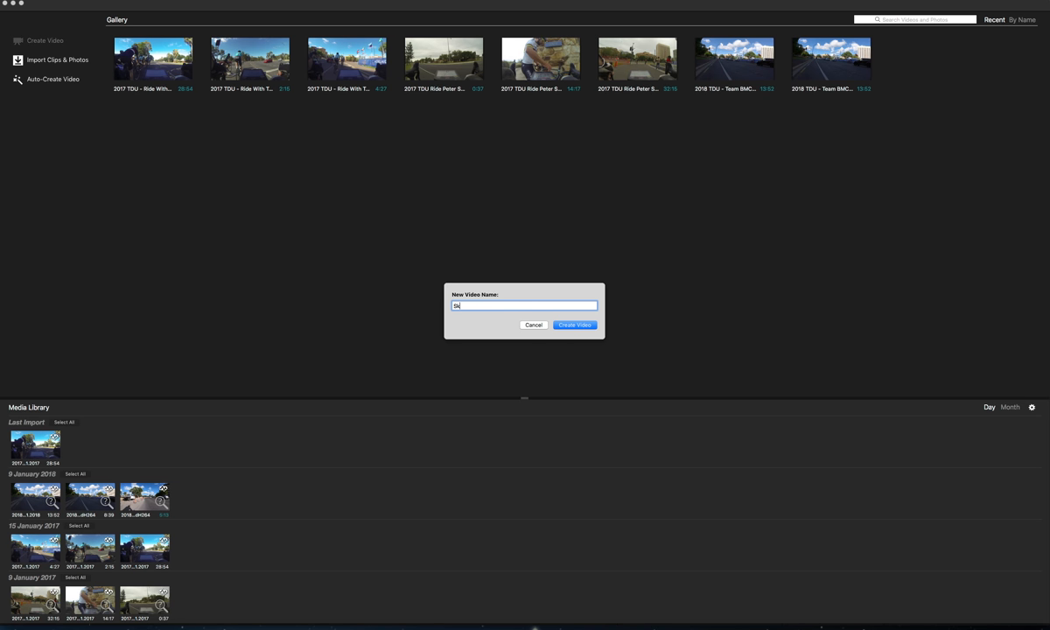
{"action": "type", "text": "ky Ride"}
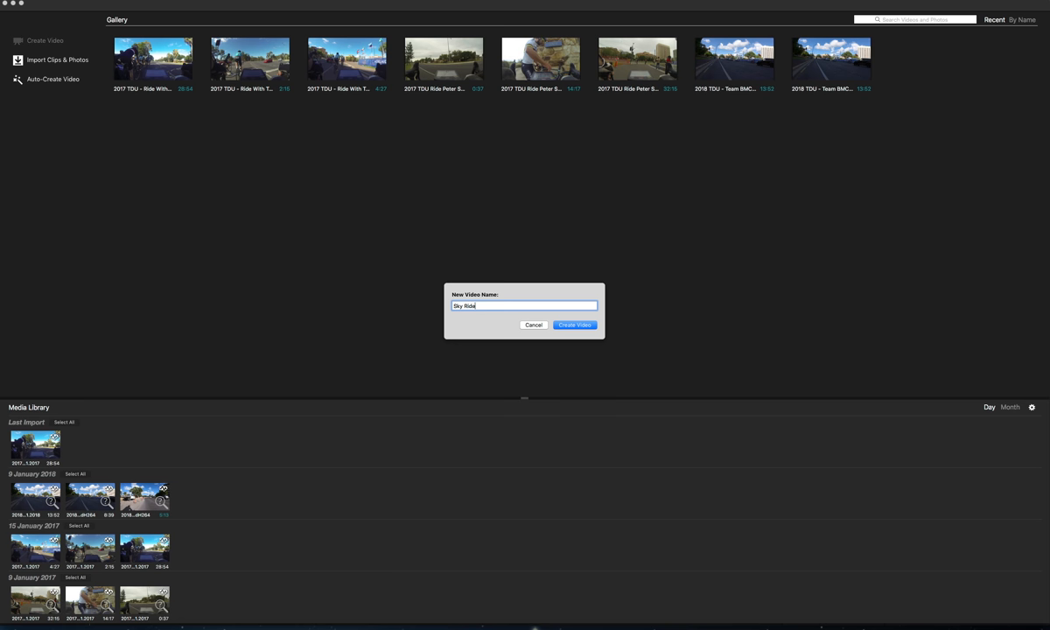
{"action": "type", "text": "Test"}
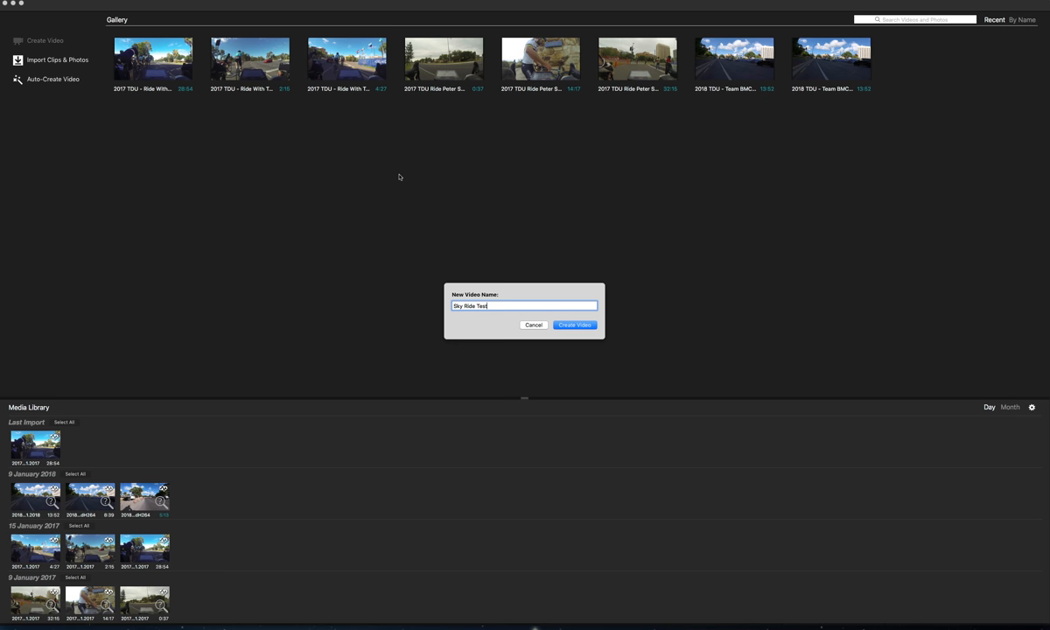
{"action": "left_click", "coordinate": [575, 324]}
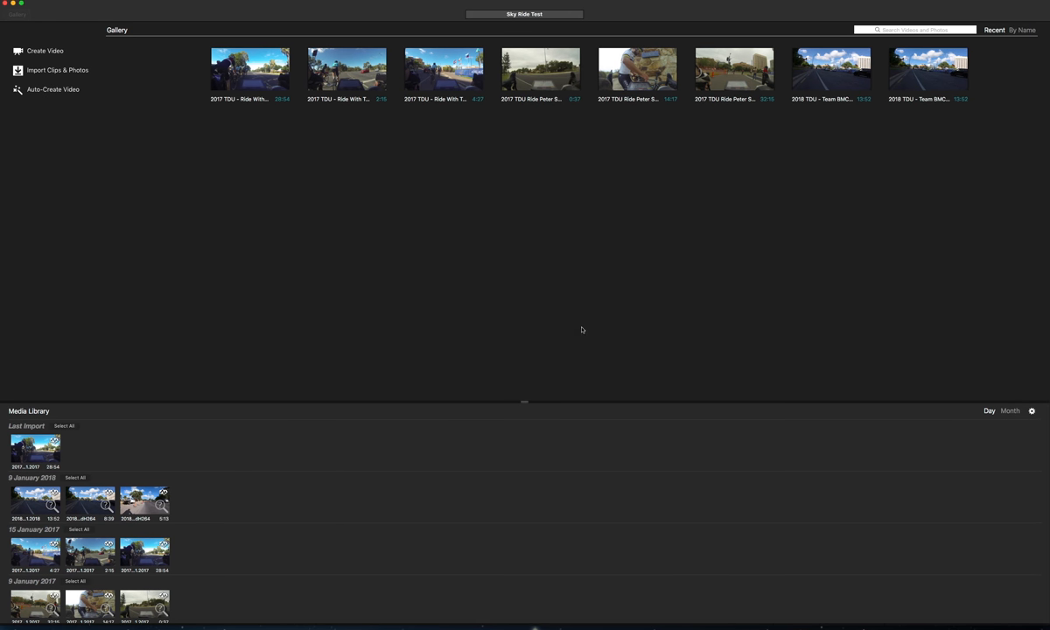
- Start importing clips and choose Import Other to browse the computer for footage
{"action": "left_click", "coordinate": [58, 70]}
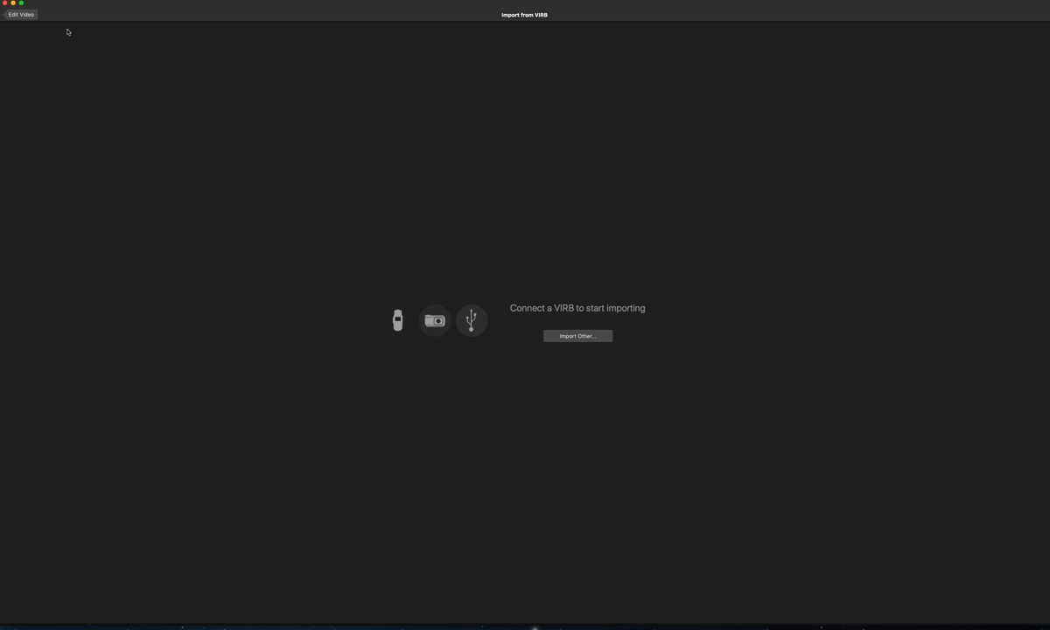
{"action": "mouse_move", "coordinate": [369, 261]}
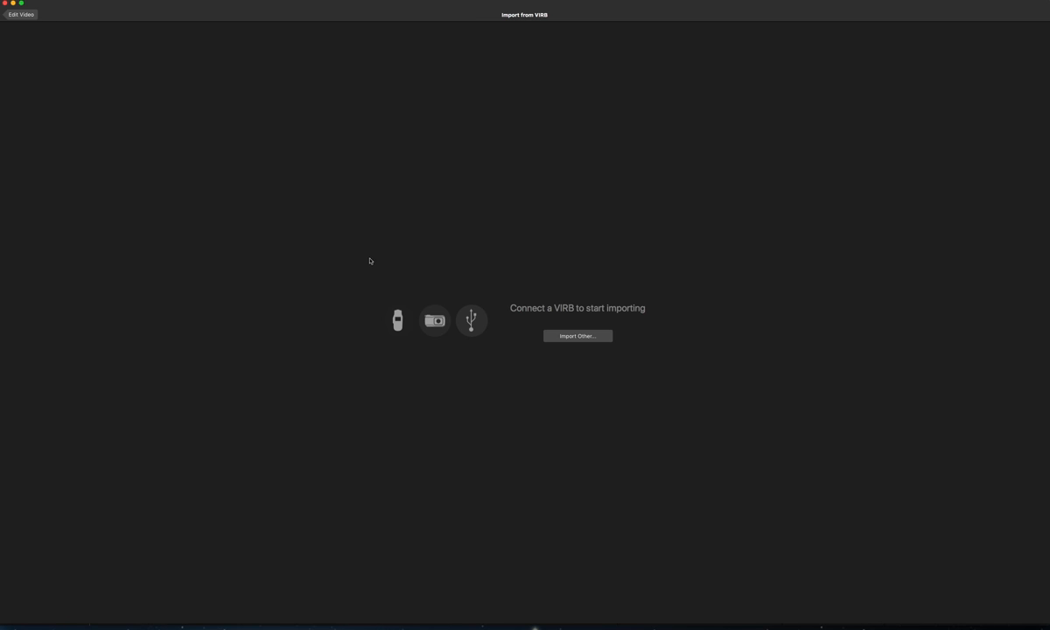
{"action": "mouse_move", "coordinate": [483, 363]}
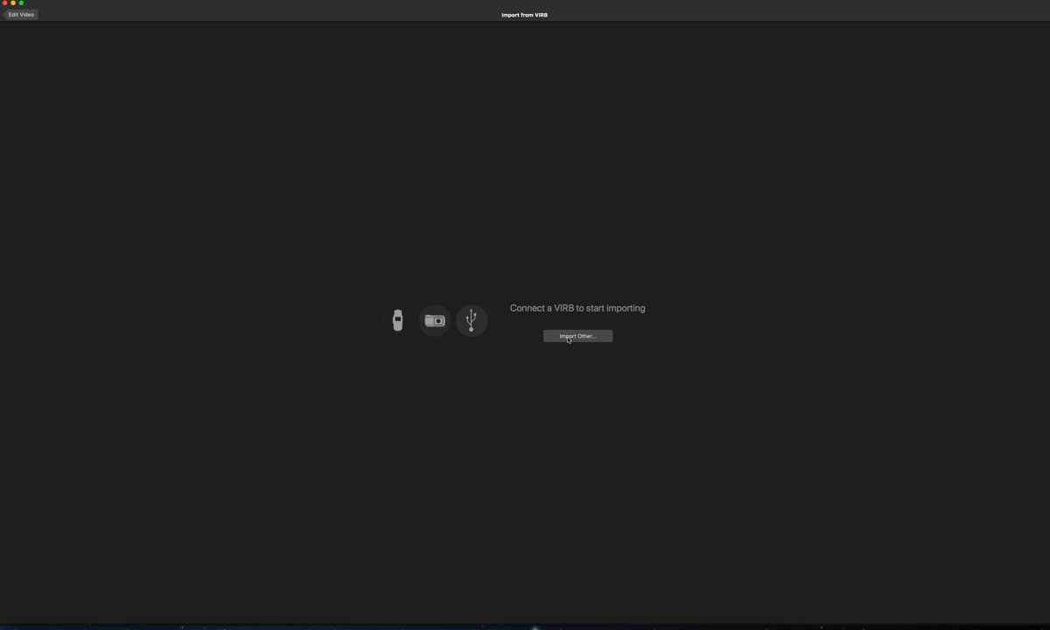
{"action": "left_click", "coordinate": [578, 336]}
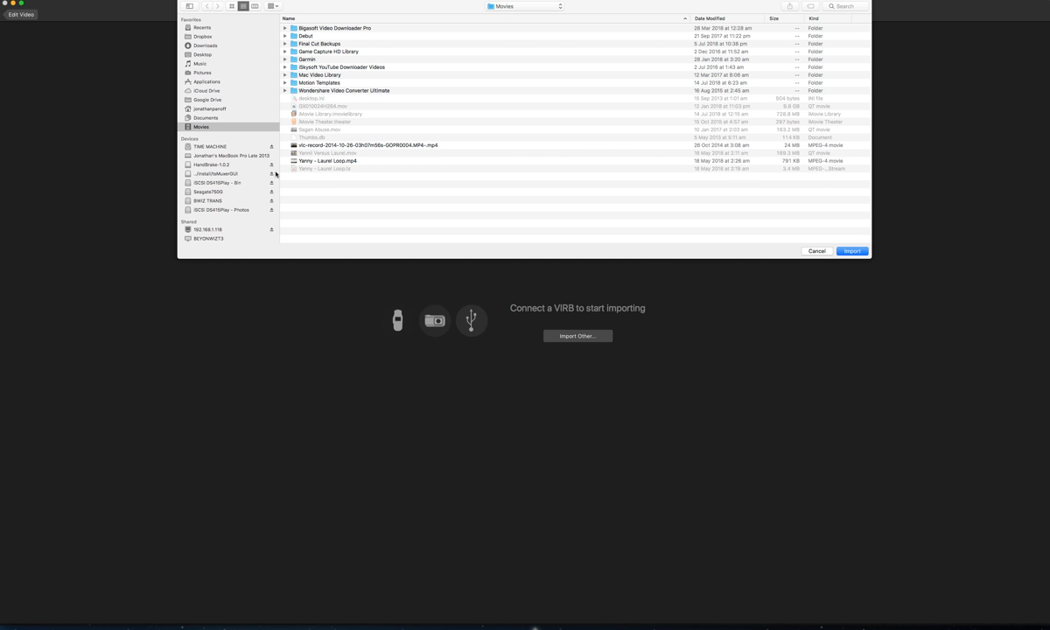
- Navigate the network drive through video > home videos > Cycling > 2017 Tour Down Under
{"action": "scroll", "scroll_direction": "down", "scroll_amount": 3}
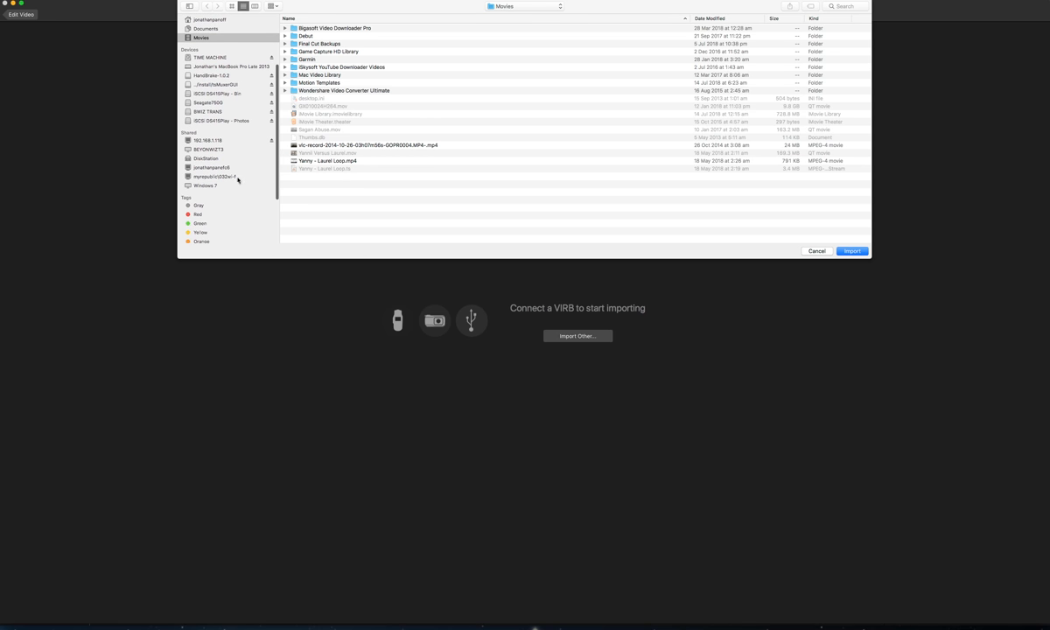
{"action": "left_click", "coordinate": [205, 158]}
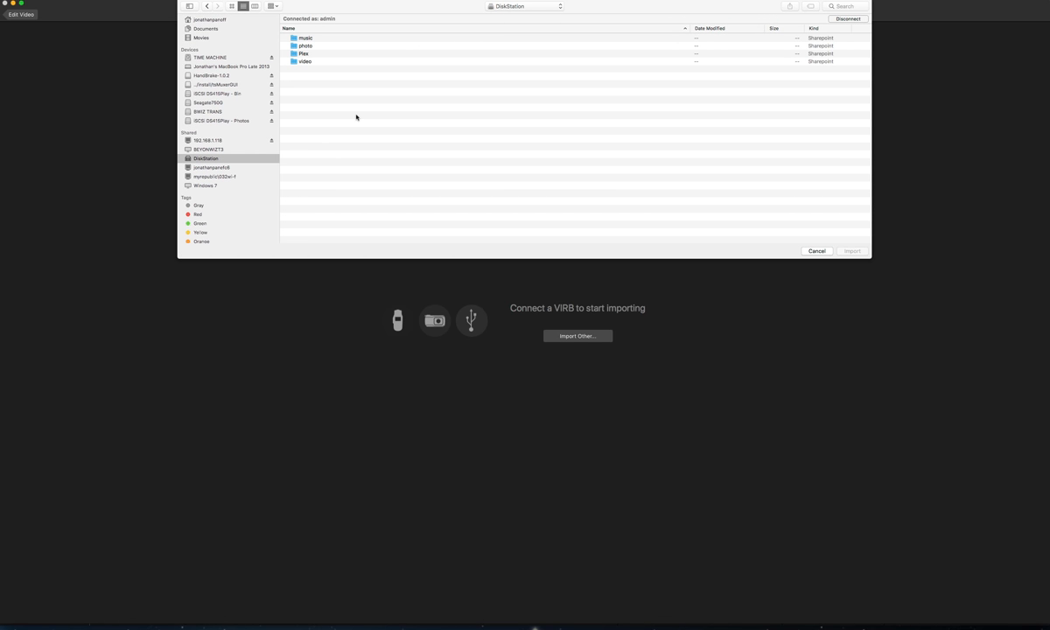
{"action": "double_click", "coordinate": [305, 61]}
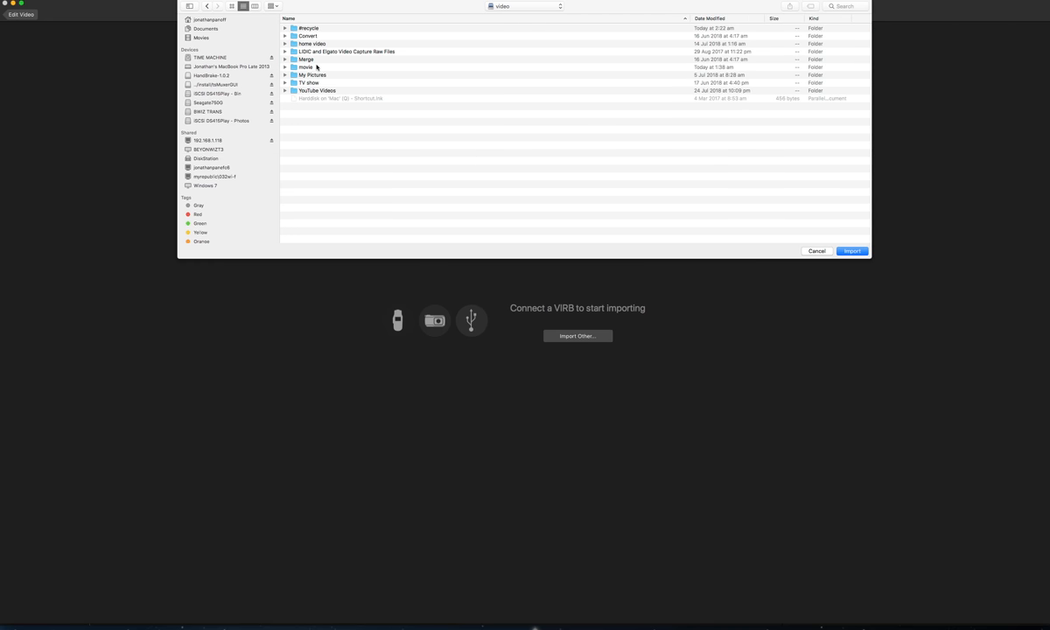
{"action": "left_click", "coordinate": [311, 43]}
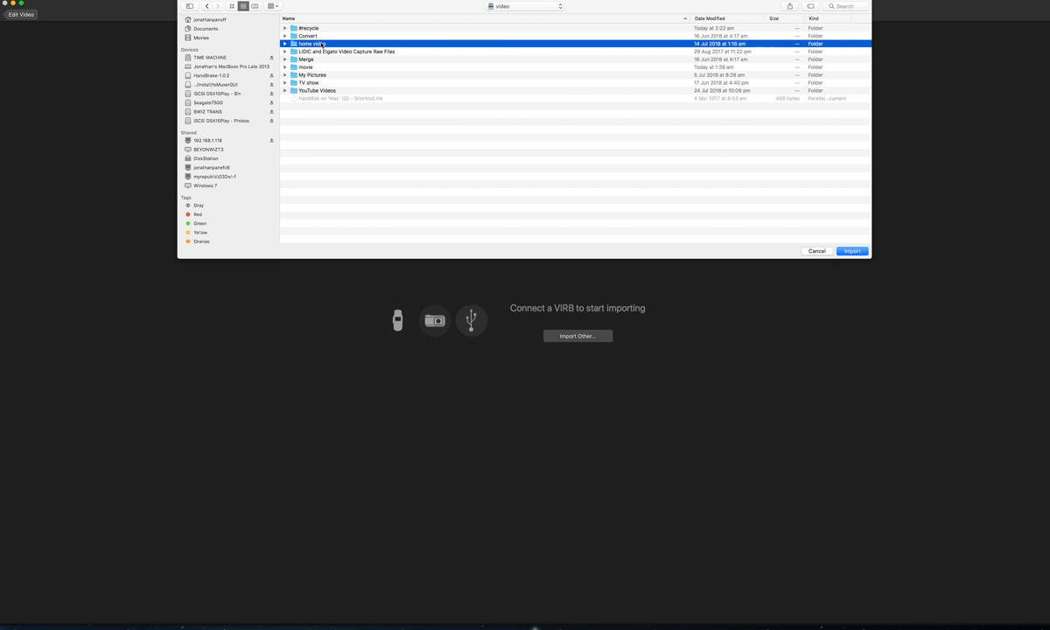
{"action": "double_click", "coordinate": [312, 42]}
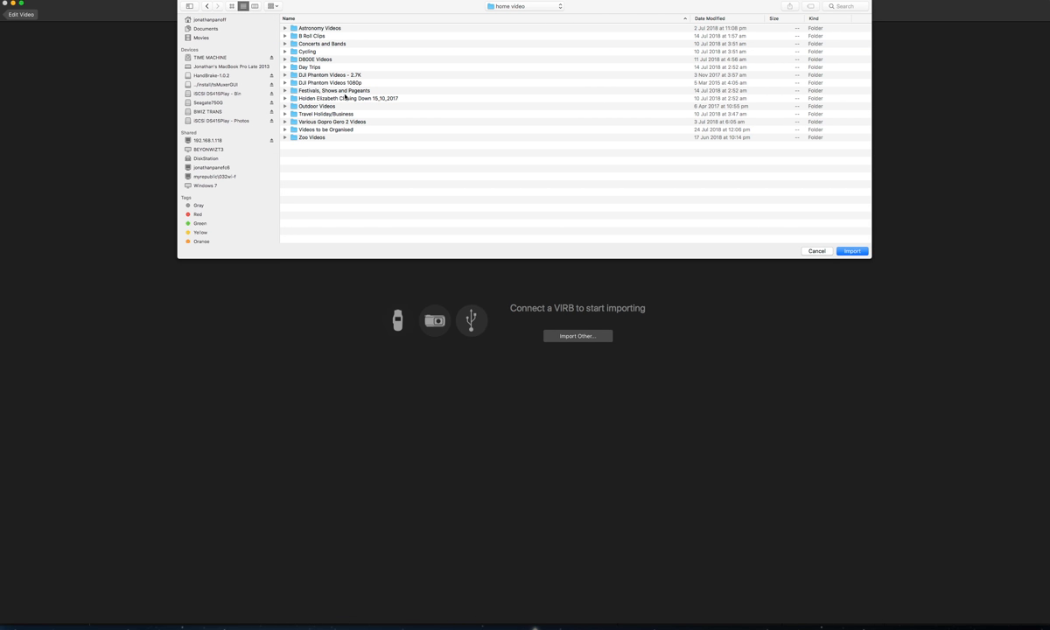
{"action": "double_click", "coordinate": [306, 50]}
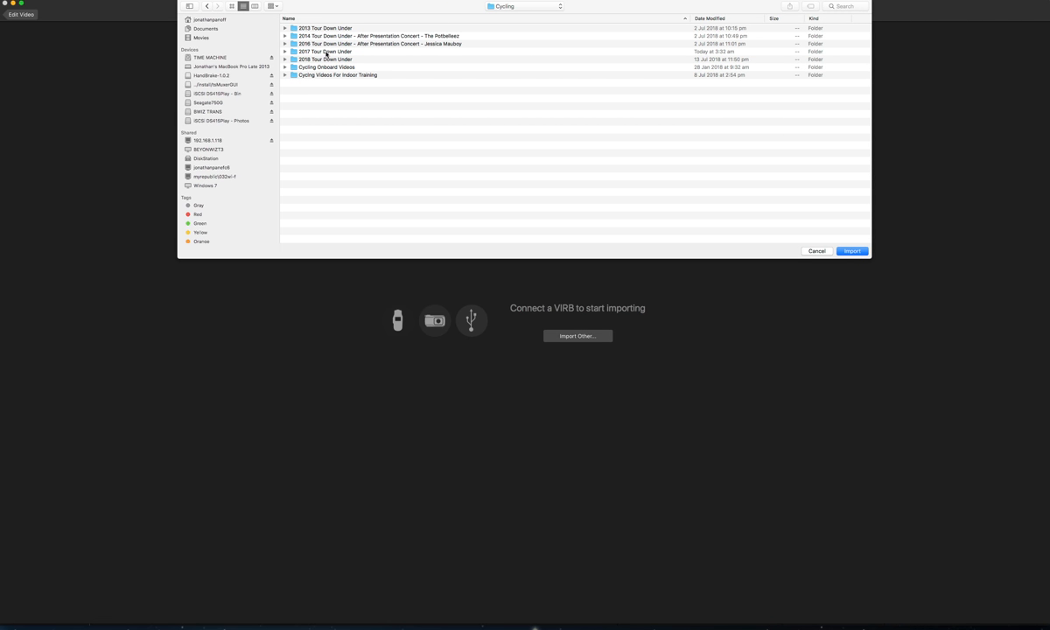
{"action": "double_click", "coordinate": [324, 51]}
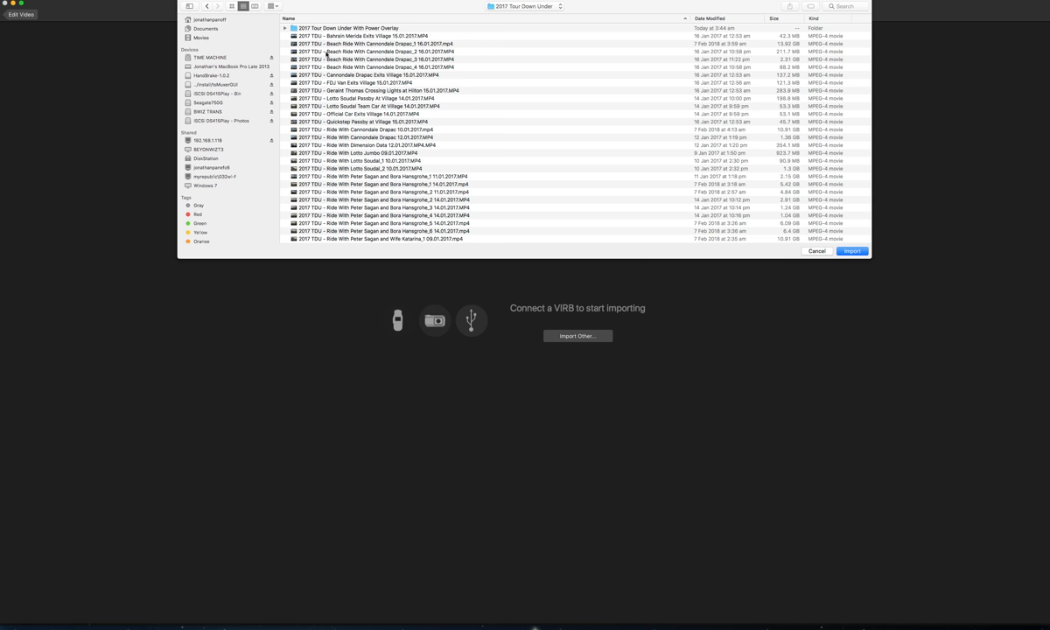
- Choose one ride clip from the 2017 Tour Down Under folder to import
{"action": "scroll", "scroll_direction": "down", "scroll_amount": 3}
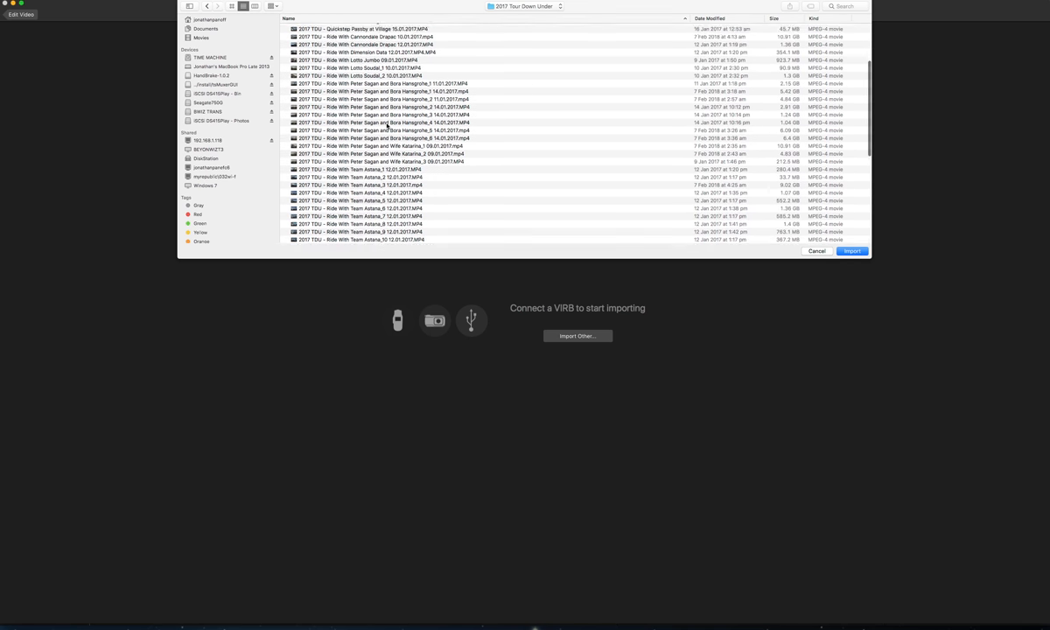
{"action": "scroll", "scroll_direction": "down", "scroll_amount": 3}
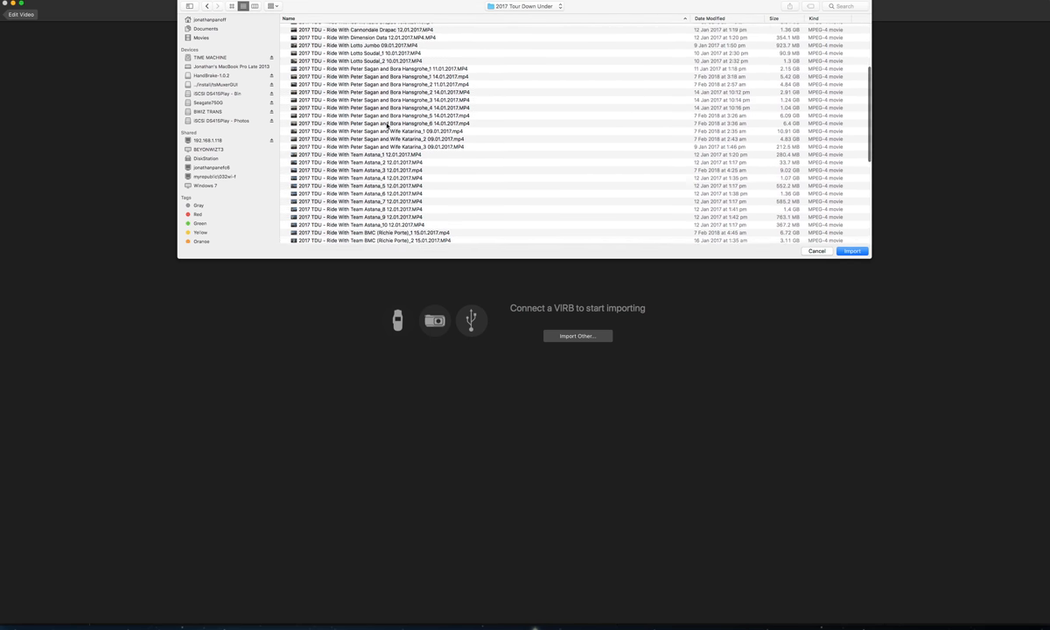
{"action": "scroll", "scroll_direction": "down", "scroll_amount": 3}
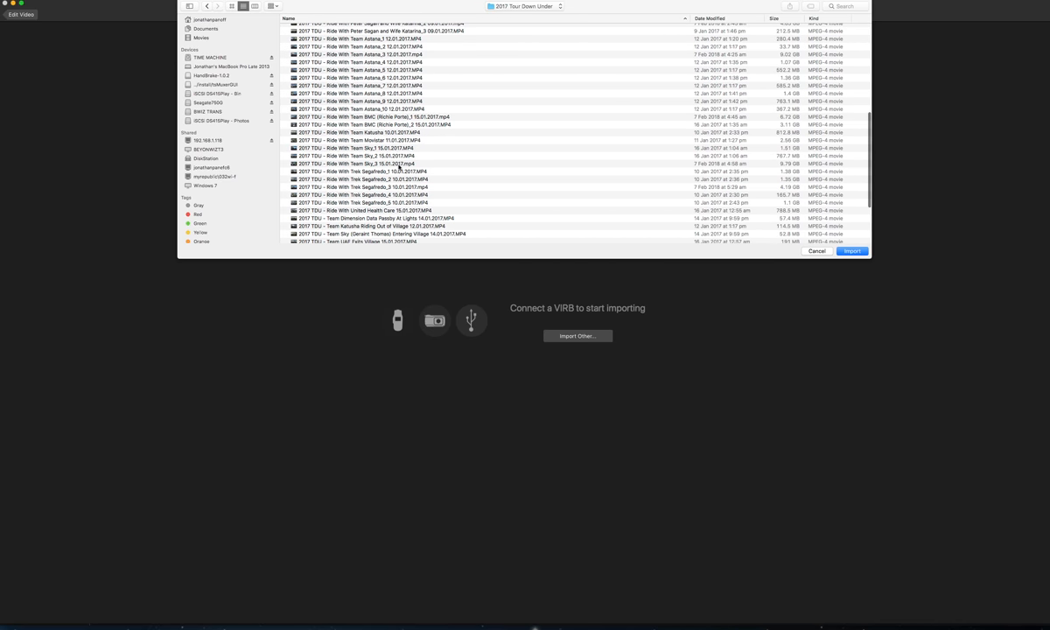
{"action": "left_click", "coordinate": [851, 252]}
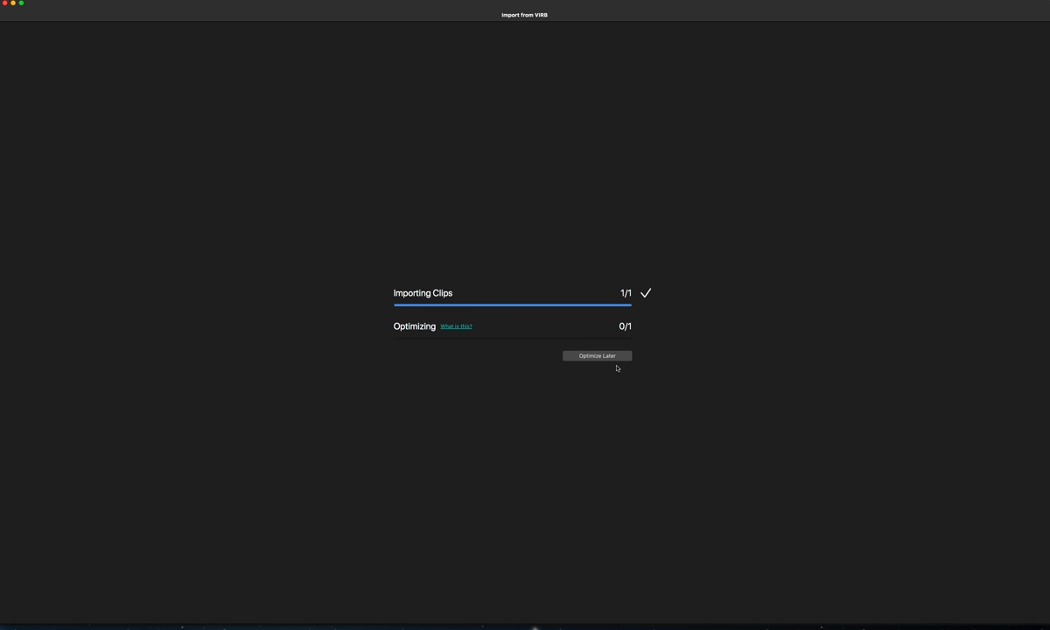
{"action": "mouse_move", "coordinate": [602, 357]}
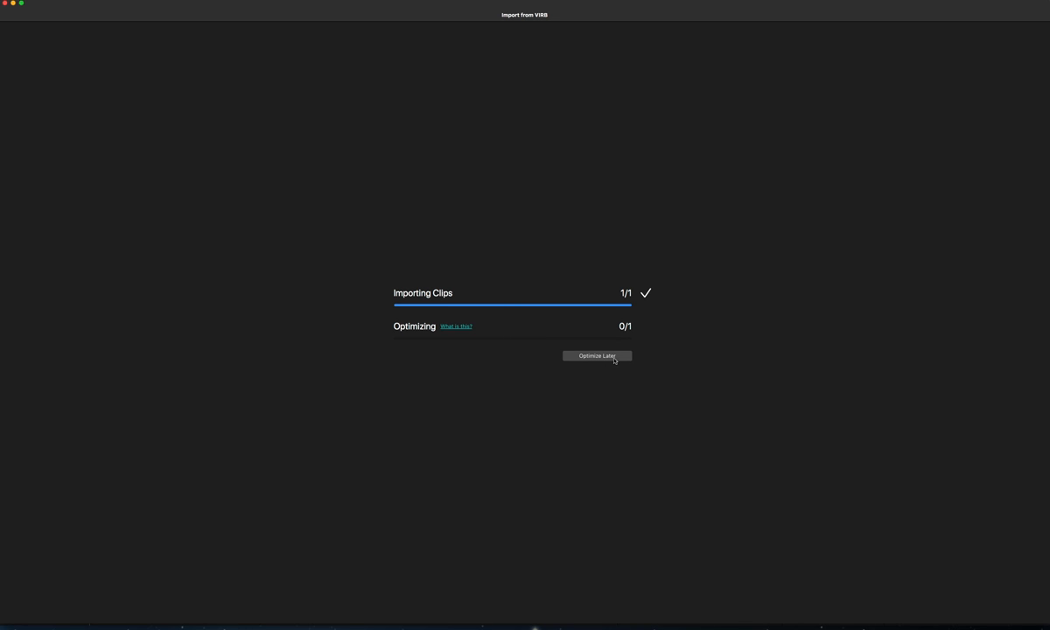
- Defer optimizing so the editor opens with the imported clip under Last Import
{"action": "left_click", "coordinate": [598, 356]}
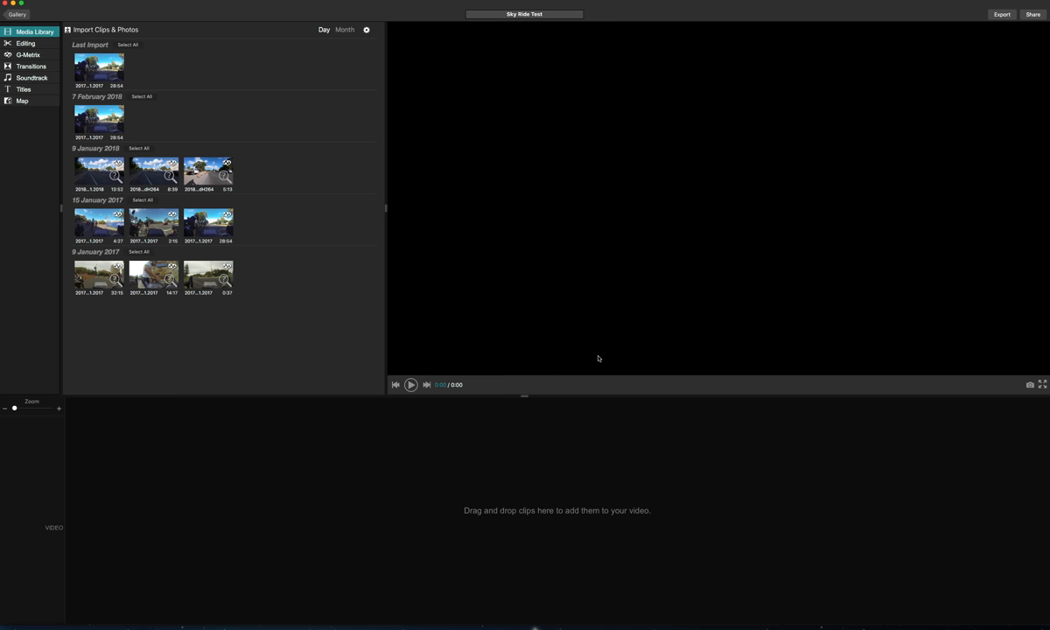
- Place the last imported ride clip at the start of the timeline's video track
{"action": "left_click", "coordinate": [98, 68]}
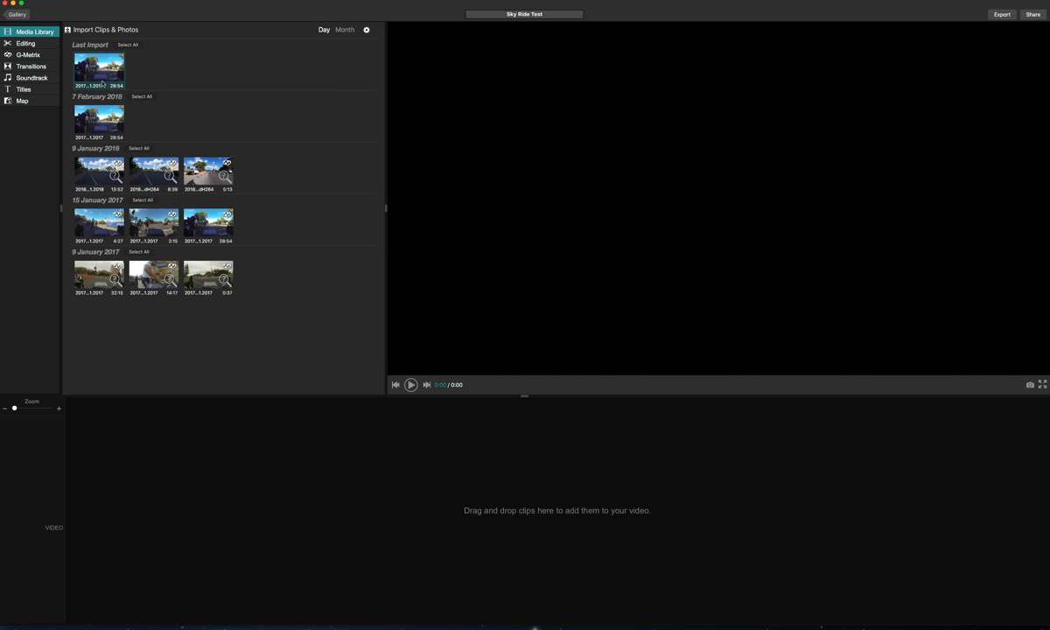
{"action": "left_click_drag", "start_coordinate": [98, 68], "coordinate": [217, 438]}
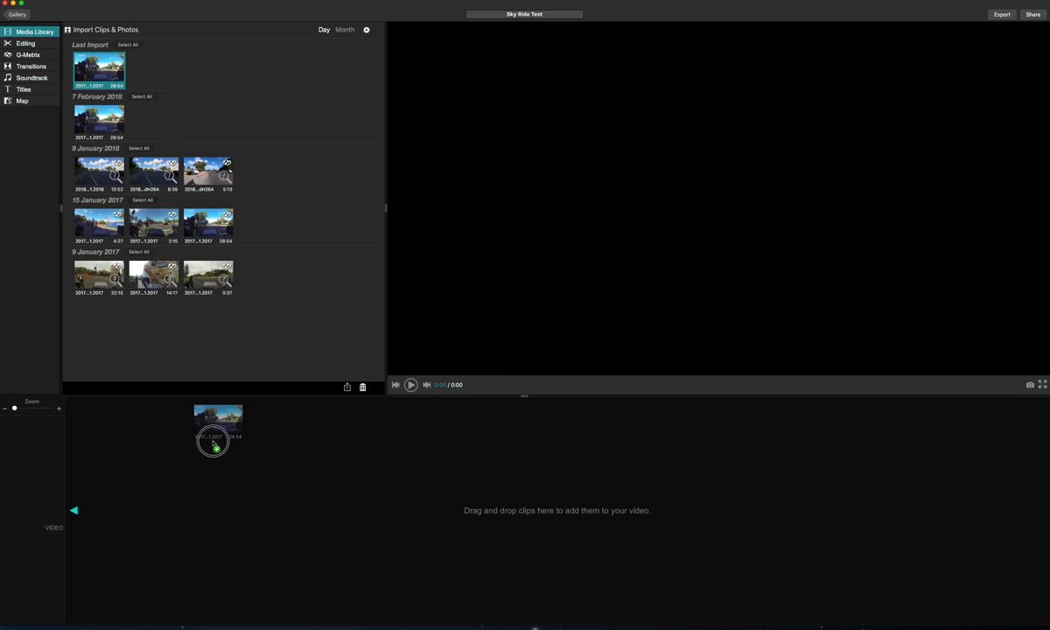
{"action": "left_click_drag", "start_coordinate": [217, 429], "coordinate": [157, 511]}
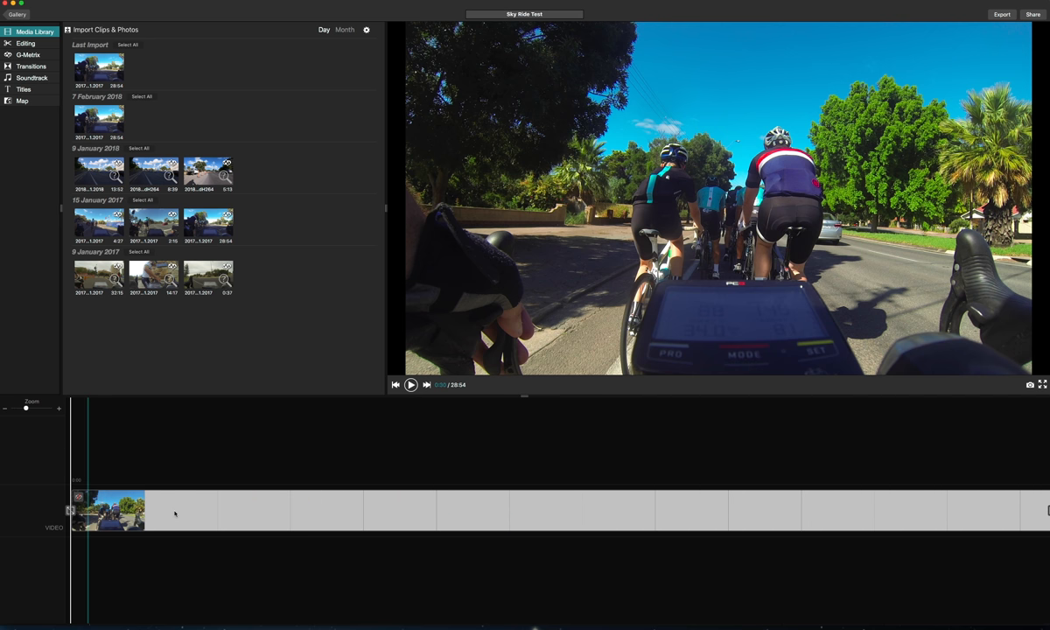
{"action": "left_click", "coordinate": [506, 511]}
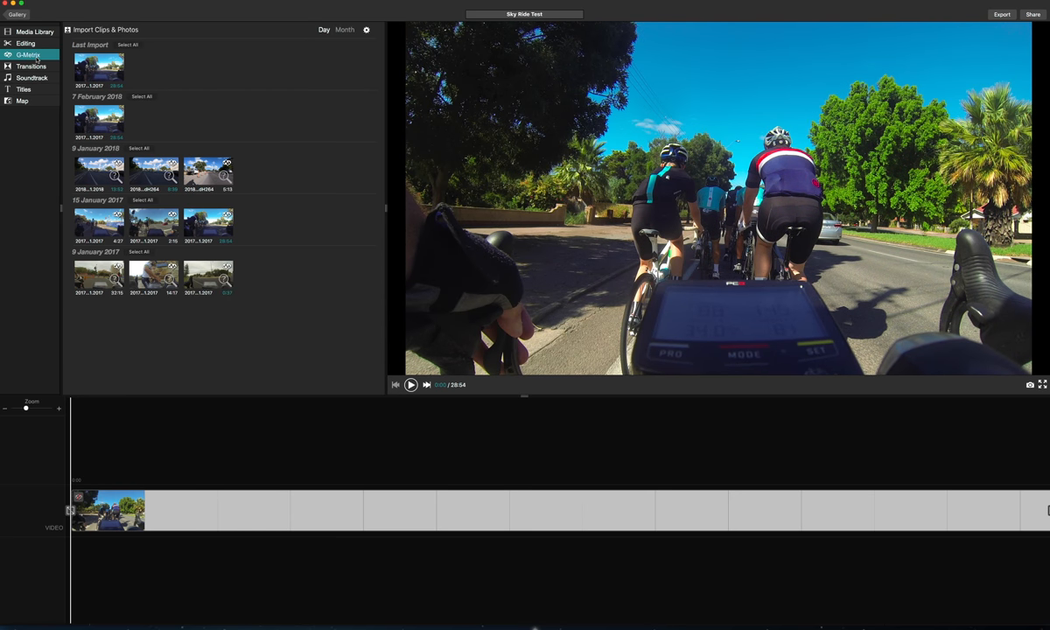
- Show the G-Metrix overlay panel, which reports no G-Metrix data for the clip
{"action": "left_click", "coordinate": [28, 54]}
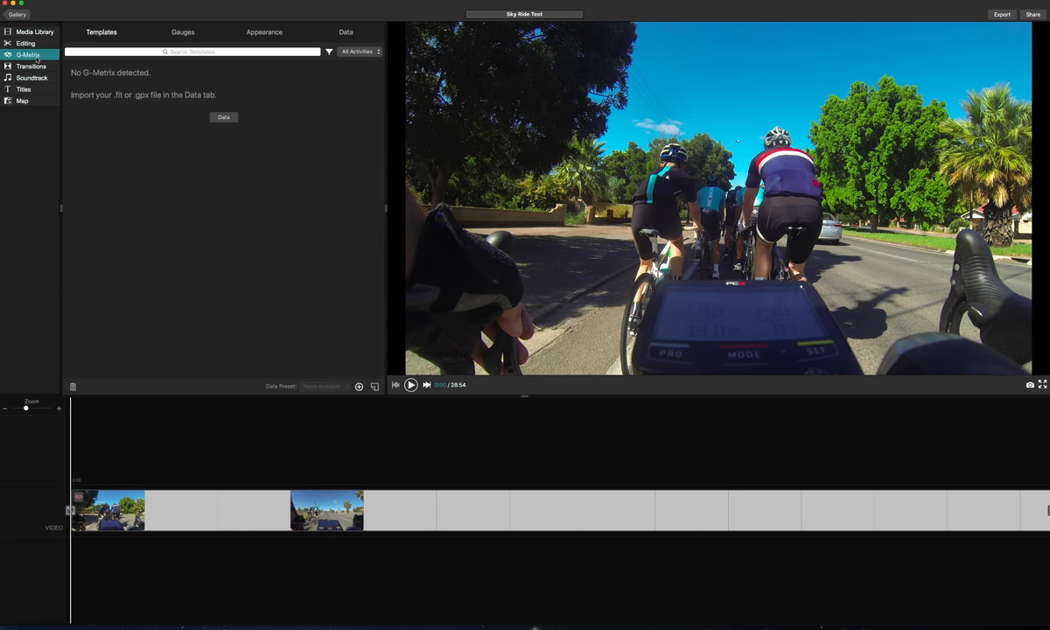
{"action": "mouse_move", "coordinate": [159, 131]}
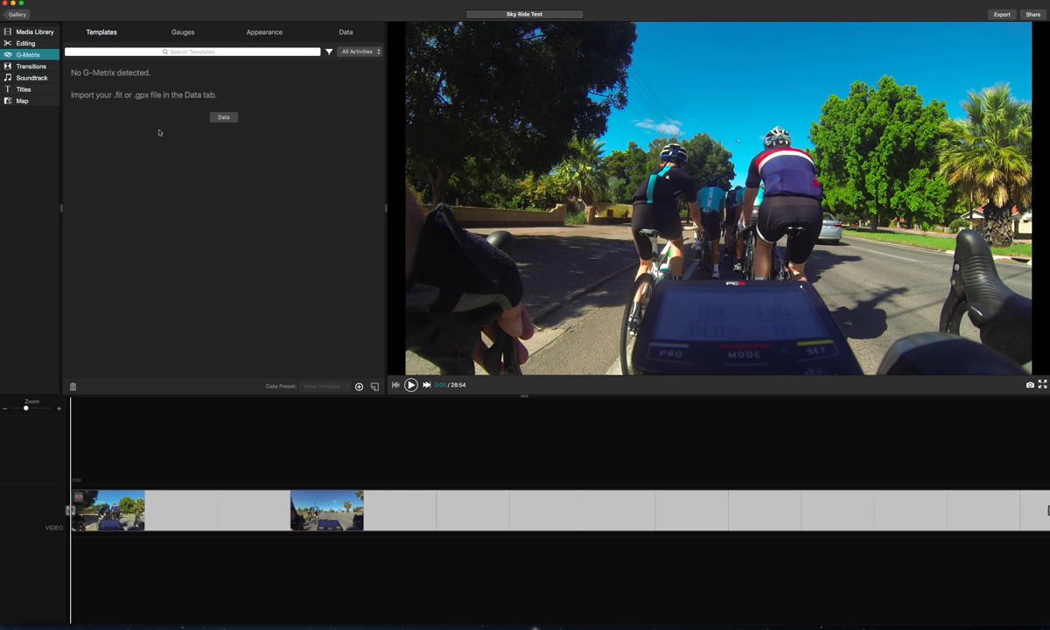
{"action": "mouse_move", "coordinate": [259, 252]}
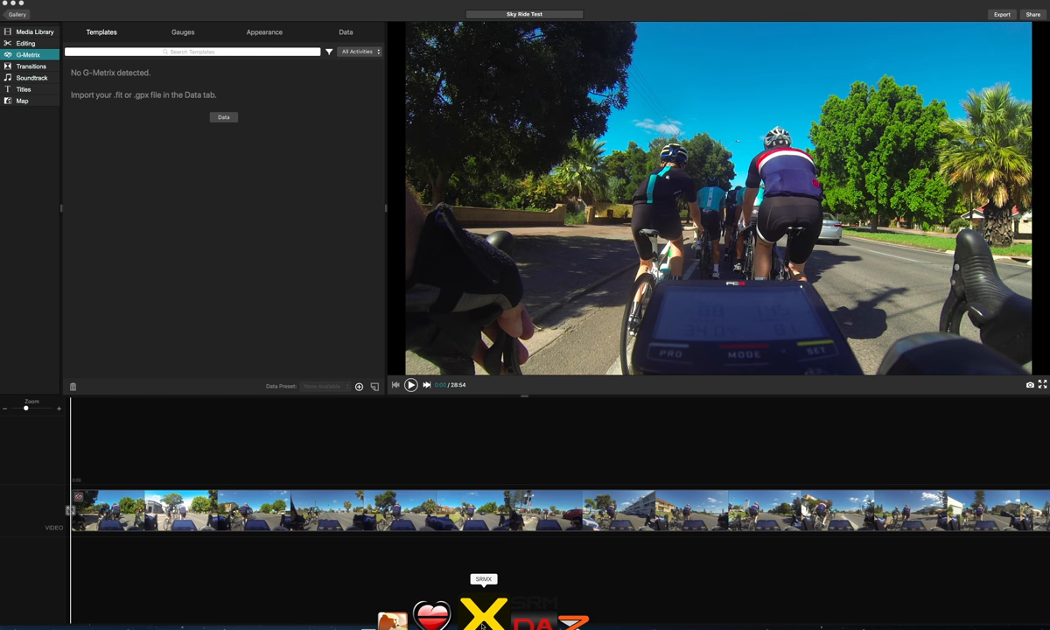
- In SRM, export the third ride in the list as a .fit ride-data file
{"action": "left_click", "coordinate": [483, 617]}
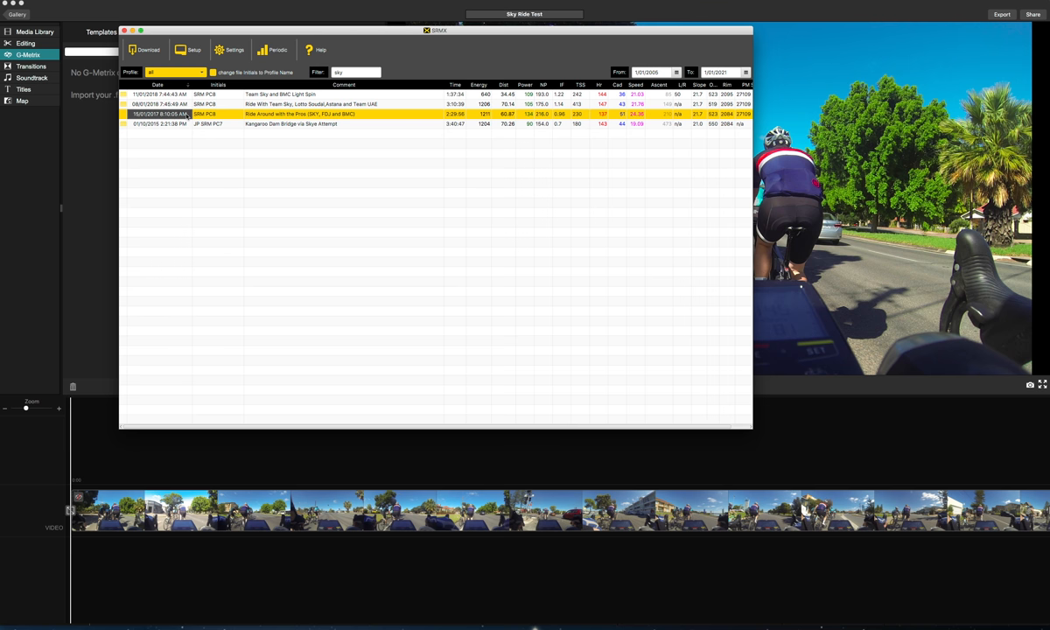
{"action": "right_click", "coordinate": [175, 114]}
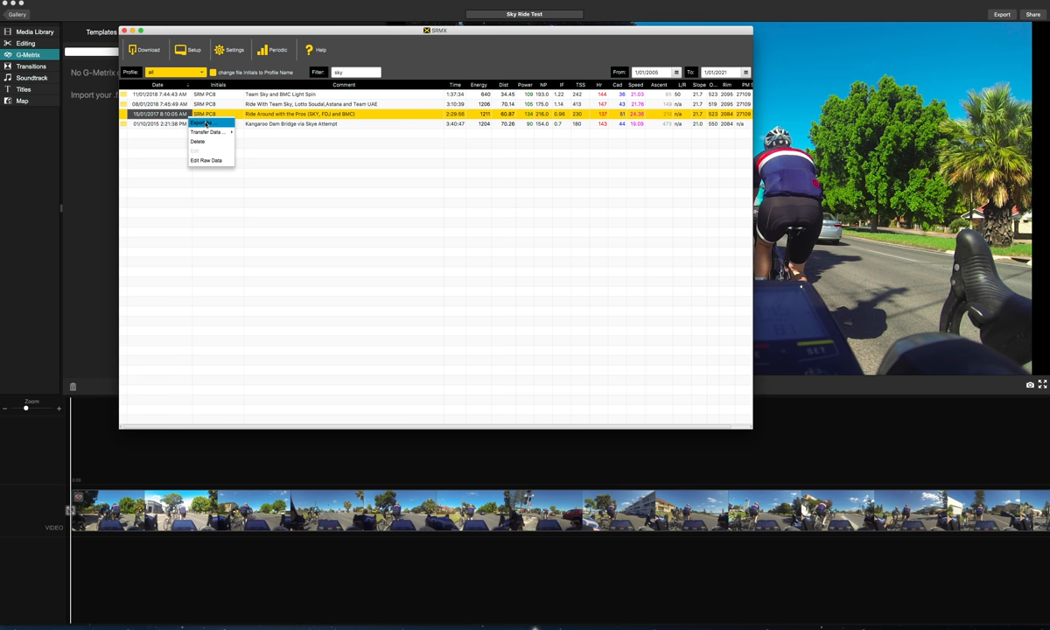
{"action": "left_click", "coordinate": [203, 122]}
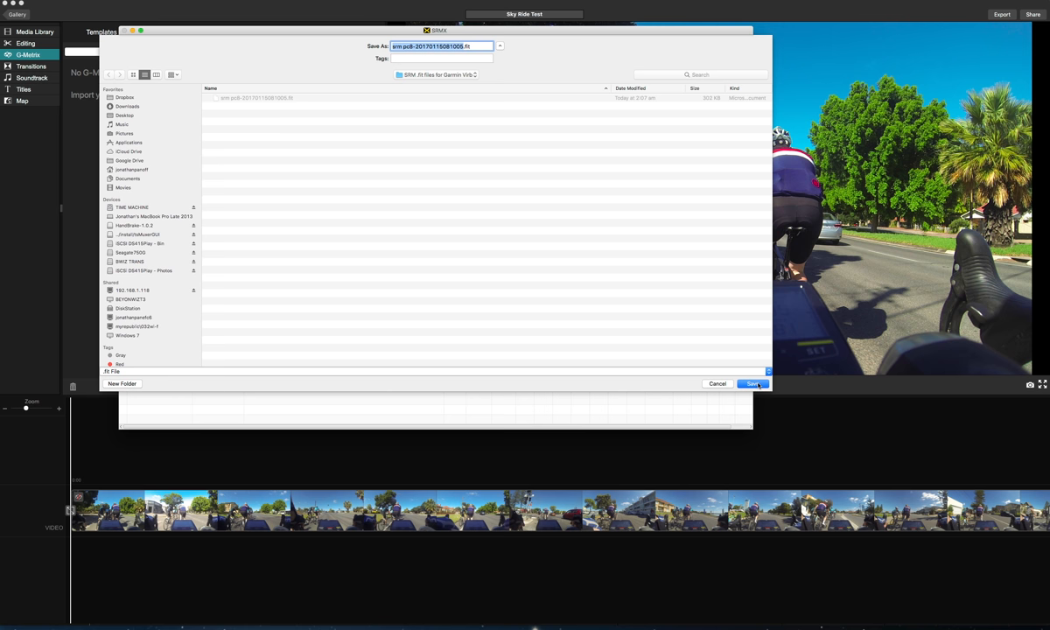
{"action": "left_click", "coordinate": [753, 384]}
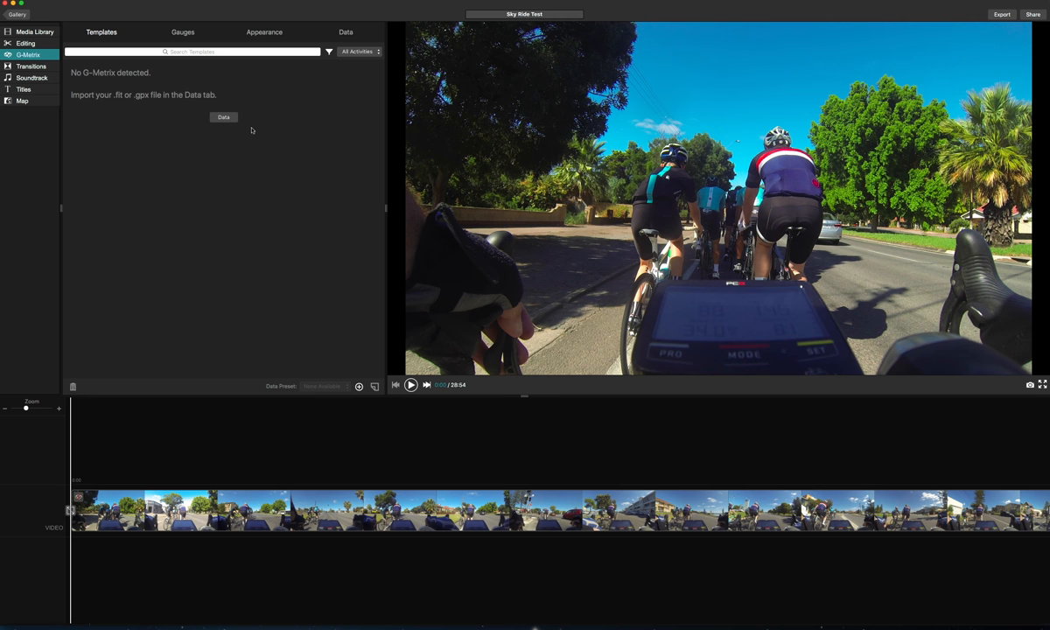
{"action": "mouse_move", "coordinate": [203, 112]}
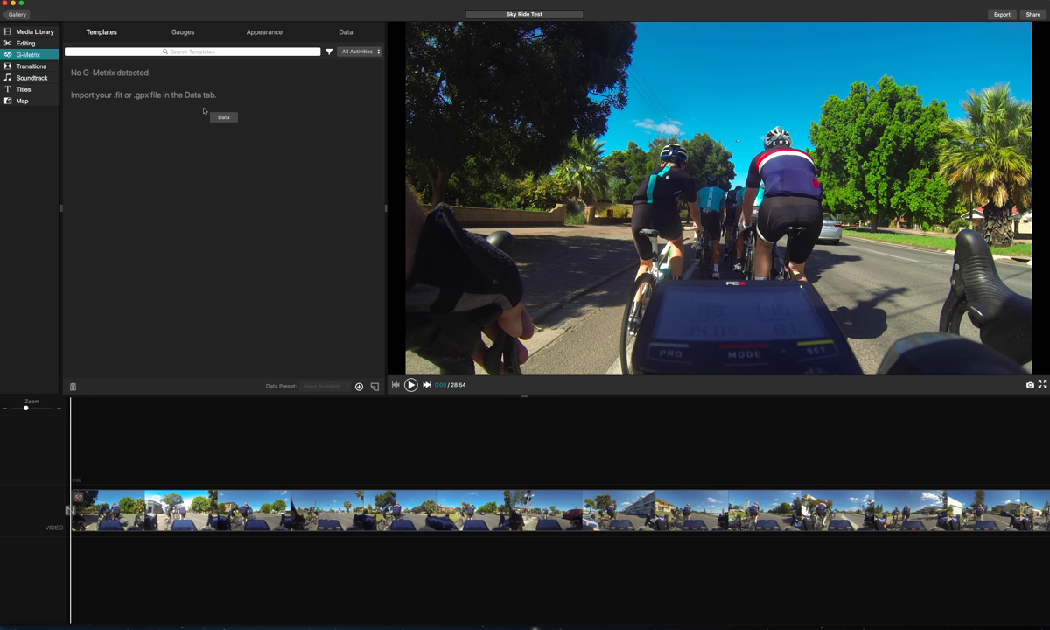
- Back in VIRB Edit's Data section, start importing a G-Metrix log
{"action": "left_click", "coordinate": [347, 31]}
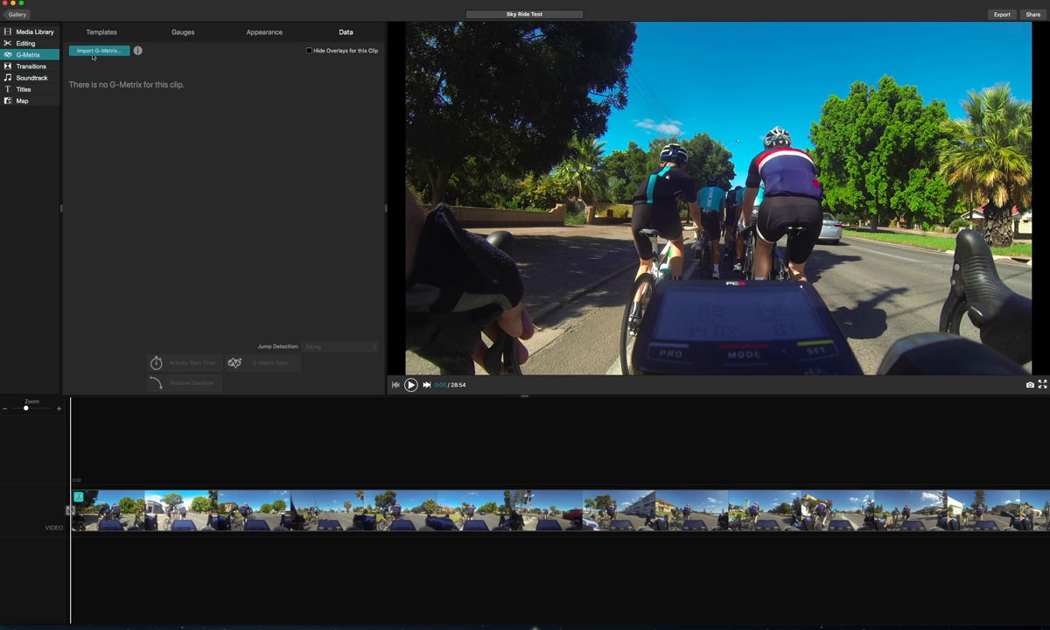
{"action": "left_click", "coordinate": [98, 49]}
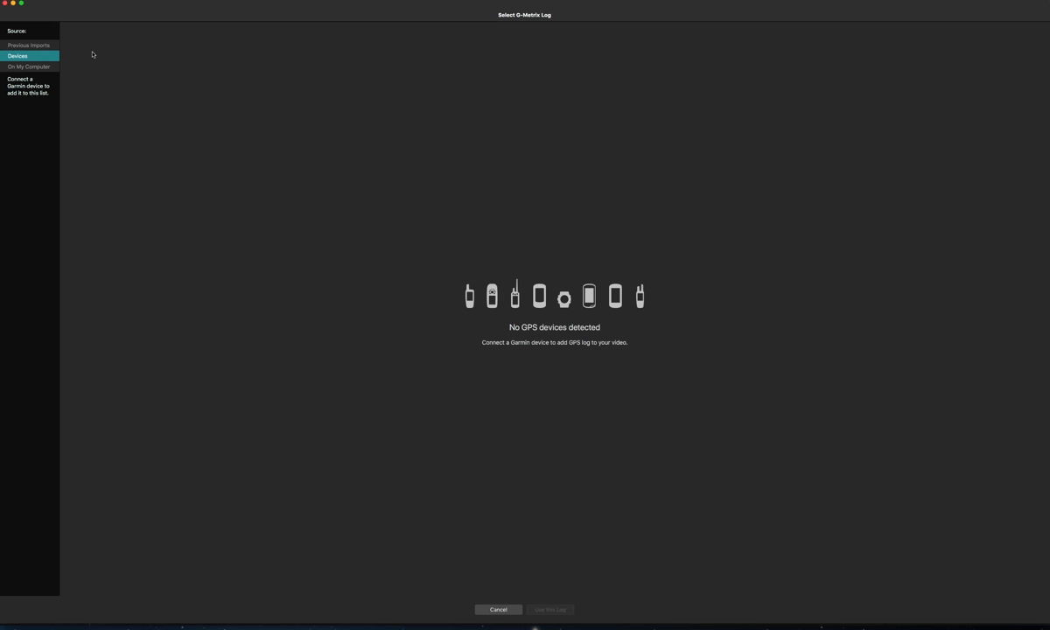
{"action": "mouse_move", "coordinate": [620, 351]}
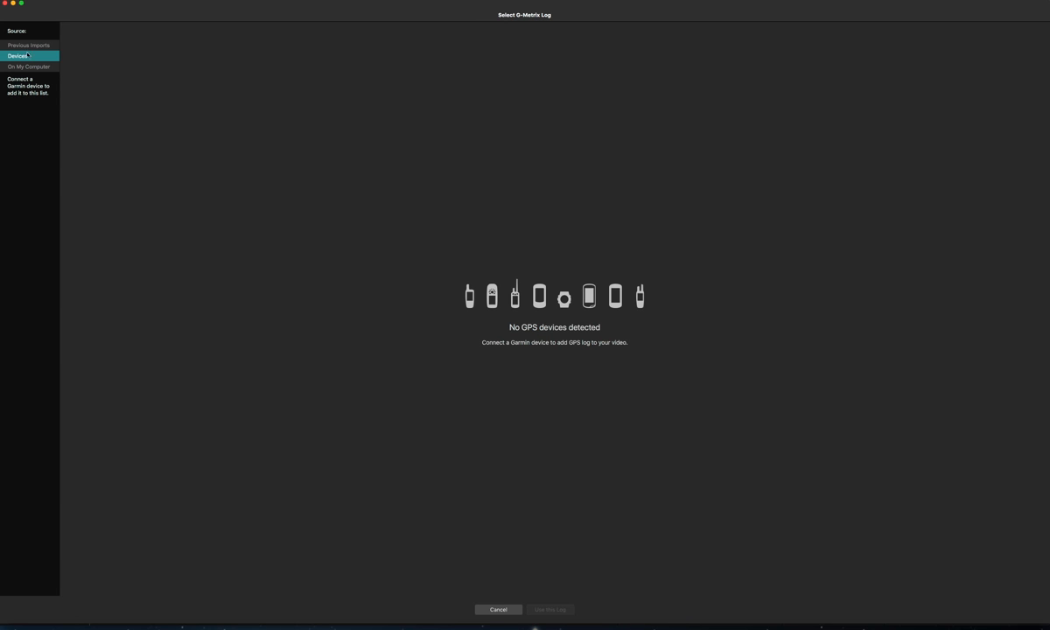
- Import the exported SRM .fit file from the Desktop folder and create G-Metrix data for the clip
{"action": "left_click", "coordinate": [28, 66]}
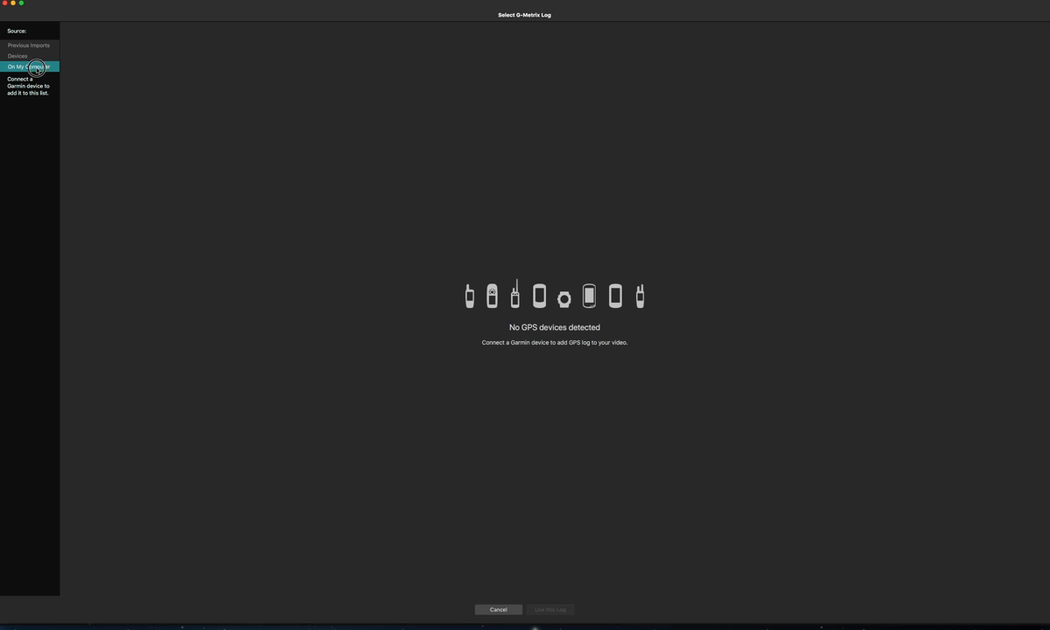
{"action": "left_click", "coordinate": [28, 67]}
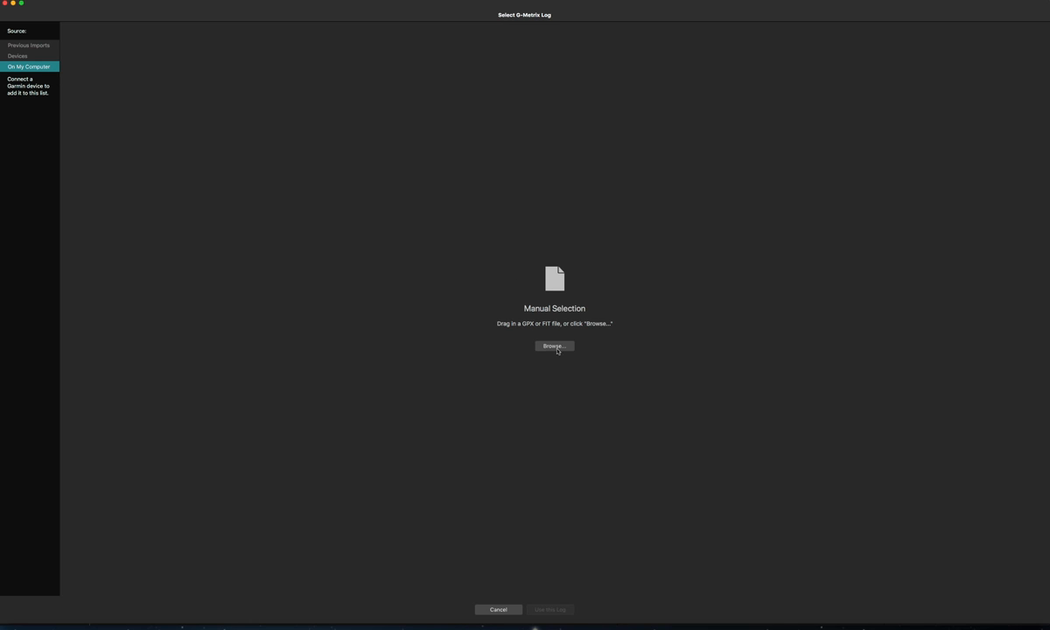
{"action": "left_click", "coordinate": [554, 347]}
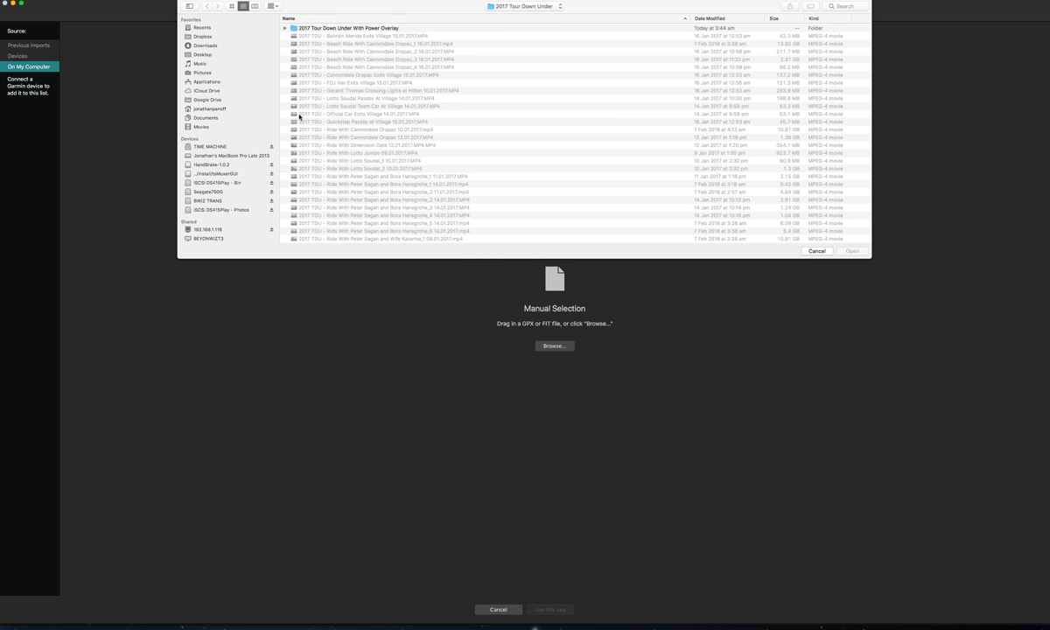
{"action": "left_click", "coordinate": [203, 54]}
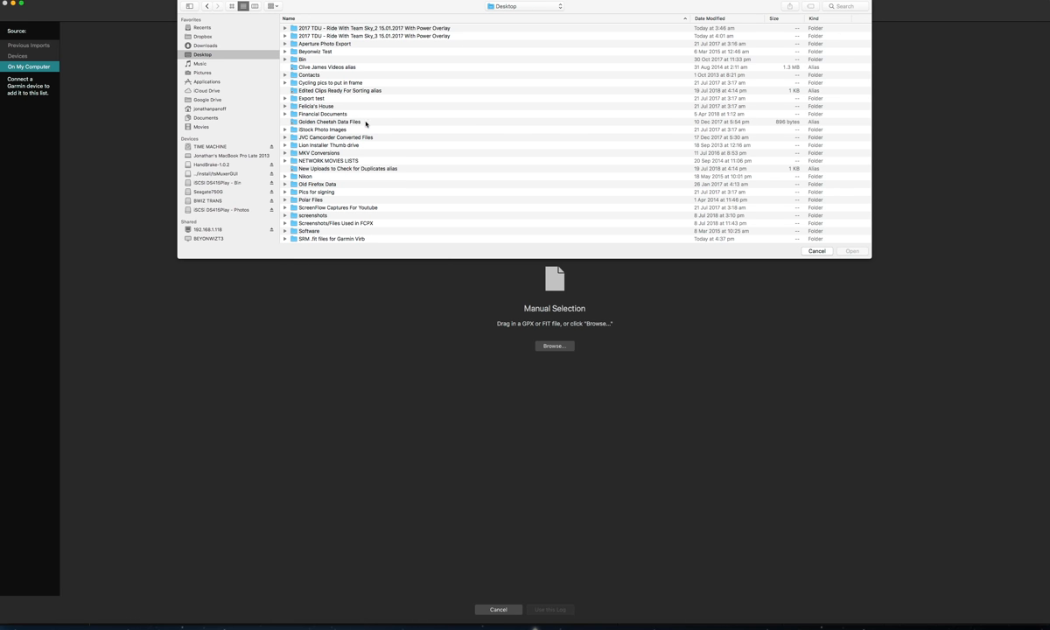
{"action": "mouse_move", "coordinate": [370, 136]}
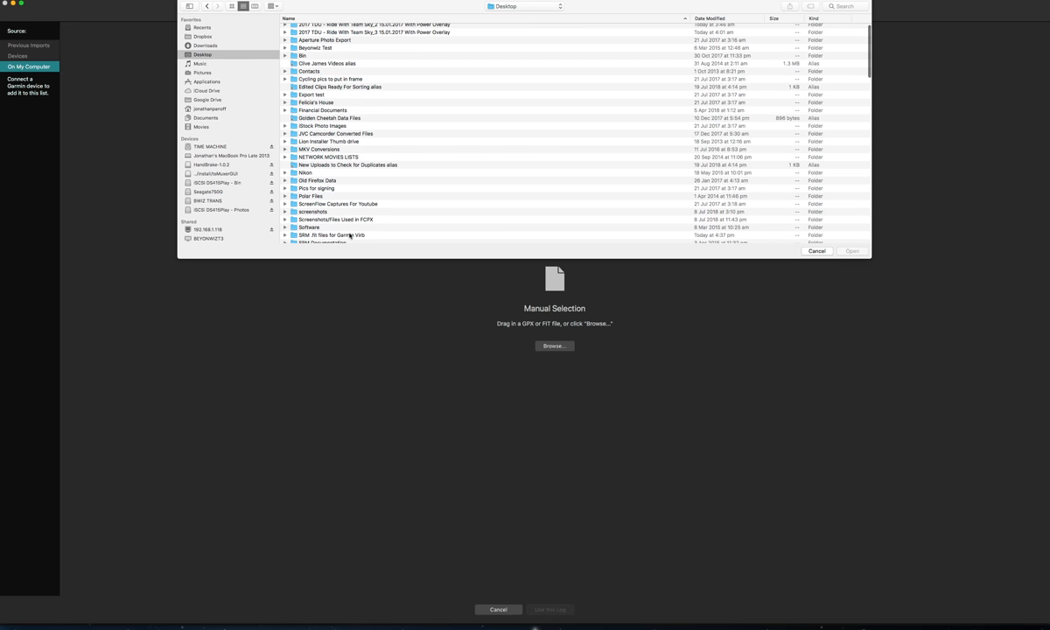
{"action": "double_click", "coordinate": [331, 234]}
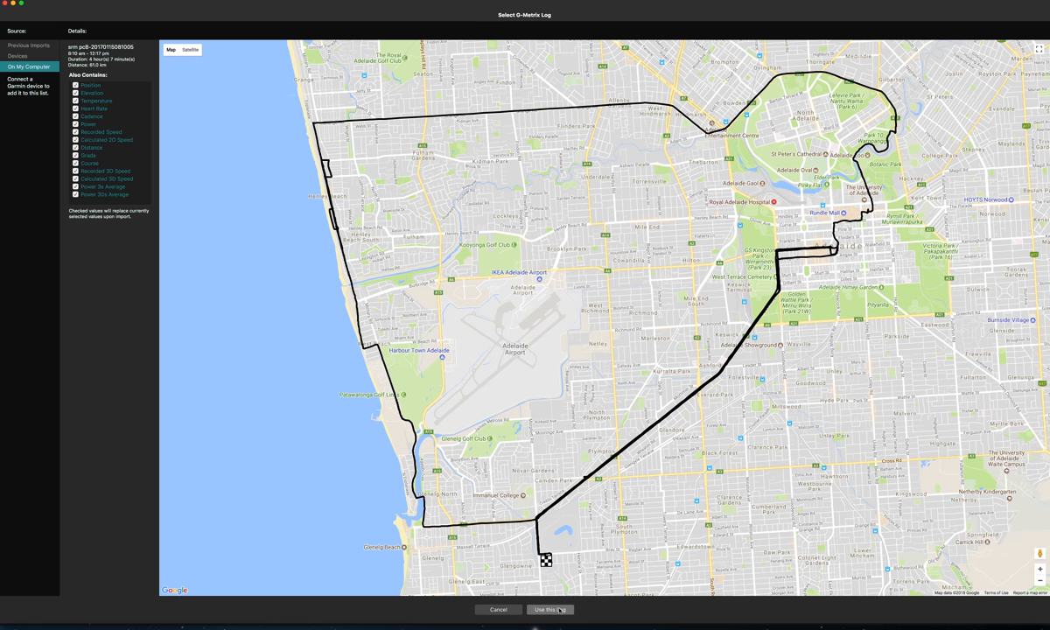
{"action": "left_click", "coordinate": [550, 609]}
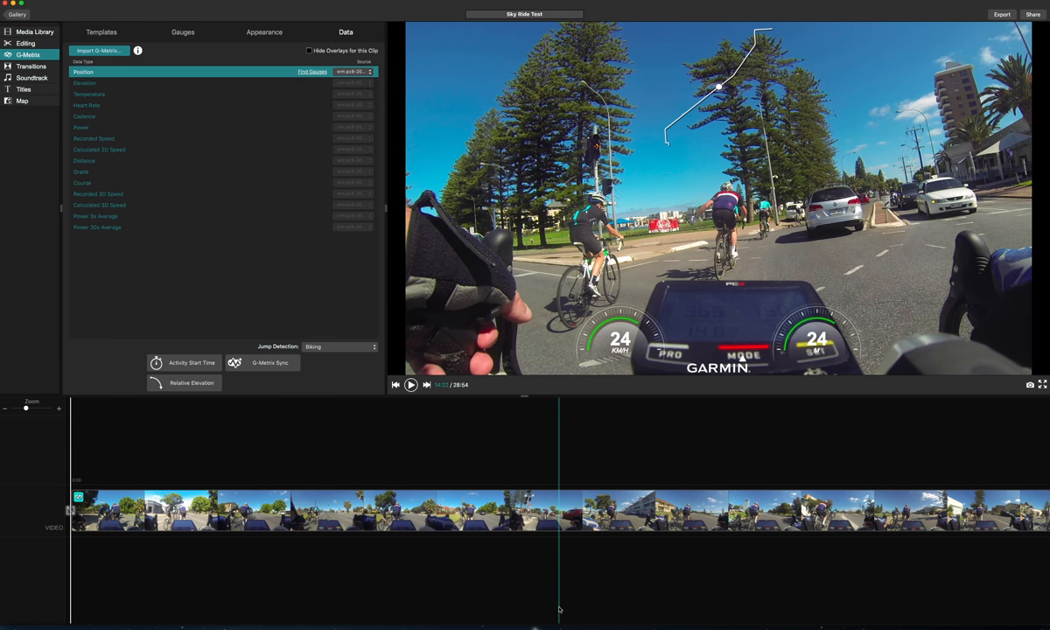
- Rewind the preview and apply the DEFAULT gauge template from the G-Metrix templates gallery
{"action": "left_click", "coordinate": [396, 385]}
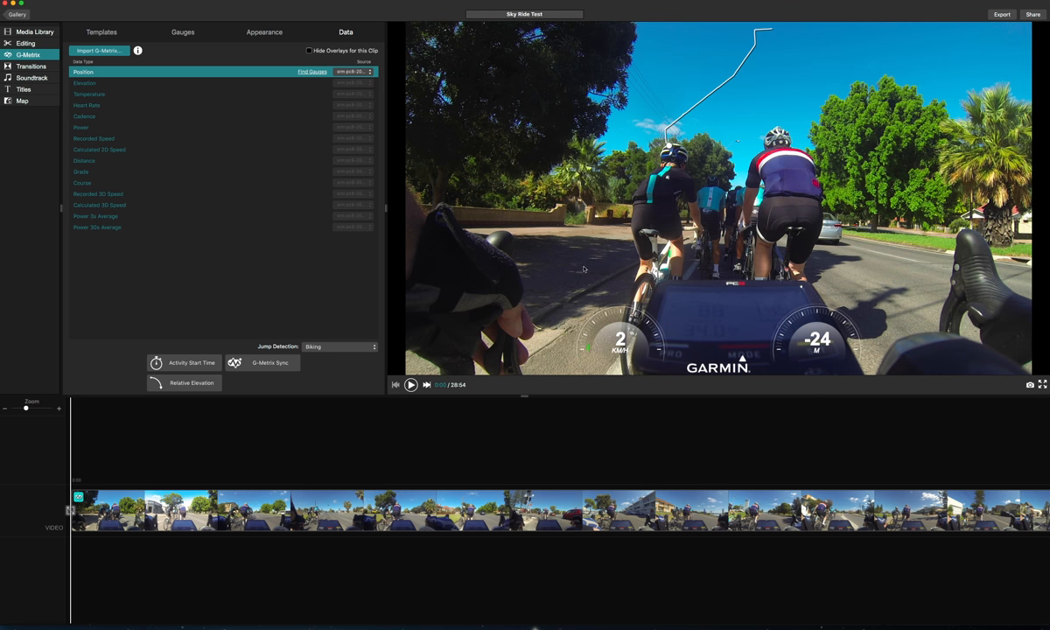
{"action": "mouse_move", "coordinate": [680, 291]}
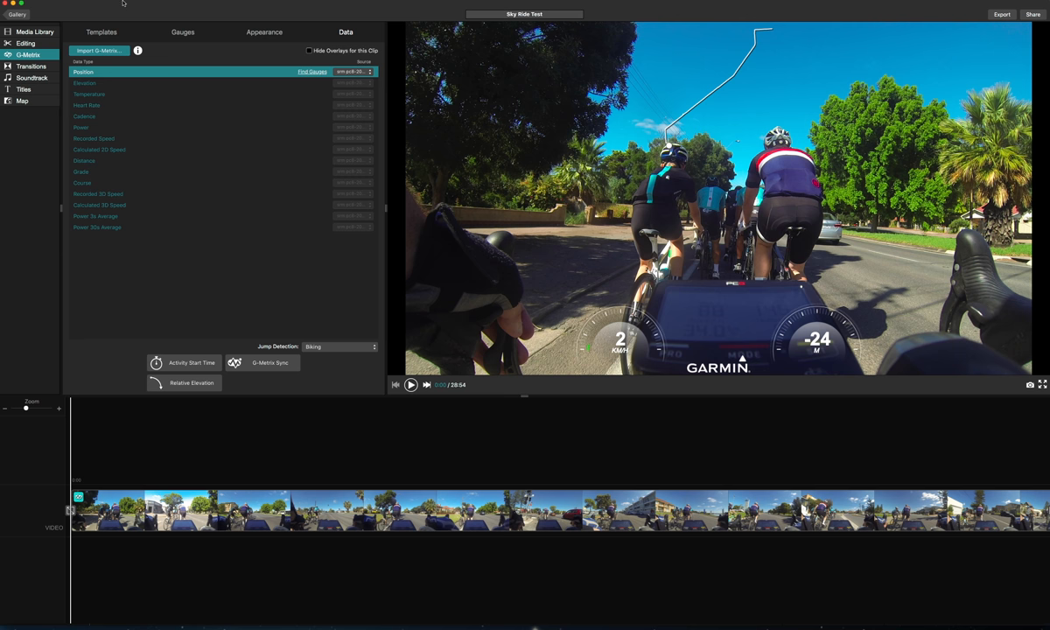
{"action": "left_click", "coordinate": [101, 32]}
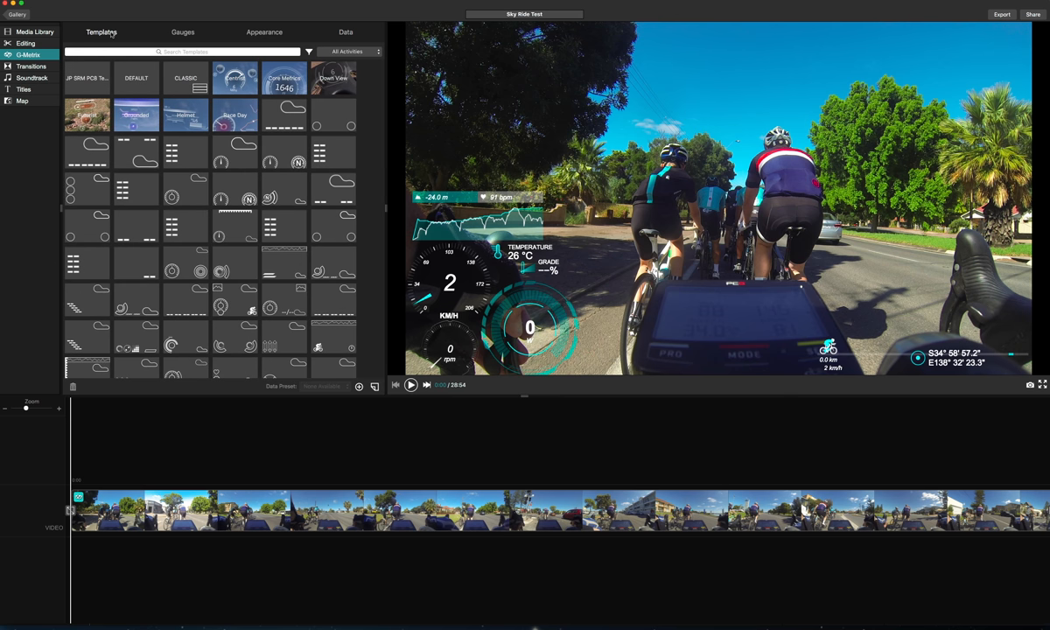
{"action": "left_click", "coordinate": [133, 77]}
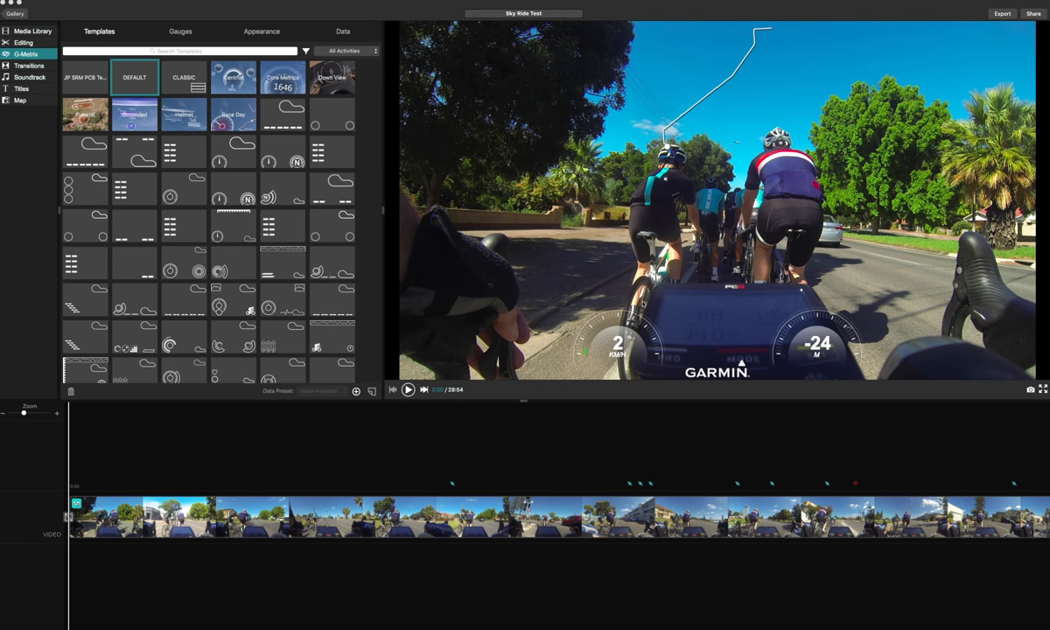
{"action": "mouse_move", "coordinate": [393, 191]}
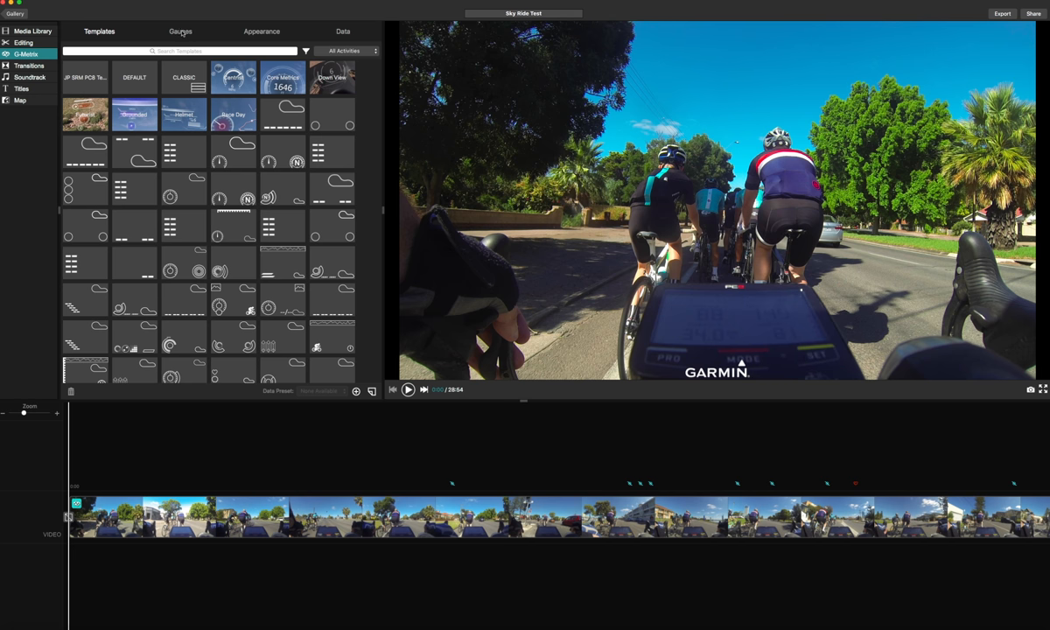
- Filter the Gauges list by Power and add a dial-style power gauge to the video
{"action": "left_click", "coordinate": [181, 32]}
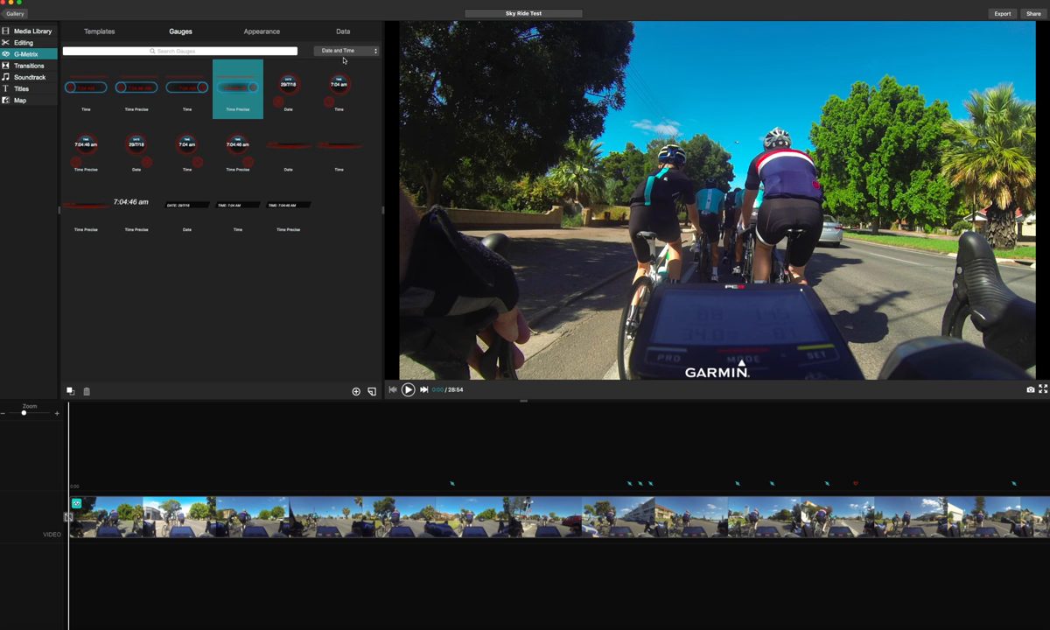
{"action": "left_click", "coordinate": [347, 49]}
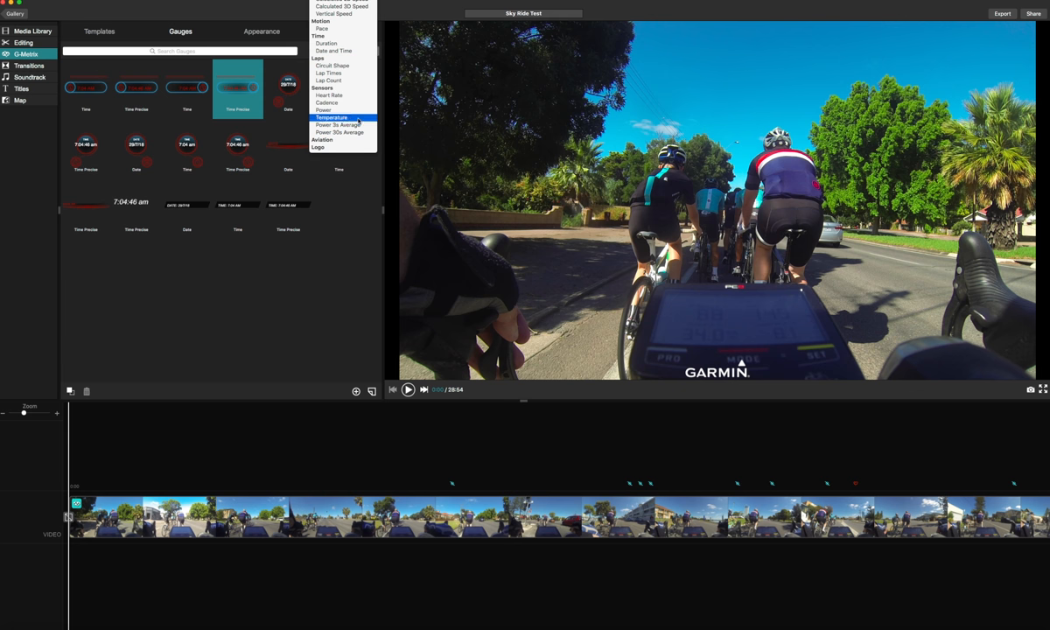
{"action": "left_click", "coordinate": [333, 117]}
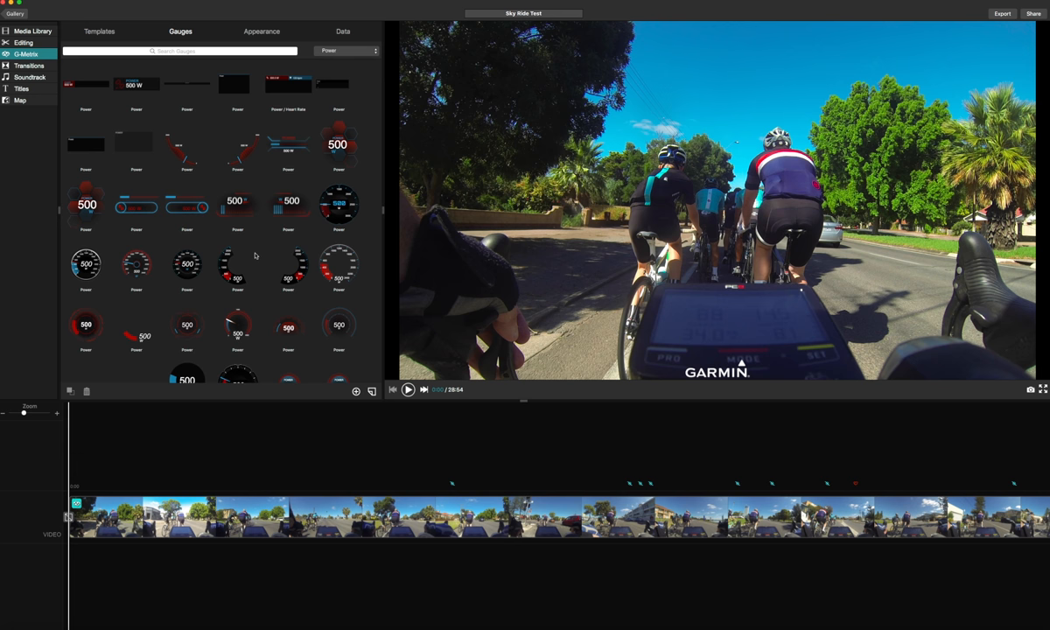
{"action": "scroll", "scroll_direction": "down", "scroll_amount": 3}
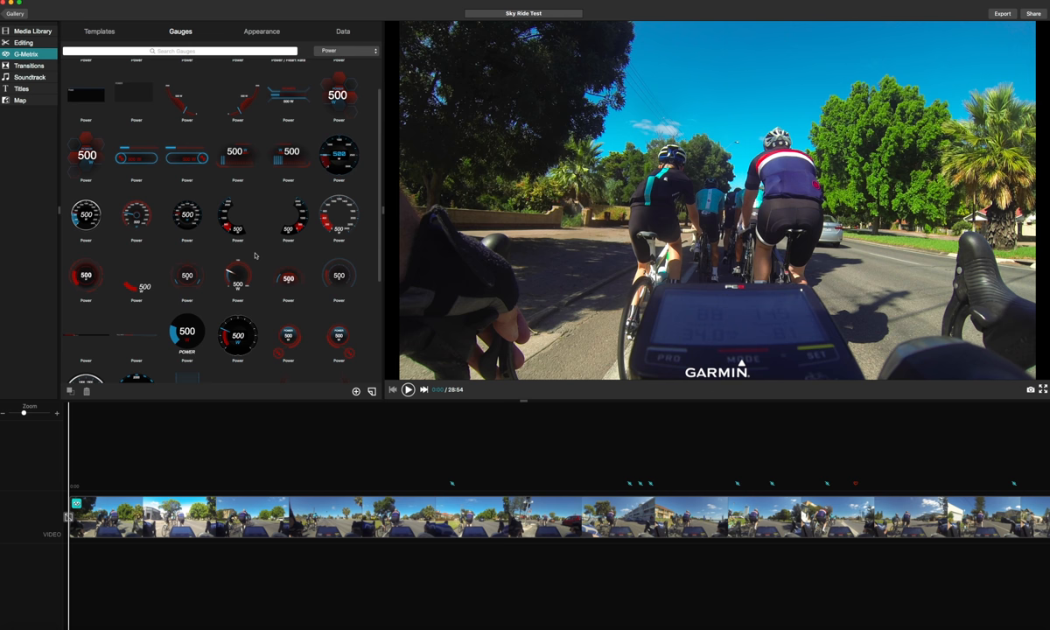
{"action": "mouse_move", "coordinate": [234, 335]}
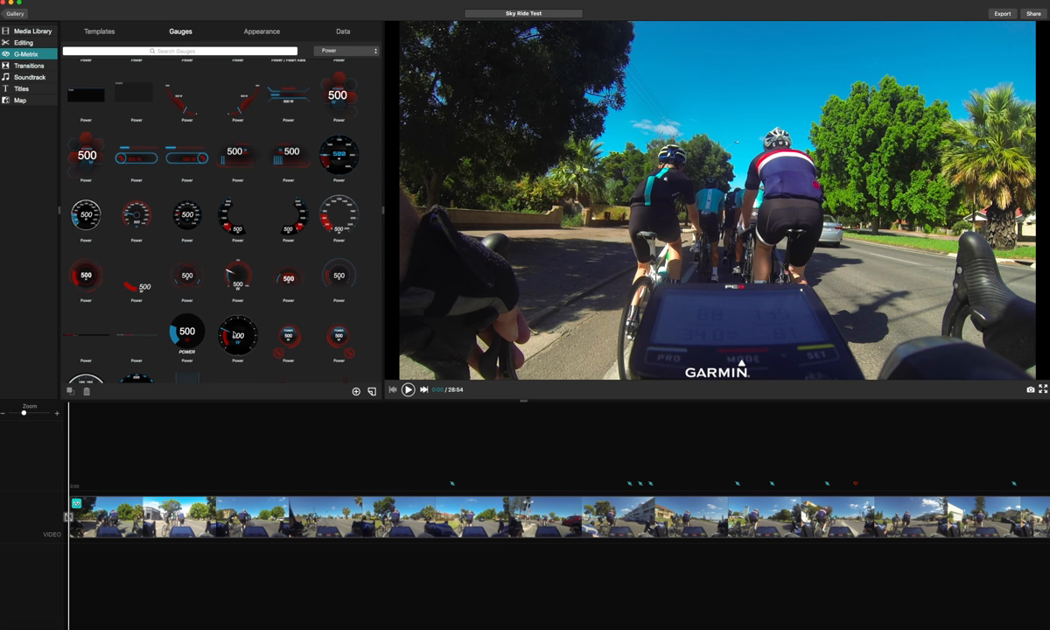
{"action": "left_click", "coordinate": [238, 339]}
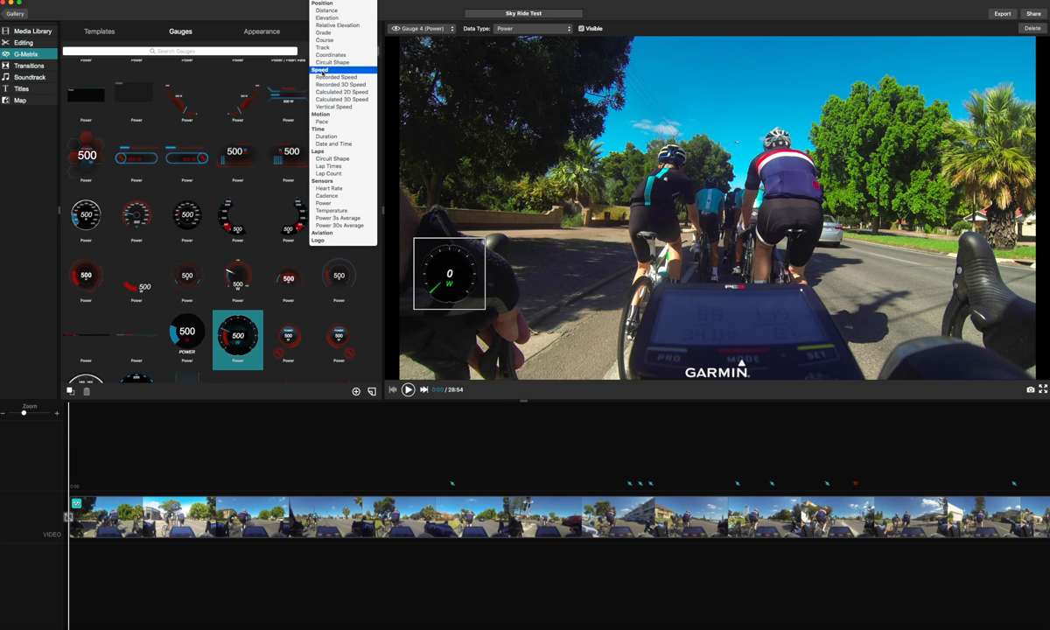
- Add a round Recorded Speed gauge and a Distance gauge to the overlay
{"action": "left_click", "coordinate": [334, 77]}
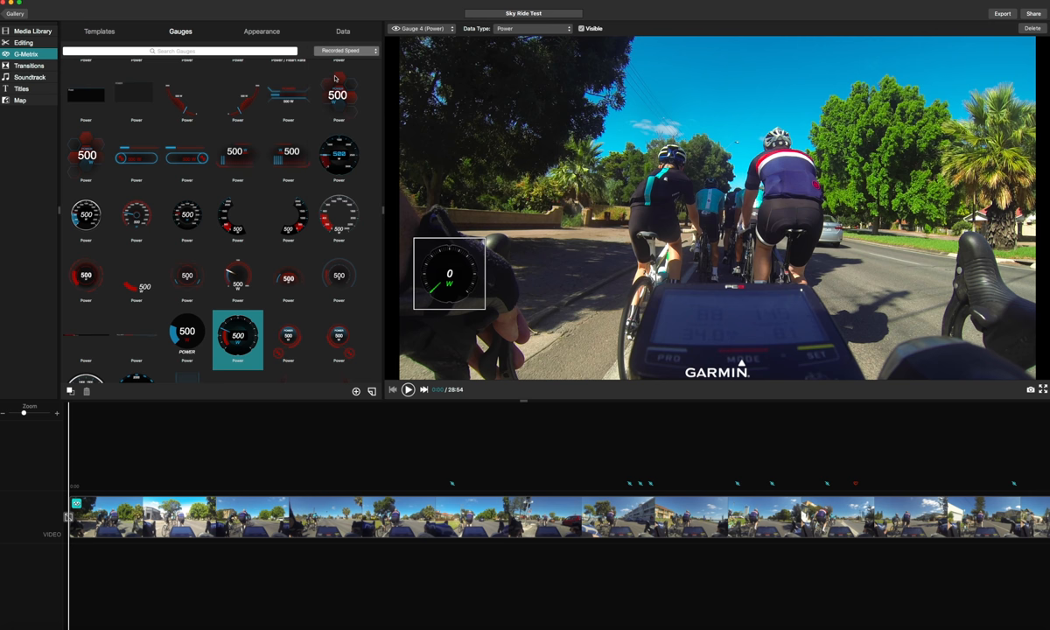
{"action": "left_click", "coordinate": [346, 49]}
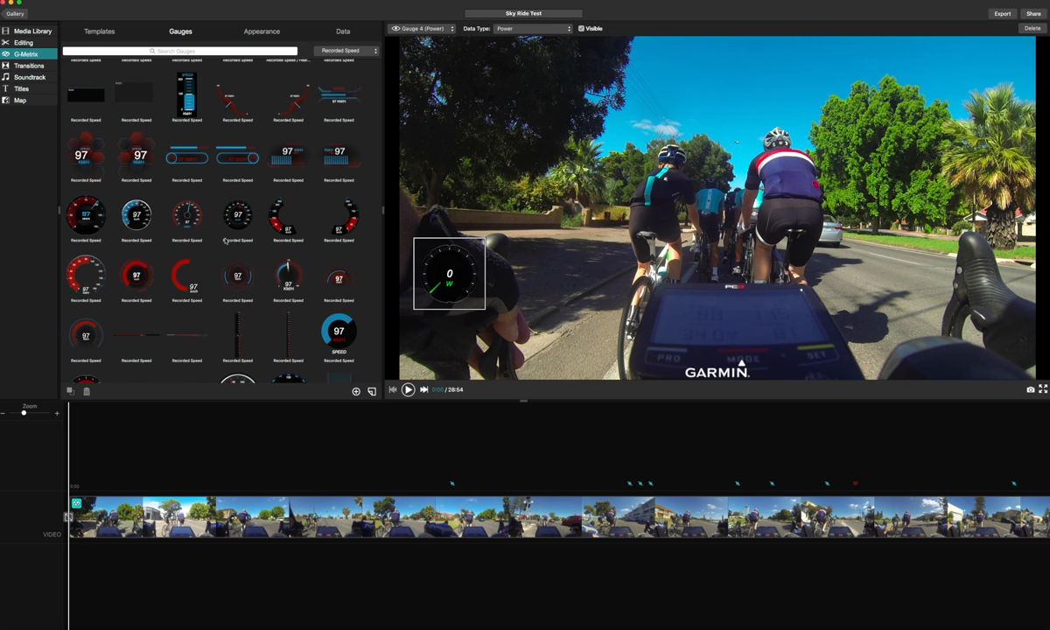
{"action": "left_click", "coordinate": [340, 331]}
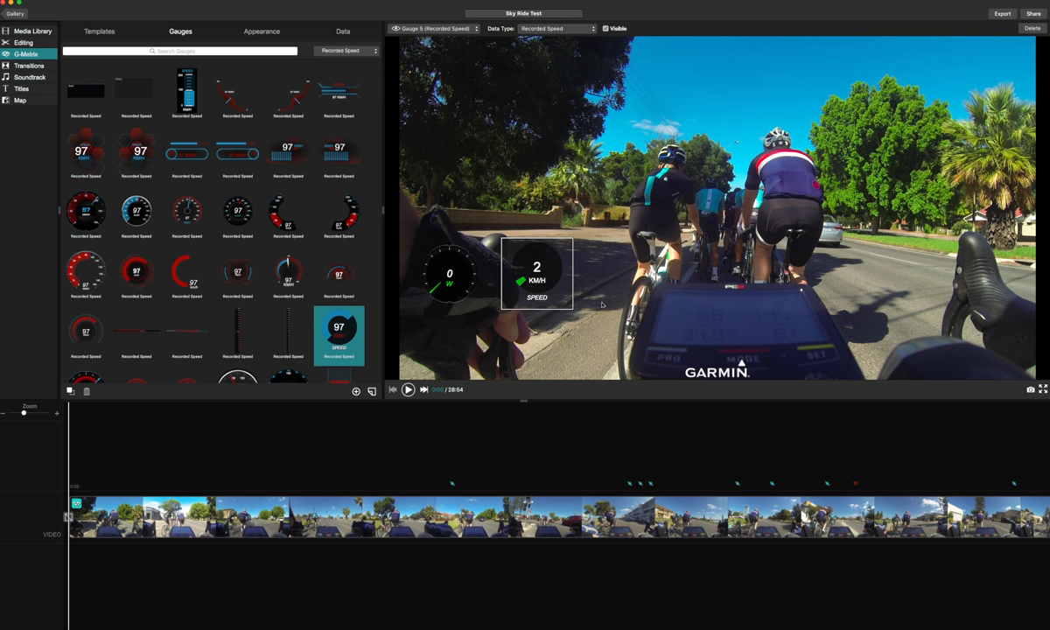
{"action": "mouse_move", "coordinate": [535, 319]}
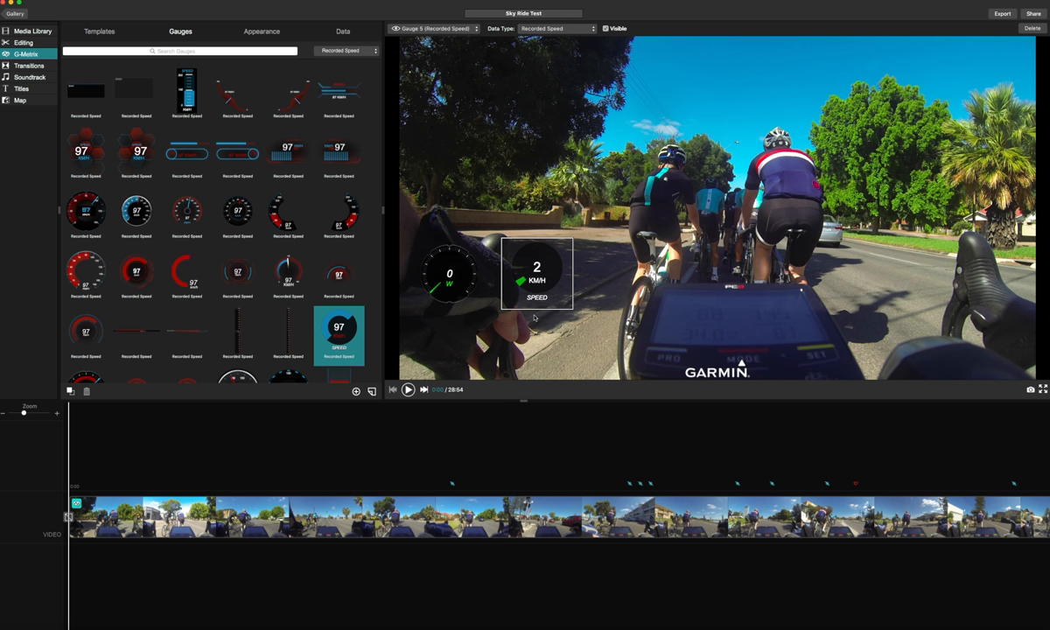
{"action": "mouse_move", "coordinate": [248, 255]}
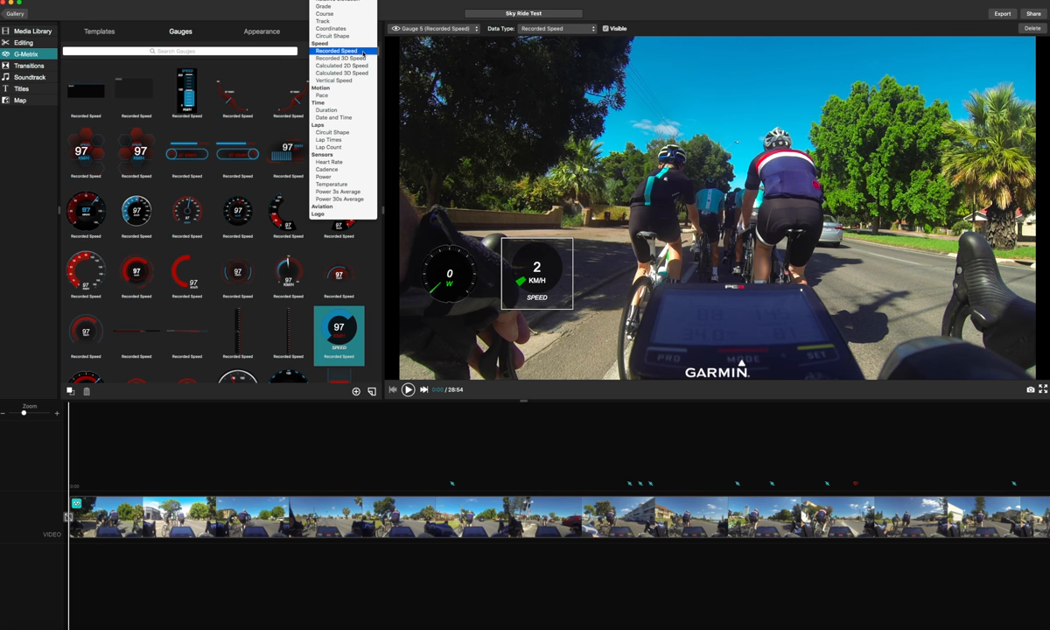
{"action": "mouse_move", "coordinate": [327, 168]}
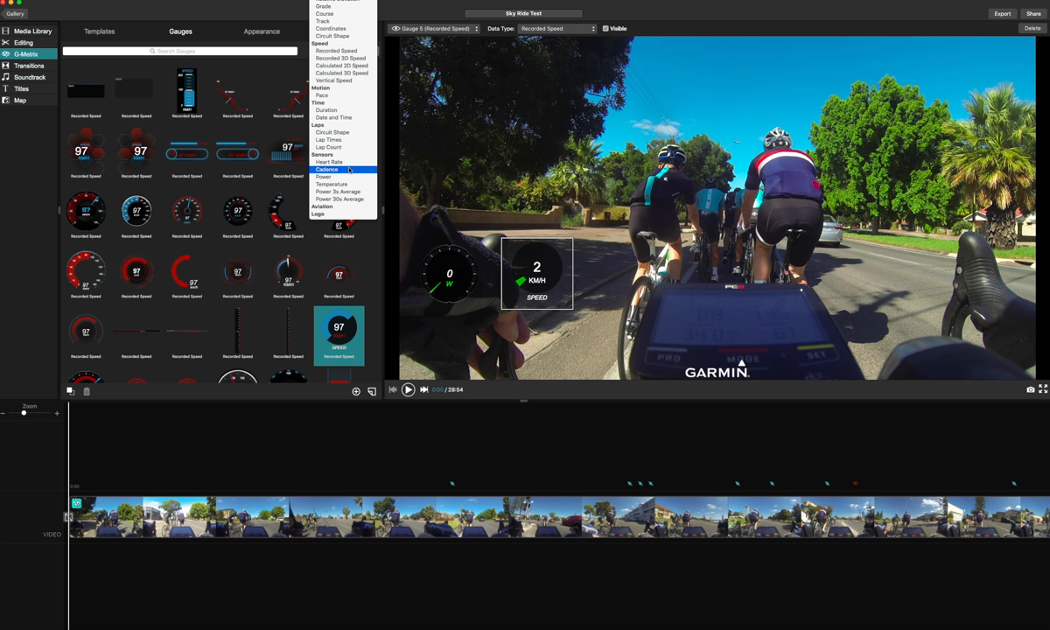
{"action": "mouse_move", "coordinate": [341, 147]}
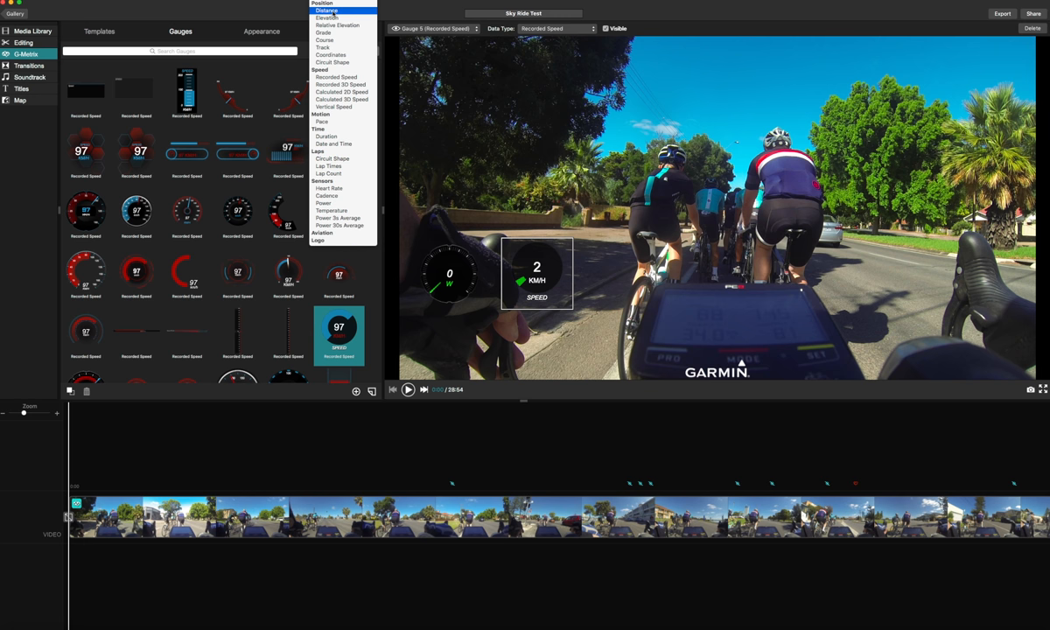
{"action": "left_click", "coordinate": [327, 10]}
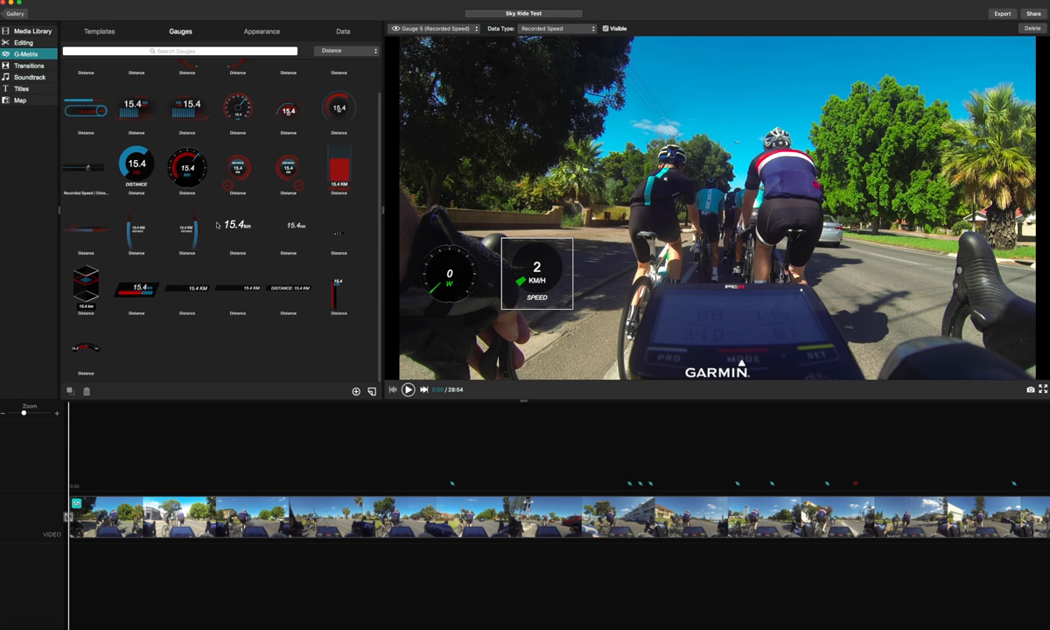
{"action": "left_click", "coordinate": [85, 167]}
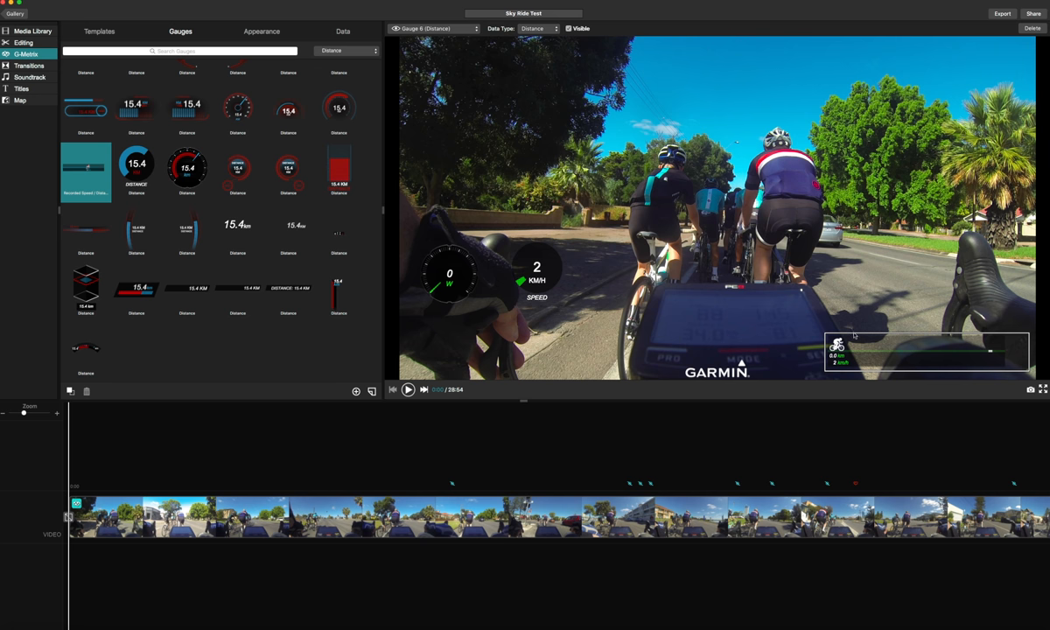
{"action": "mouse_move", "coordinate": [266, 35]}
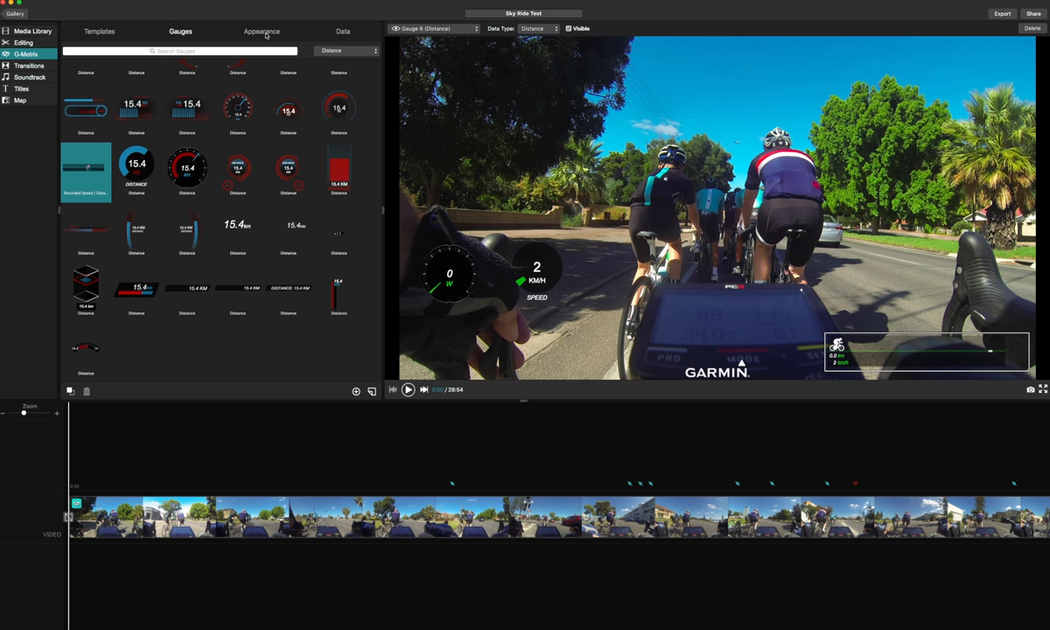
- Set Accent 1 to orange and Accent 2 to red on the Appearance tab
{"action": "left_click", "coordinate": [263, 32]}
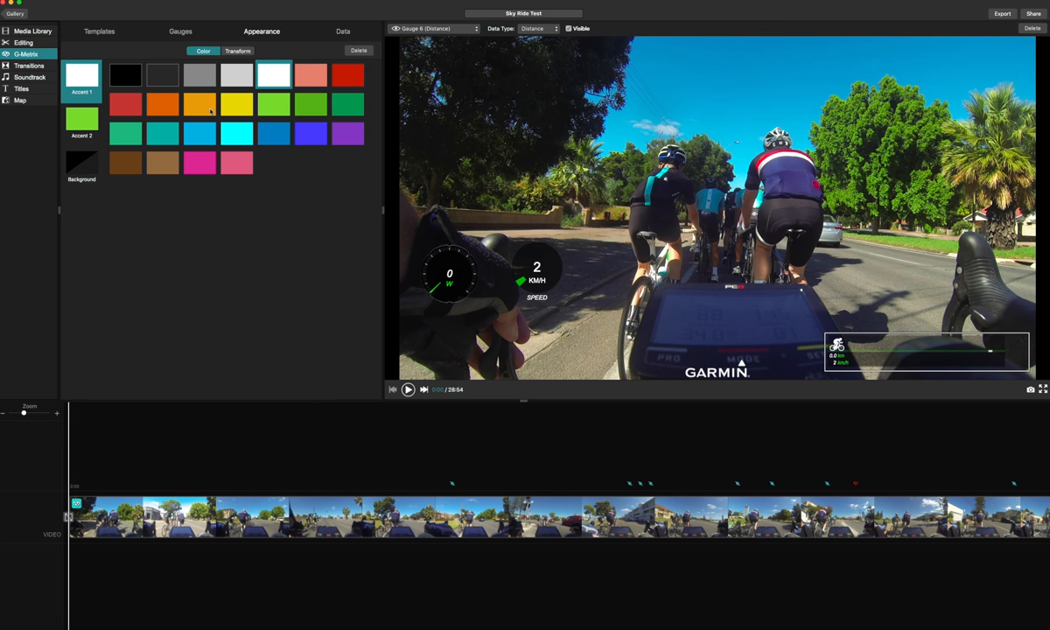
{"action": "left_click", "coordinate": [163, 105]}
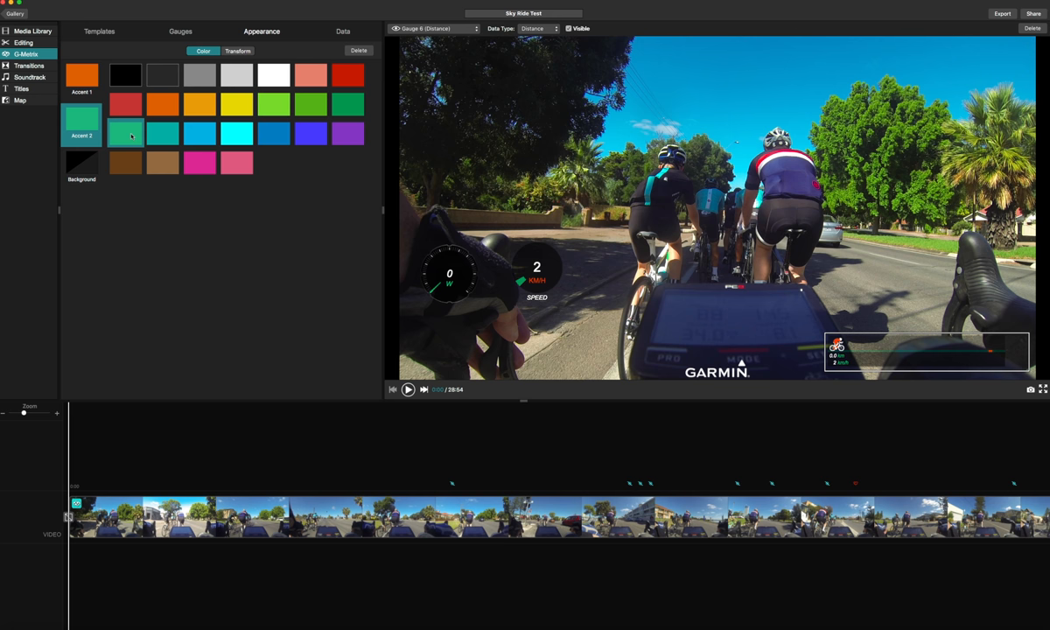
{"action": "left_click", "coordinate": [224, 133]}
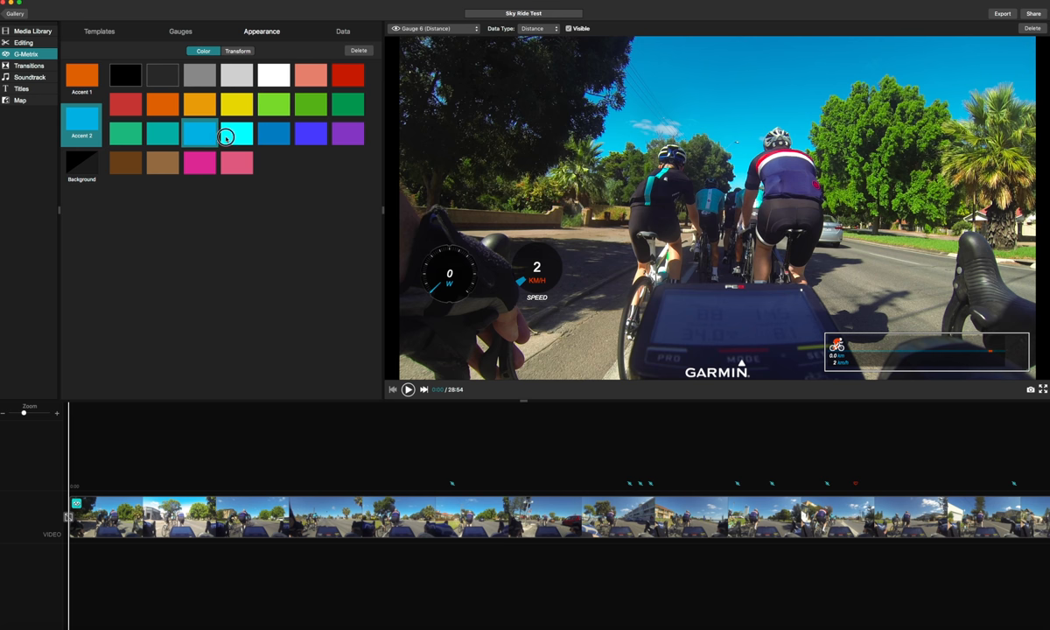
{"action": "left_click", "coordinate": [199, 105]}
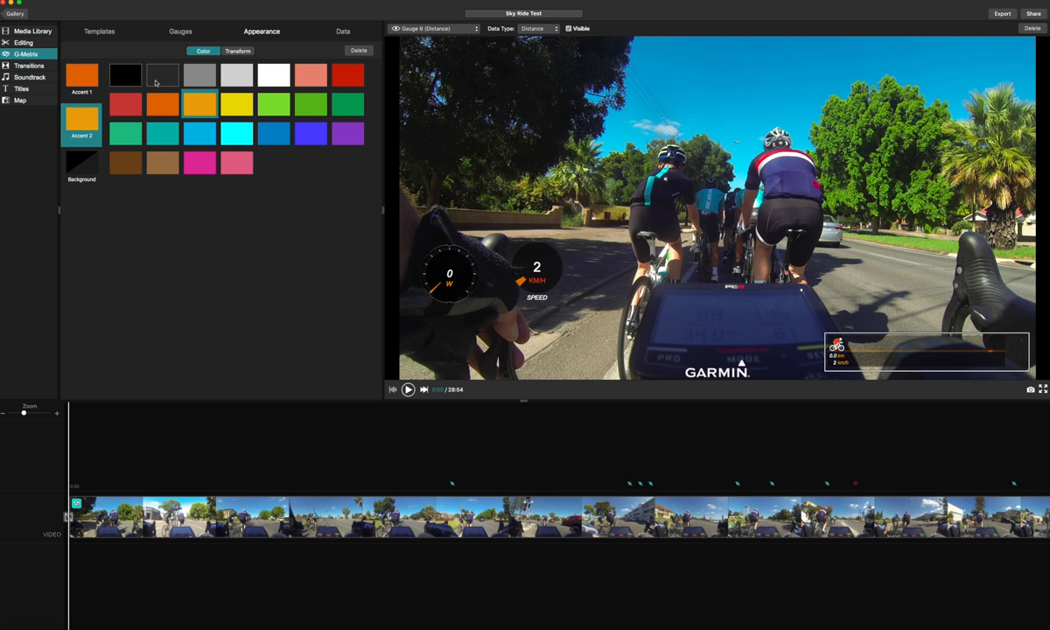
{"action": "left_click", "coordinate": [126, 105]}
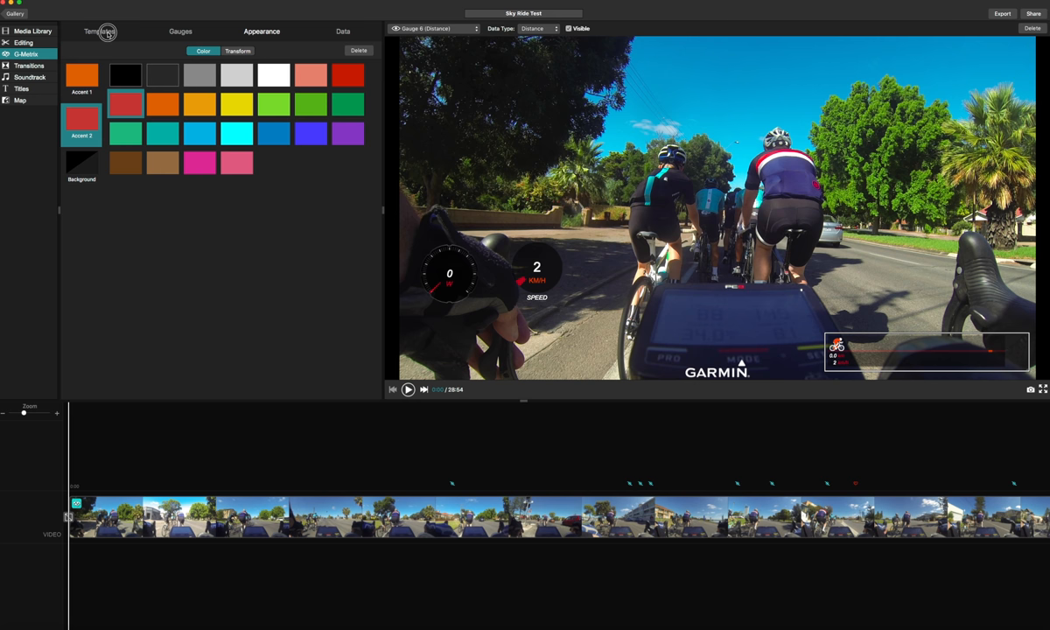
{"action": "left_click", "coordinate": [98, 32]}
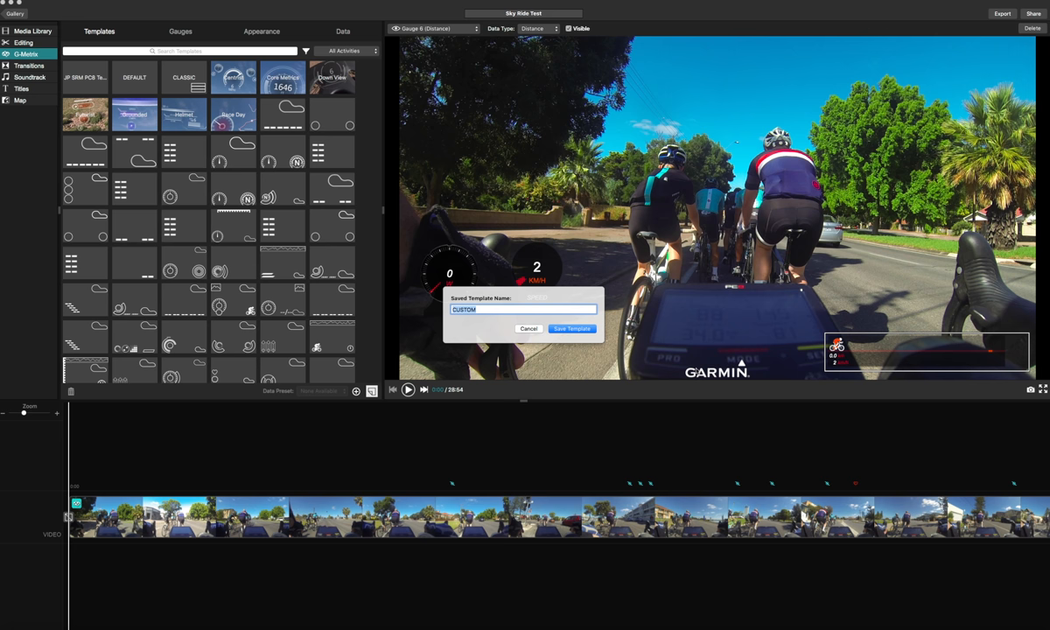
- Save the gauge layout as template 'Sky Test' and apply an existing full-overlay template to the clip
{"action": "type", "text": "Sky Test Template"}
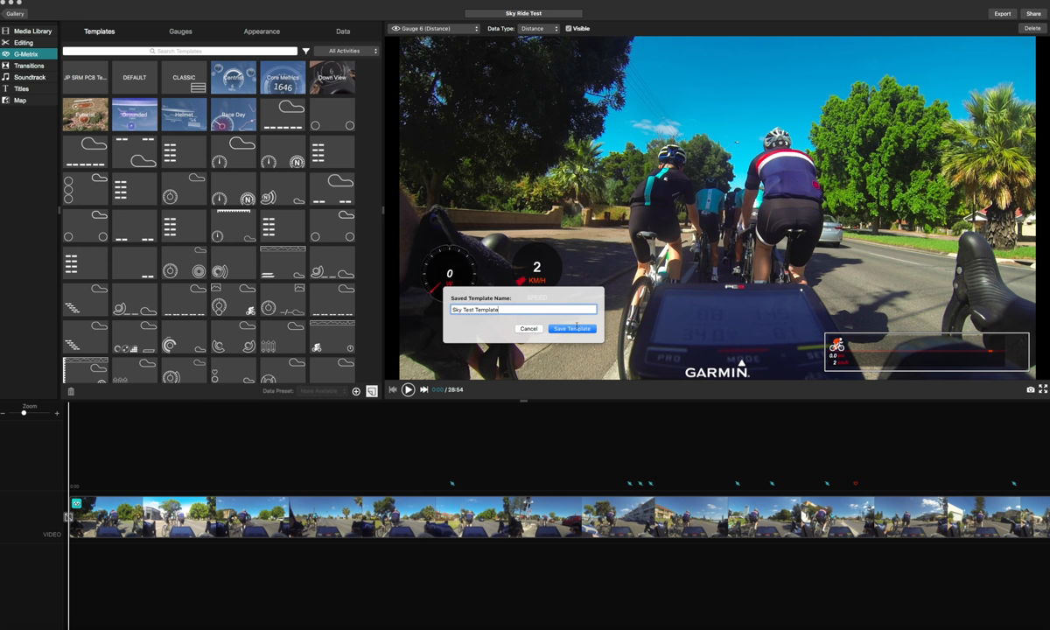
{"action": "left_click", "coordinate": [571, 329]}
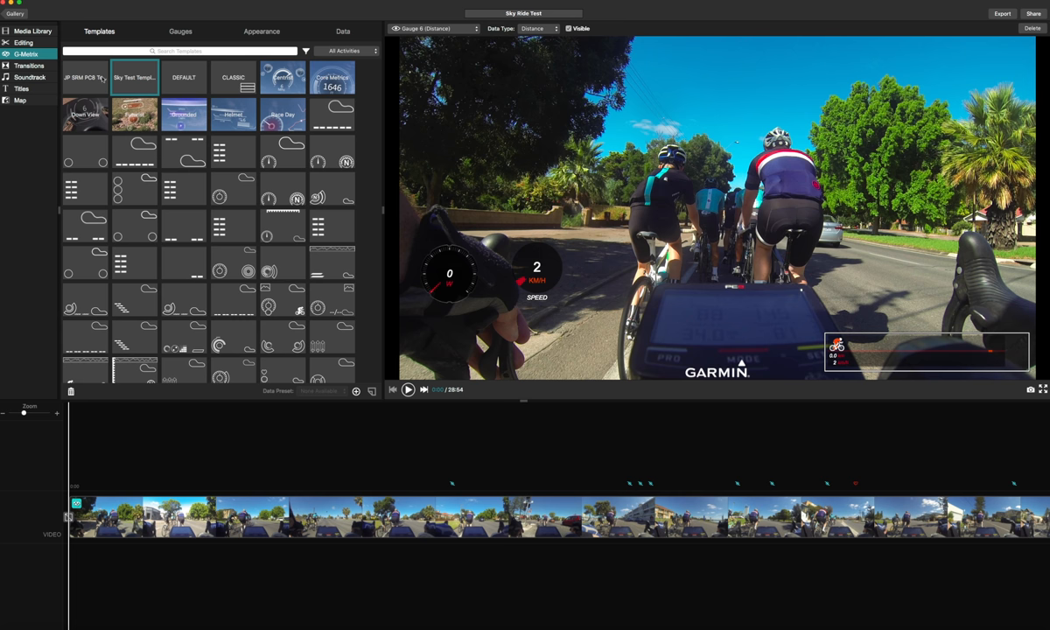
{"action": "left_click", "coordinate": [84, 77]}
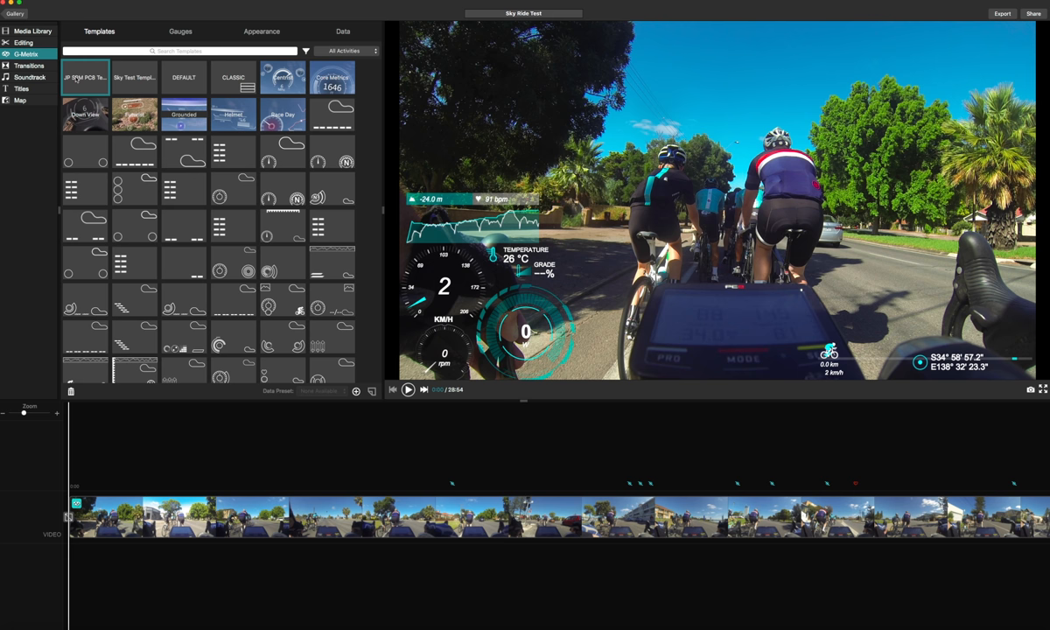
{"action": "mouse_move", "coordinate": [452, 333]}
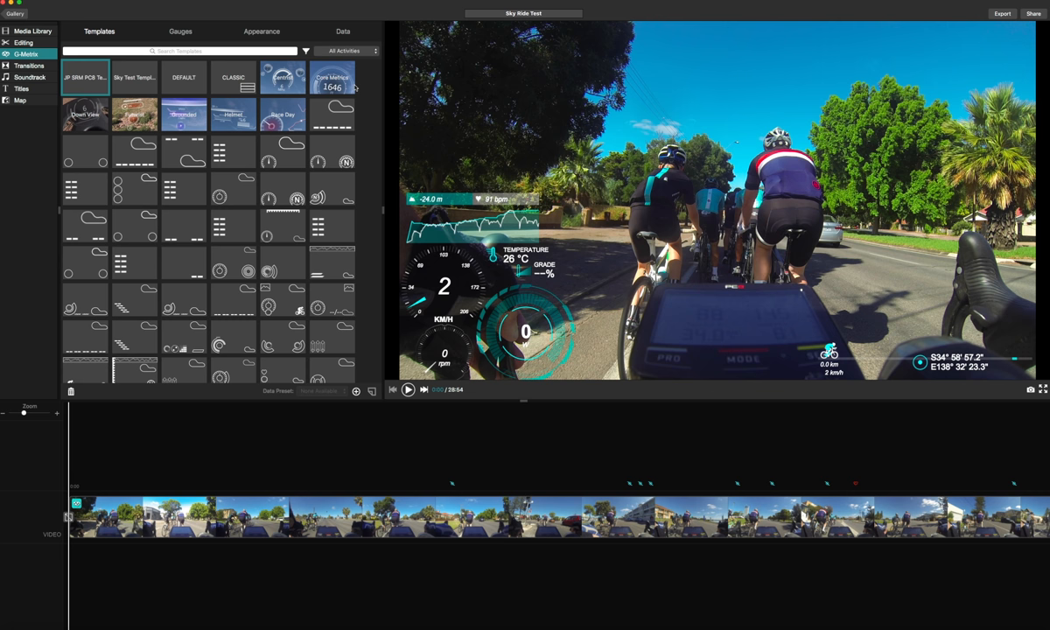
- From the Data tab open G-Metrix Sync and advance the map marker along the ride track
{"action": "left_click", "coordinate": [343, 32]}
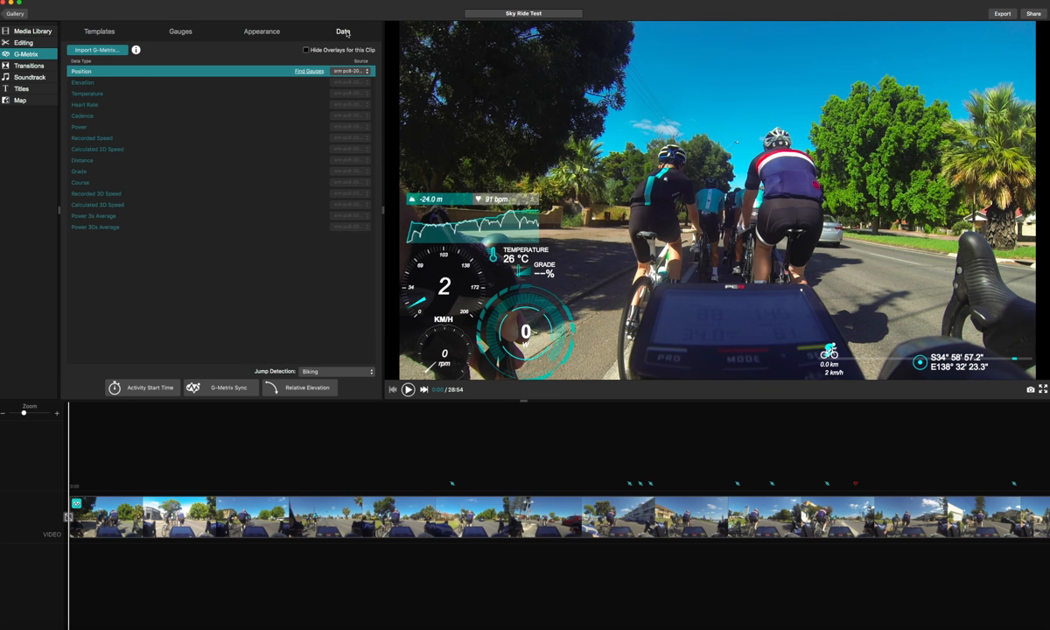
{"action": "mouse_move", "coordinate": [208, 399]}
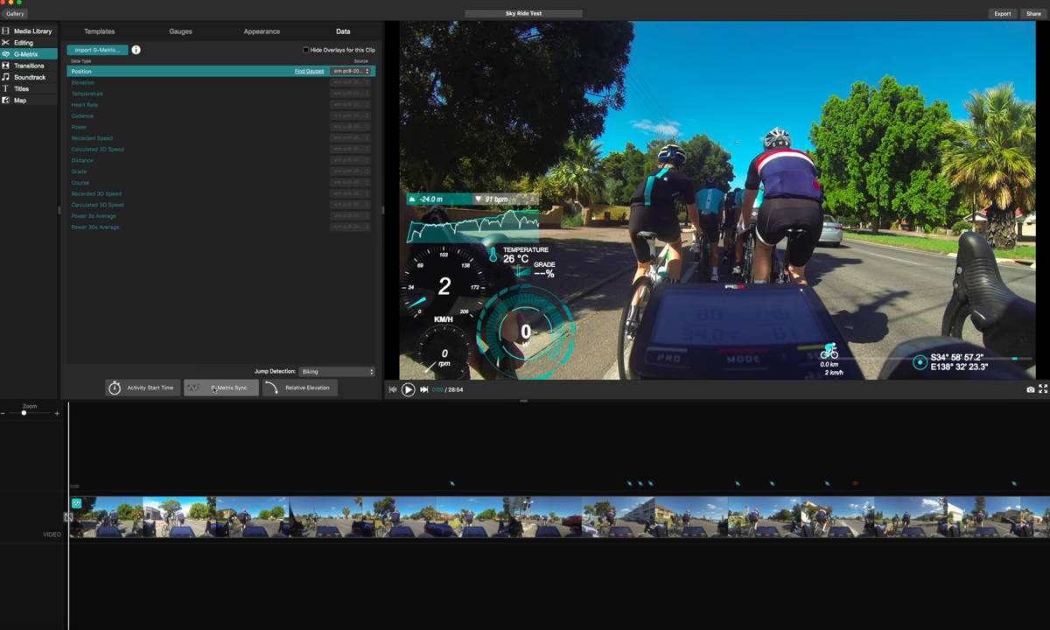
{"action": "left_click", "coordinate": [221, 389]}
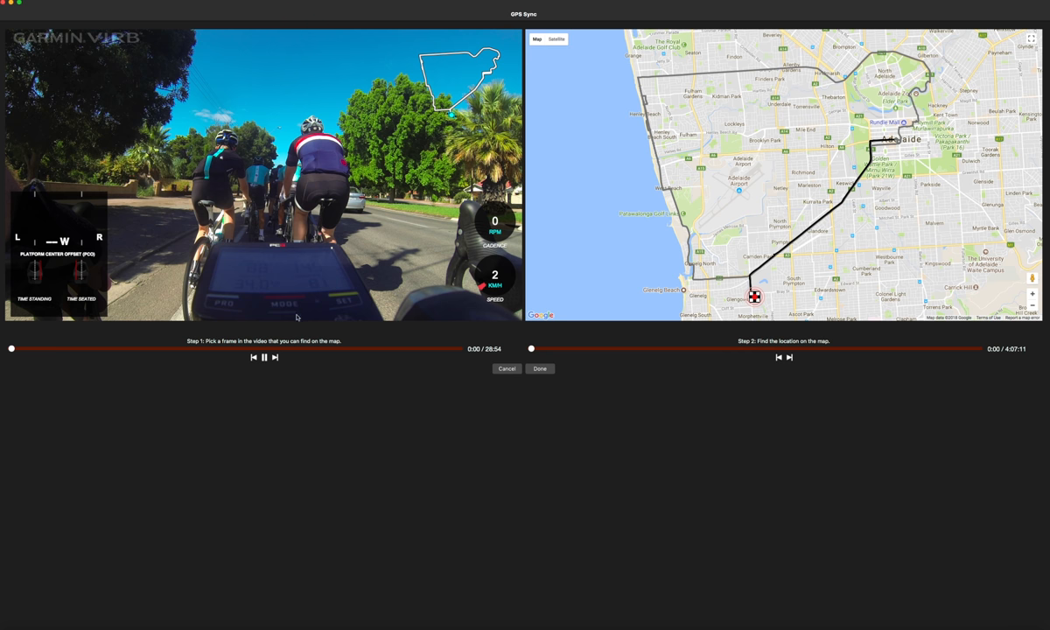
{"action": "mouse_move", "coordinate": [198, 336]}
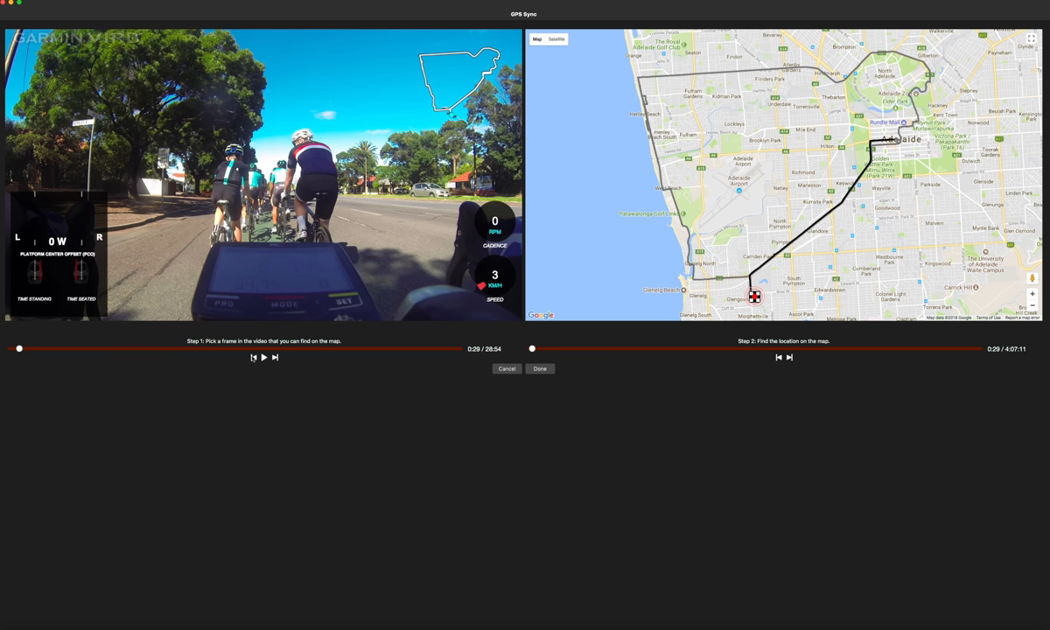
{"action": "mouse_move", "coordinate": [791, 358]}
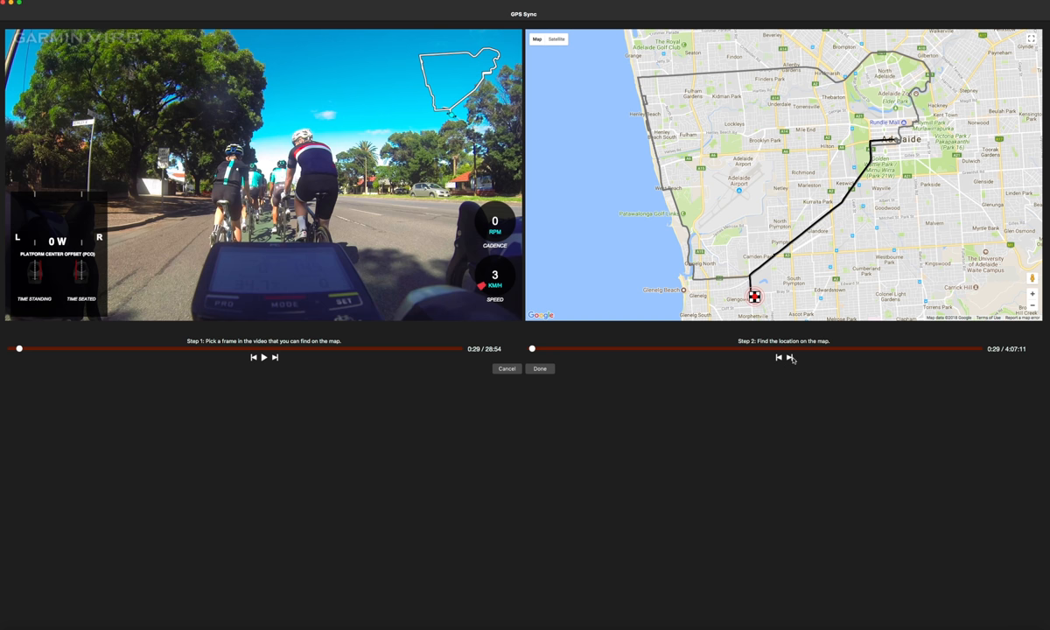
{"action": "left_click_drag", "start_coordinate": [532, 349], "coordinate": [543, 349]}
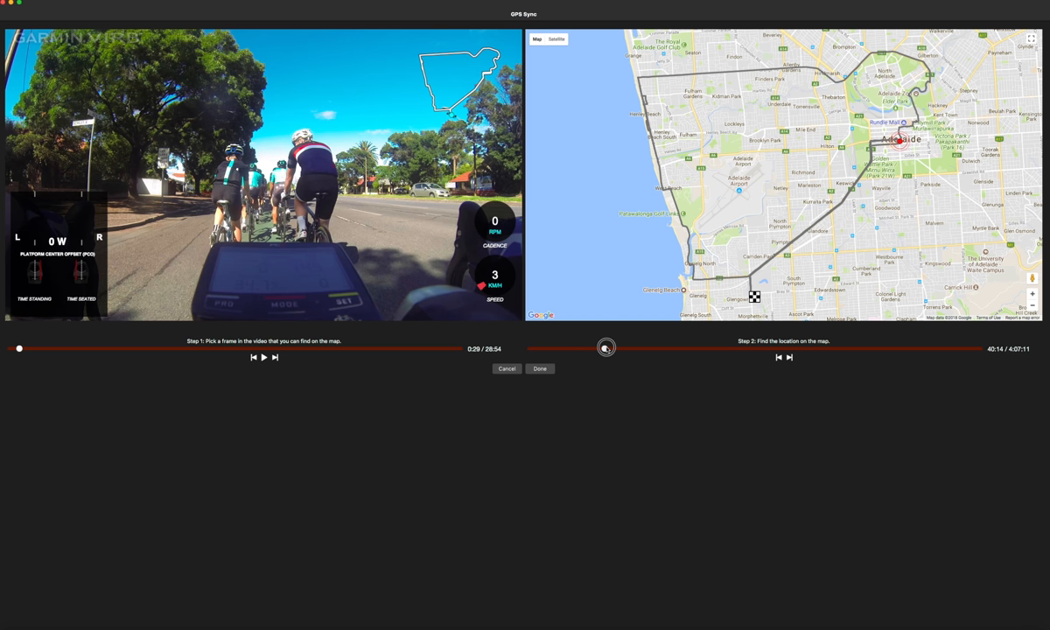
{"action": "left_click_drag", "start_coordinate": [606, 346], "coordinate": [641, 350]}
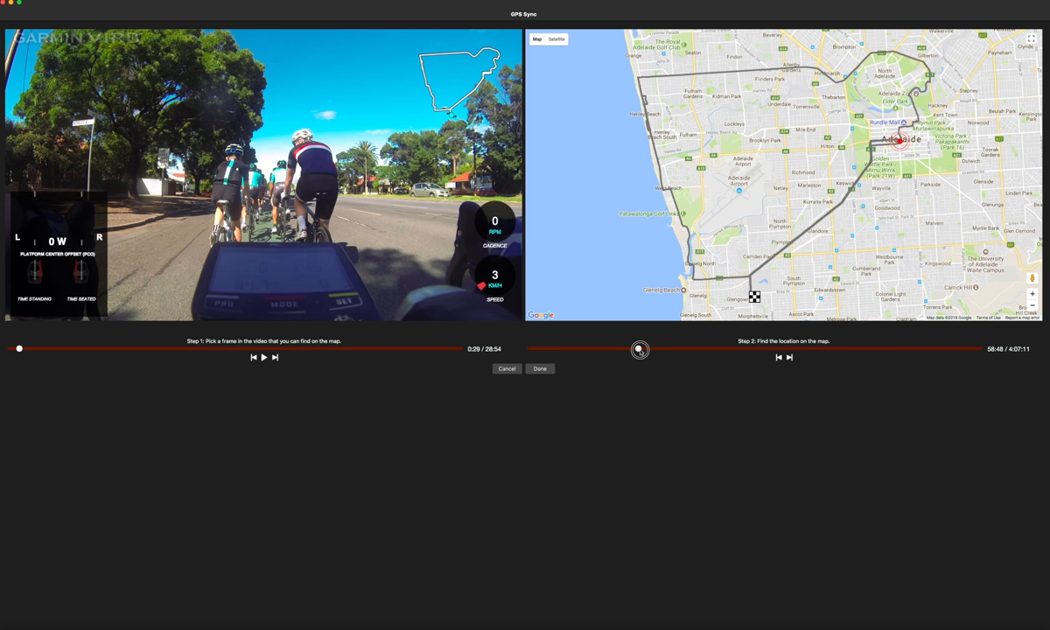
{"action": "left_click_drag", "start_coordinate": [641, 350], "coordinate": [662, 350]}
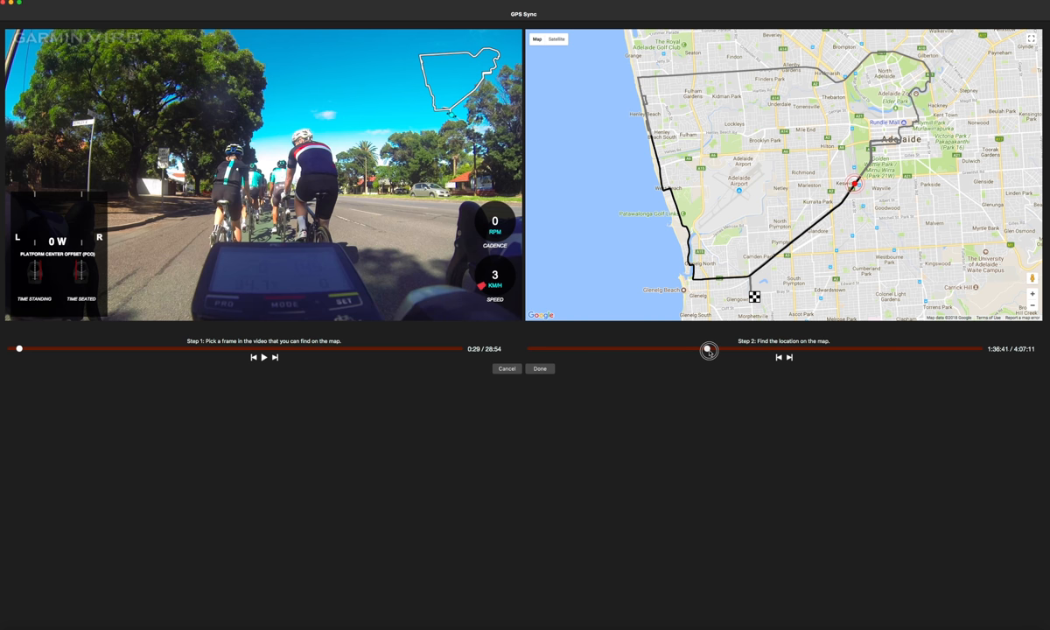
{"action": "left_click_drag", "start_coordinate": [709, 351], "coordinate": [715, 350]}
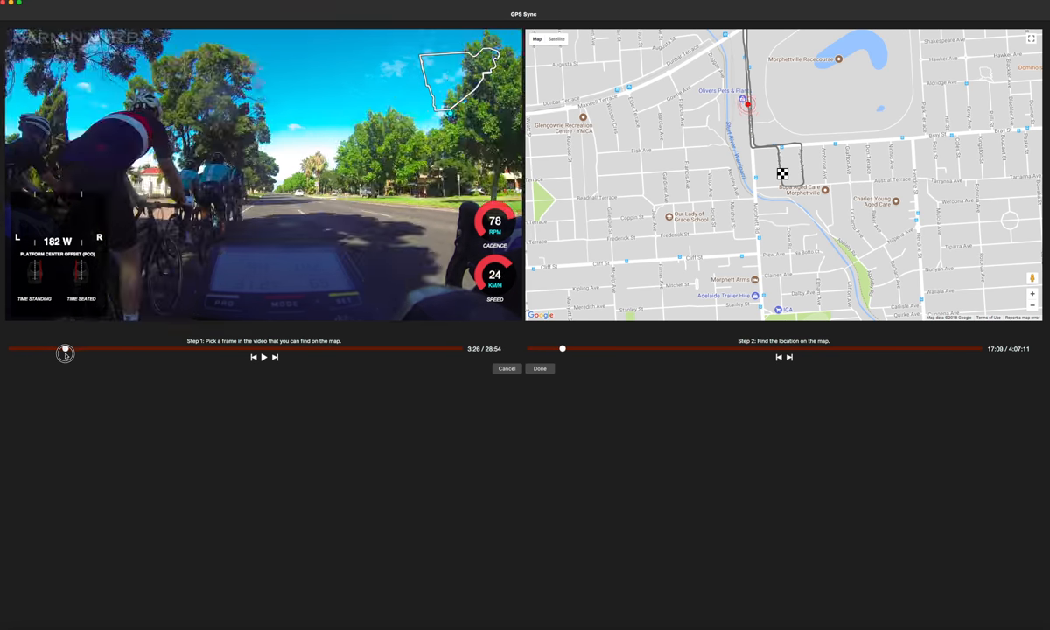
- Scrub the video to a traffic-light intersection and place the map marker at the matching spot
{"action": "left_click_drag", "start_coordinate": [65, 353], "coordinate": [73, 354]}
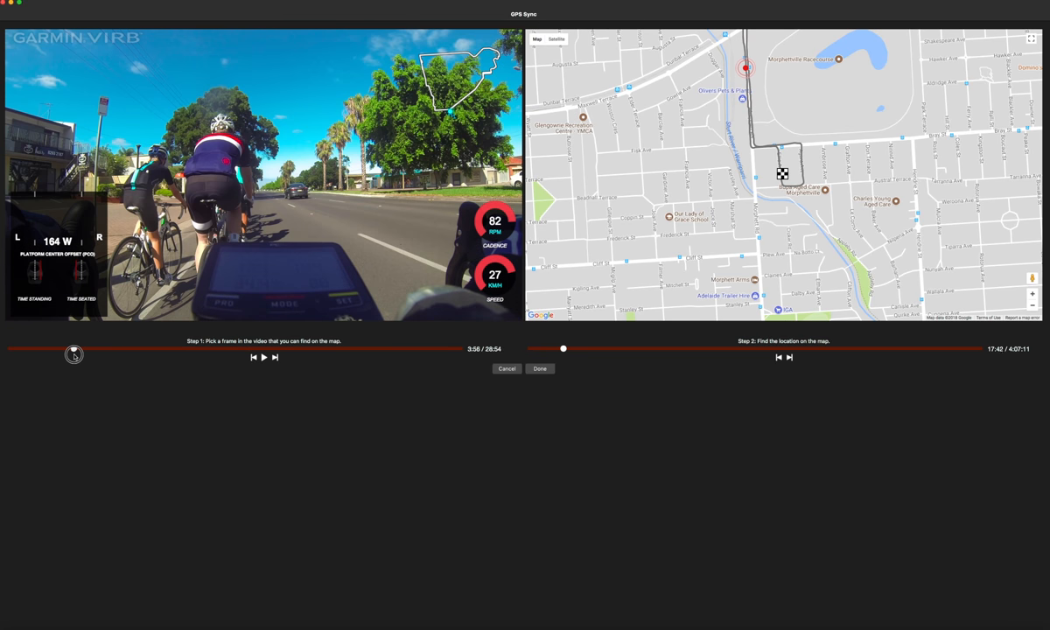
{"action": "left_click_drag", "start_coordinate": [73, 358], "coordinate": [91, 357]}
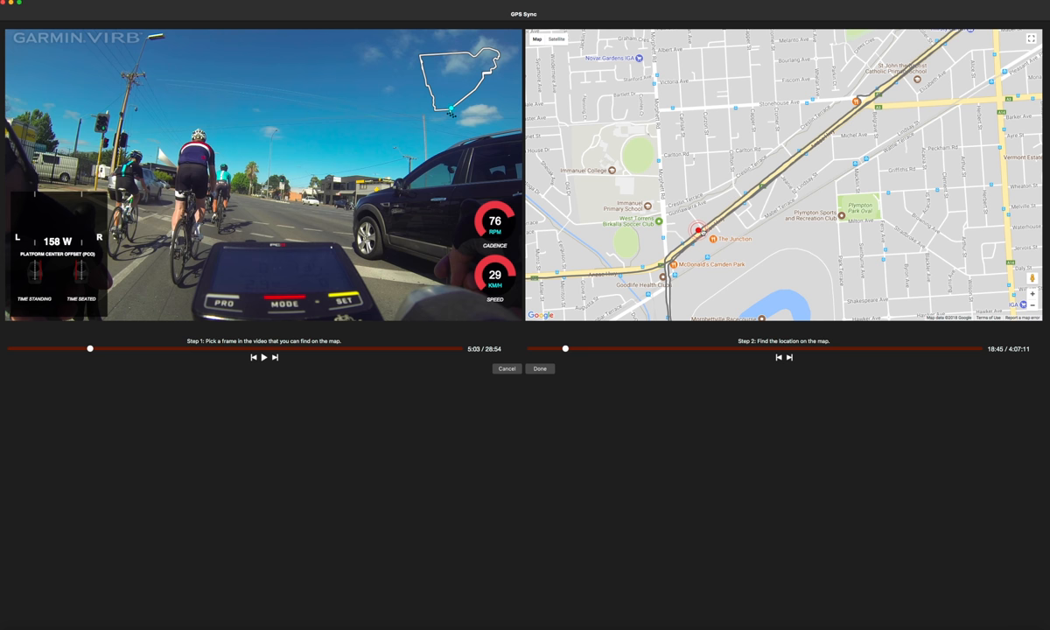
{"action": "left_click_drag", "start_coordinate": [563, 349], "coordinate": [967, 349]}
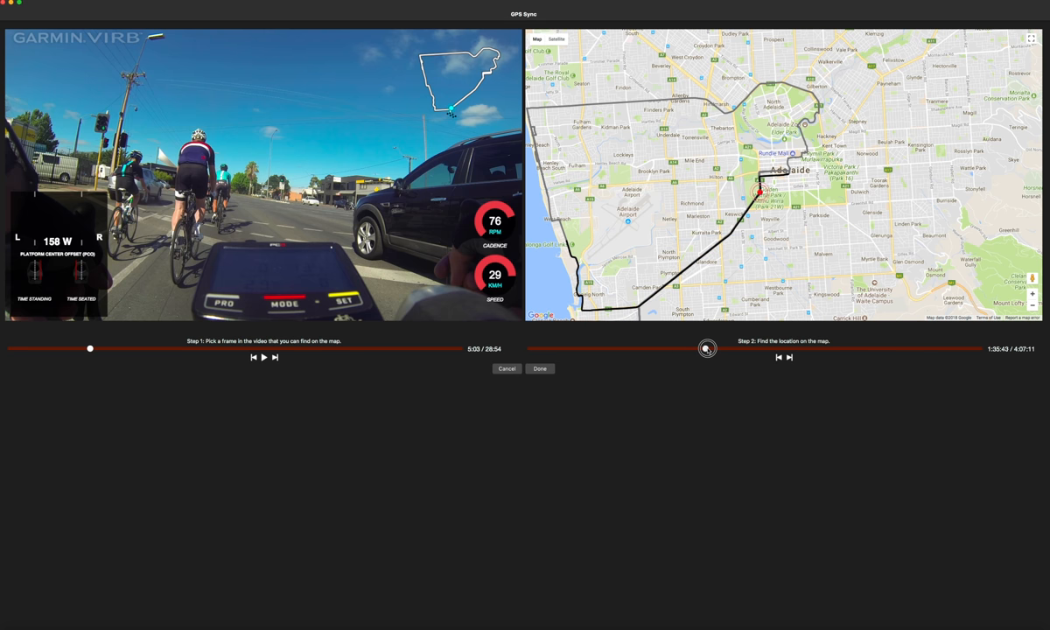
{"action": "left_click_drag", "start_coordinate": [707, 348], "coordinate": [722, 348]}
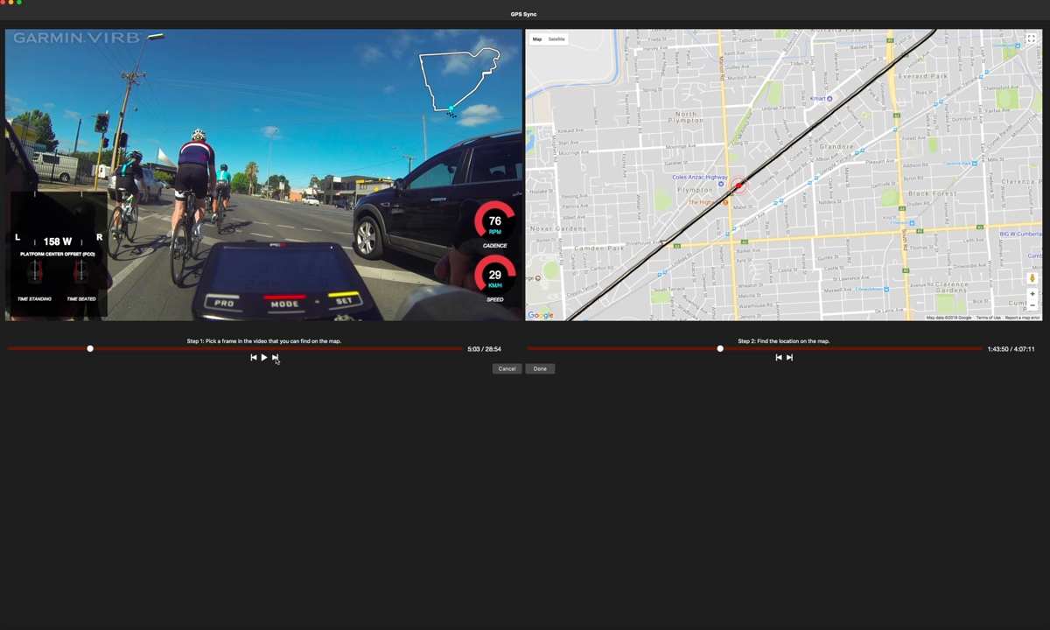
- Step the video frame by frame to fine-tune the match with the map point
{"action": "left_click", "coordinate": [274, 357]}
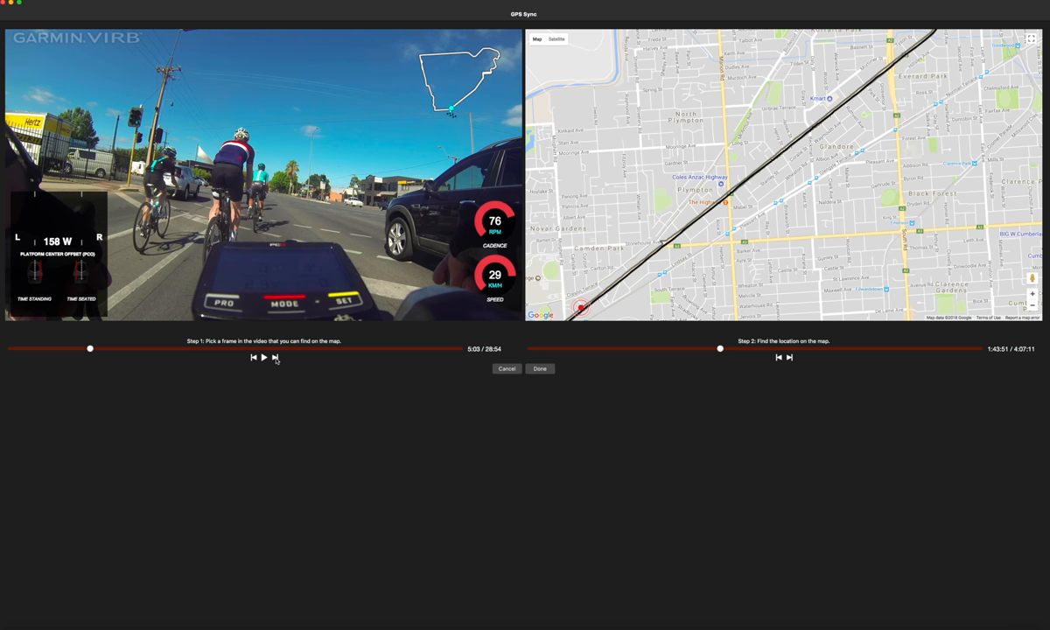
{"action": "left_click", "coordinate": [275, 357]}
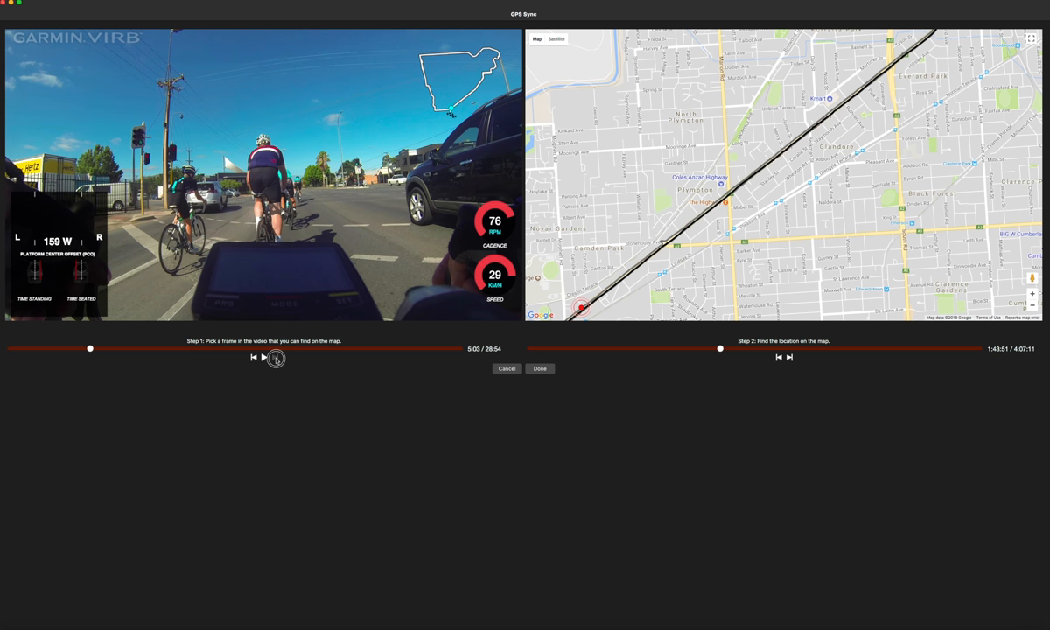
{"action": "left_click", "coordinate": [264, 357]}
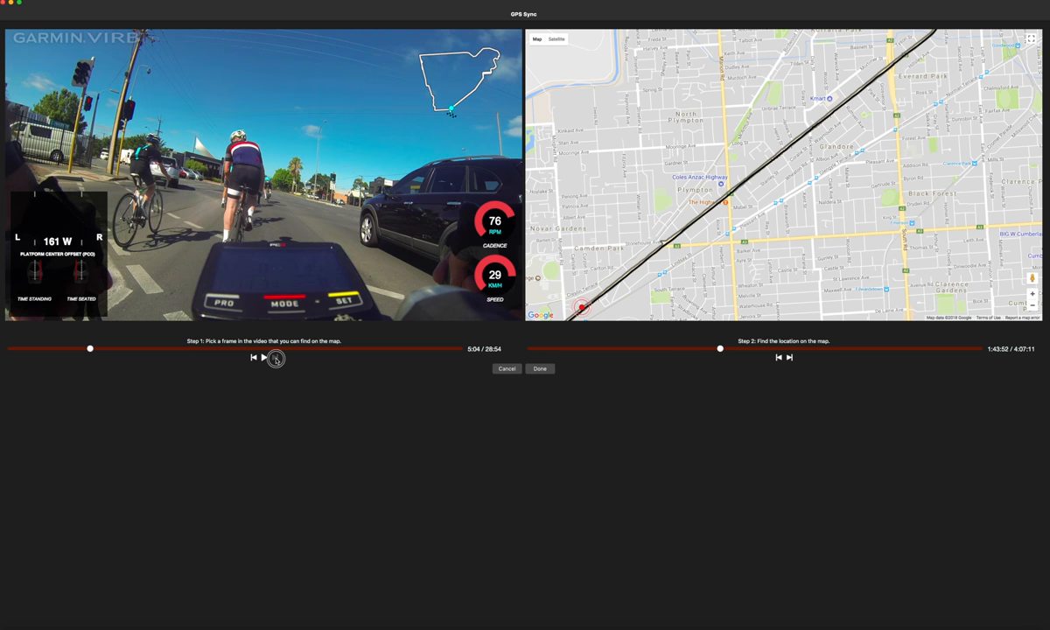
{"action": "left_click", "coordinate": [273, 358]}
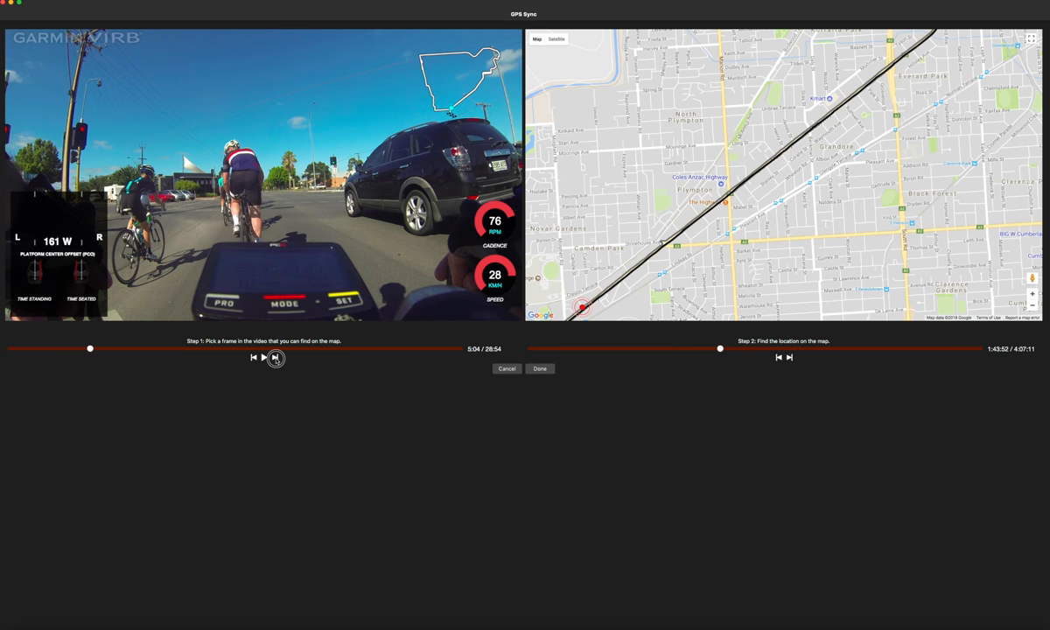
{"action": "left_click", "coordinate": [275, 358]}
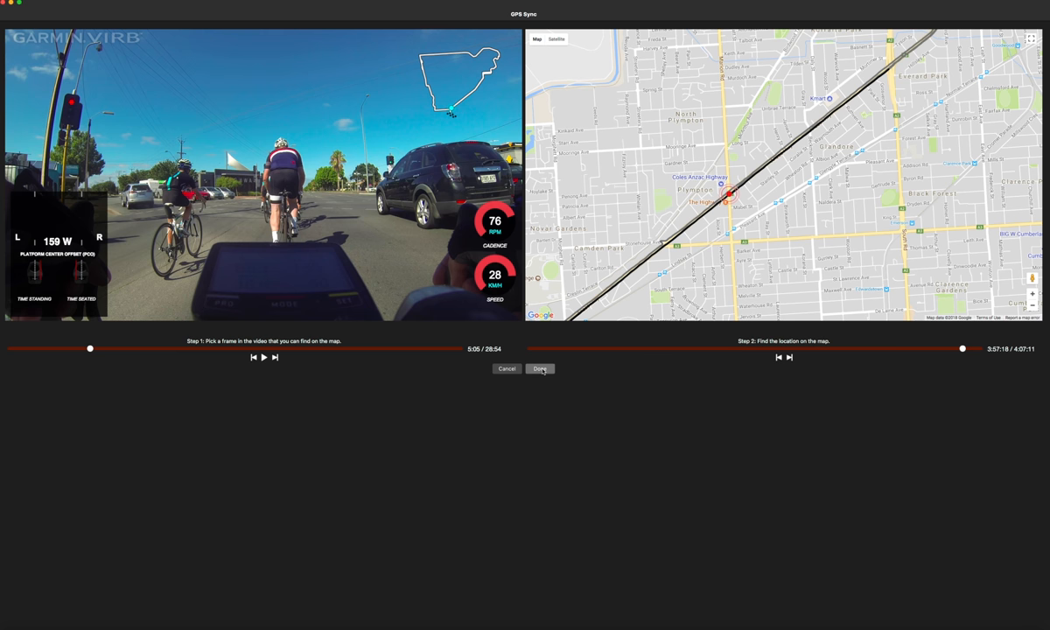
- Confirm the GPS sync with Done, reopen G-Metrix Sync to check the match and confirm again
{"action": "left_click", "coordinate": [539, 368]}
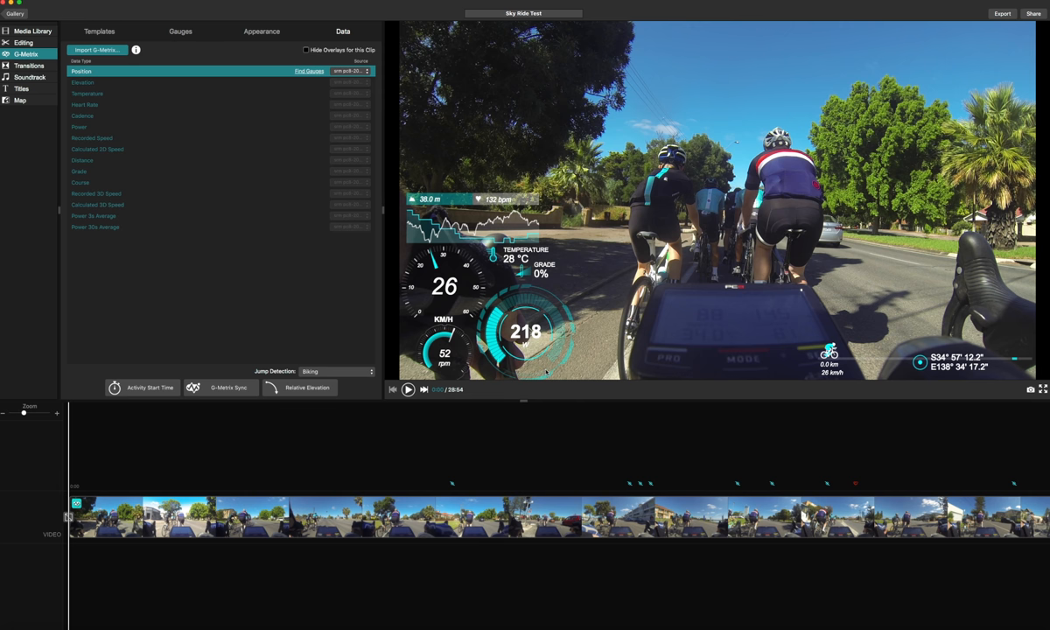
{"action": "left_click", "coordinate": [236, 487]}
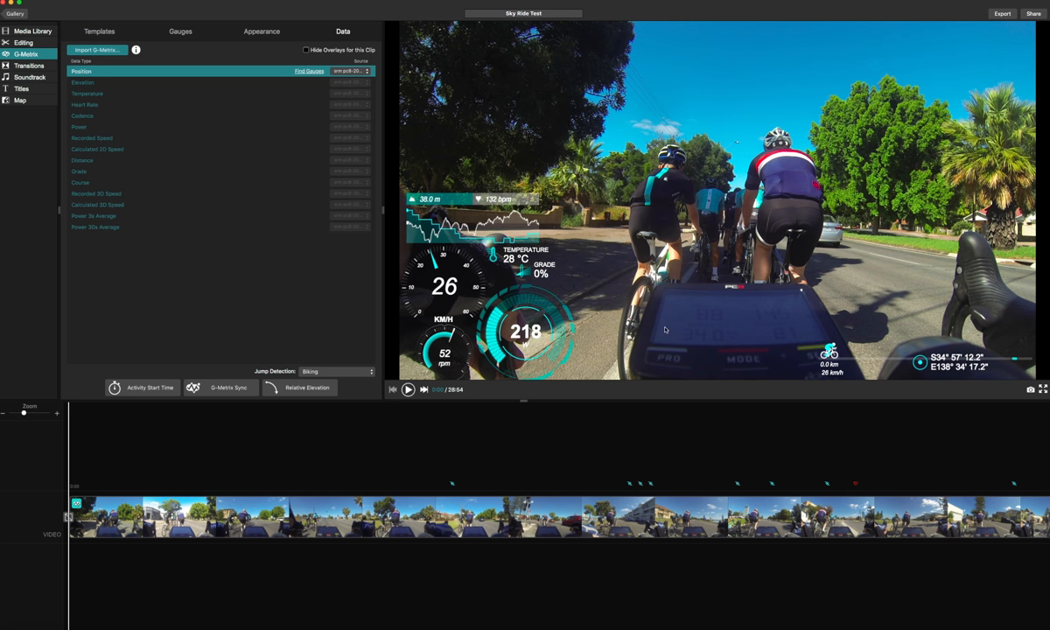
{"action": "mouse_move", "coordinate": [507, 378]}
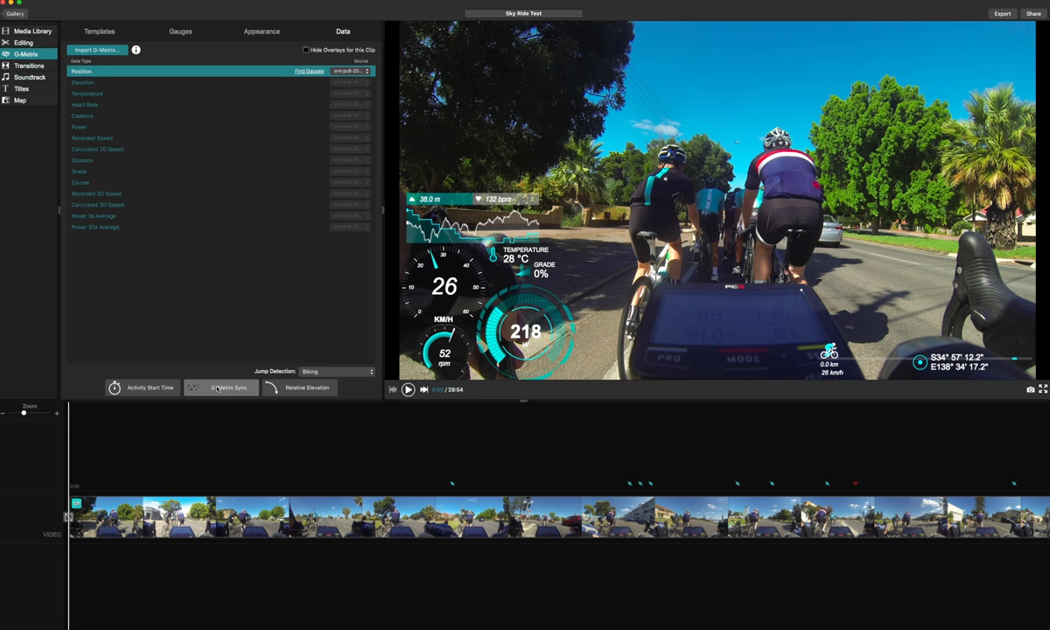
{"action": "left_click", "coordinate": [221, 389]}
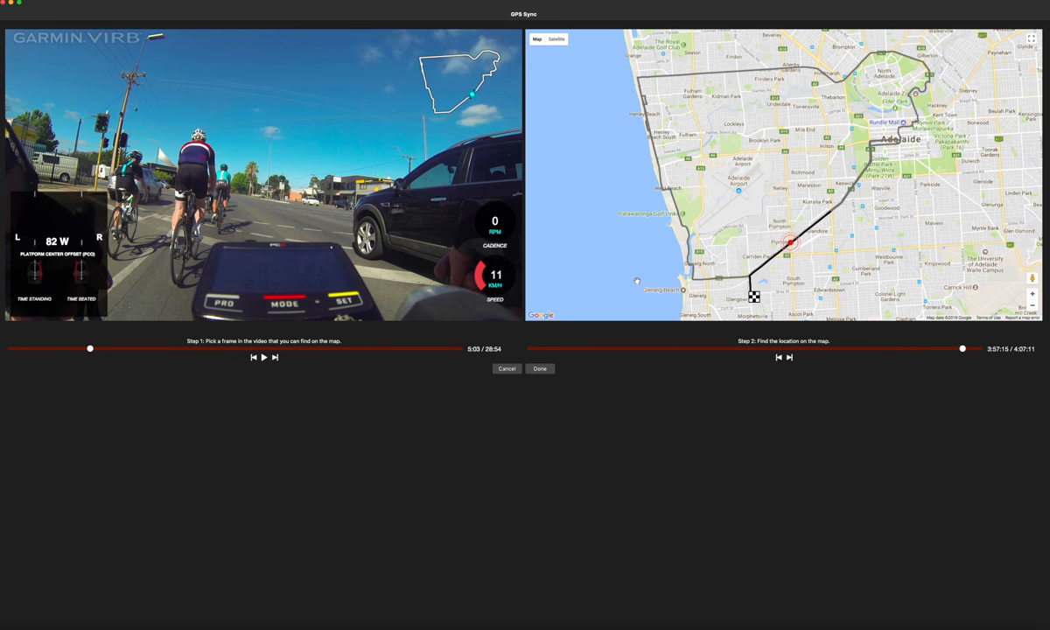
{"action": "mouse_move", "coordinate": [429, 273]}
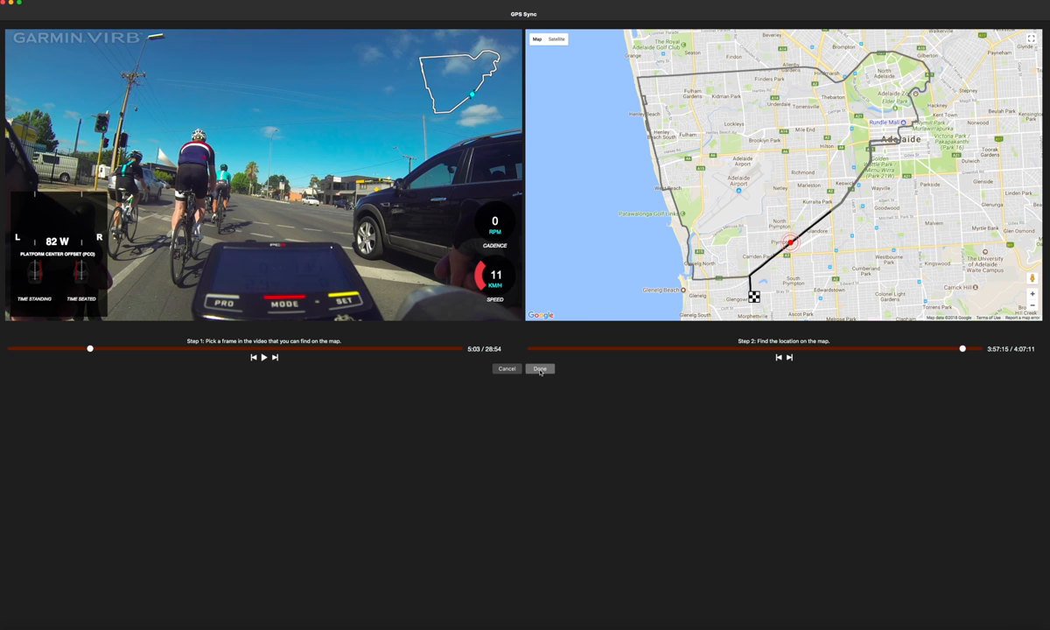
{"action": "left_click", "coordinate": [539, 368]}
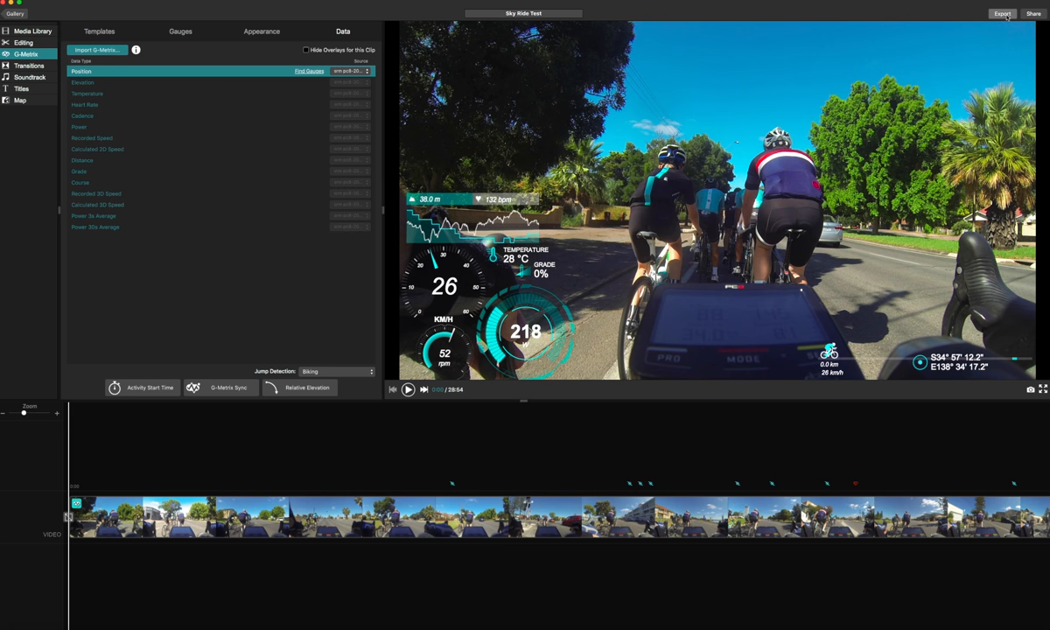
- Set the MP4 export quality to about 45,347 Mbps and start the export
{"action": "left_click", "coordinate": [1002, 14]}
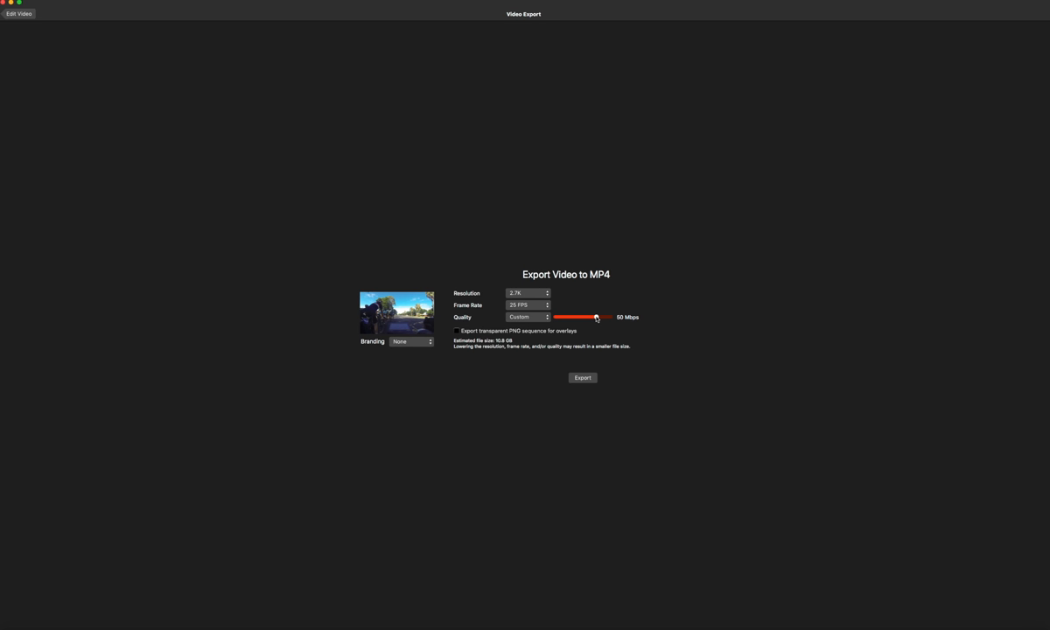
{"action": "left_click_drag", "start_coordinate": [595, 317], "coordinate": [592, 317]}
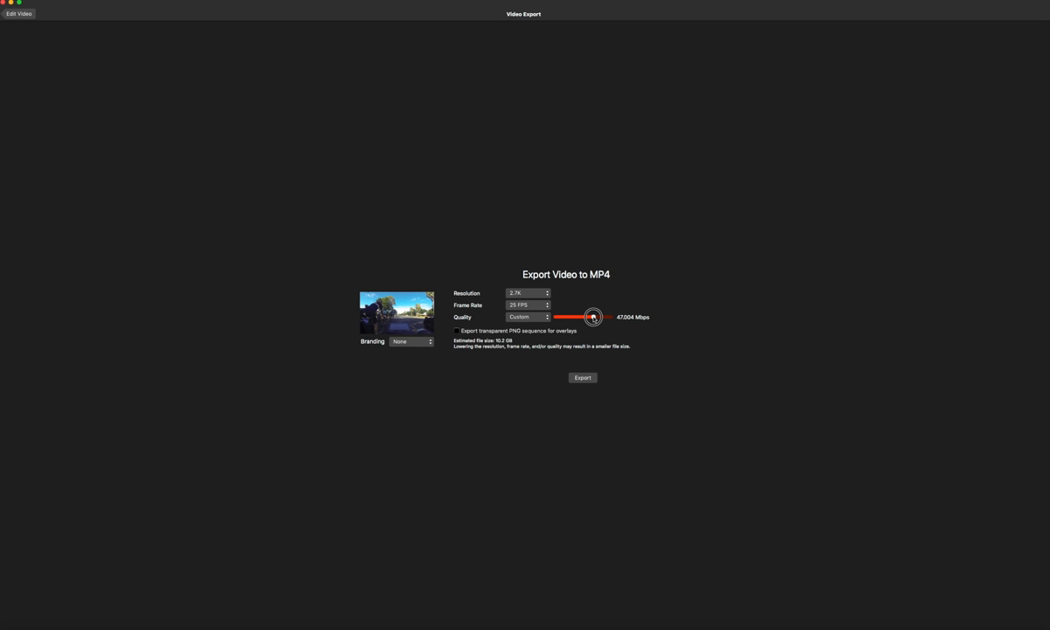
{"action": "left_click_drag", "start_coordinate": [593, 317], "coordinate": [592, 316]}
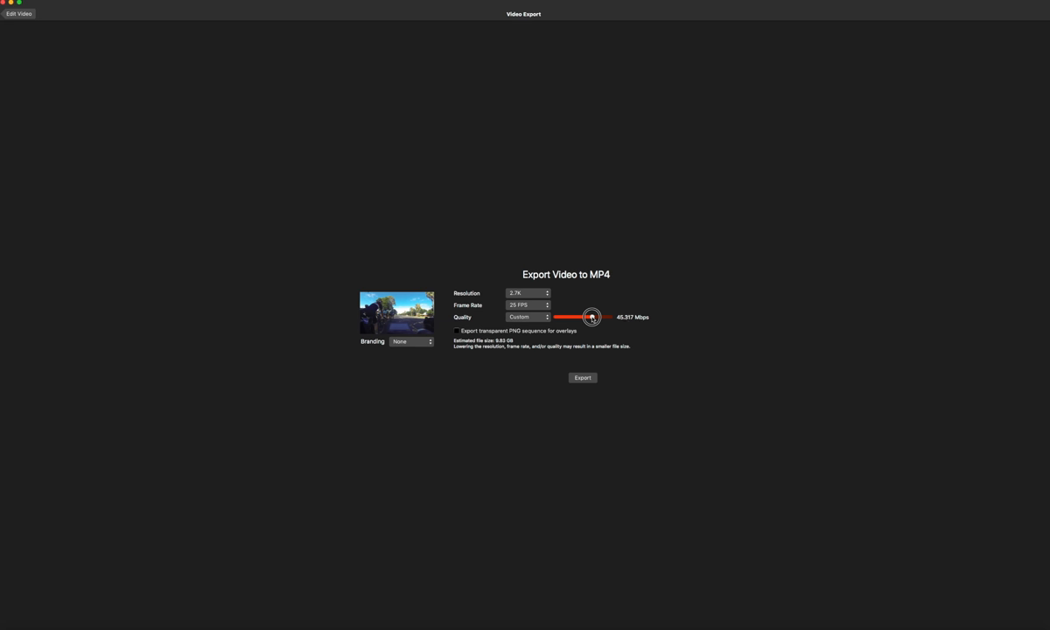
{"action": "left_click_drag", "start_coordinate": [588, 315], "coordinate": [592, 315]}
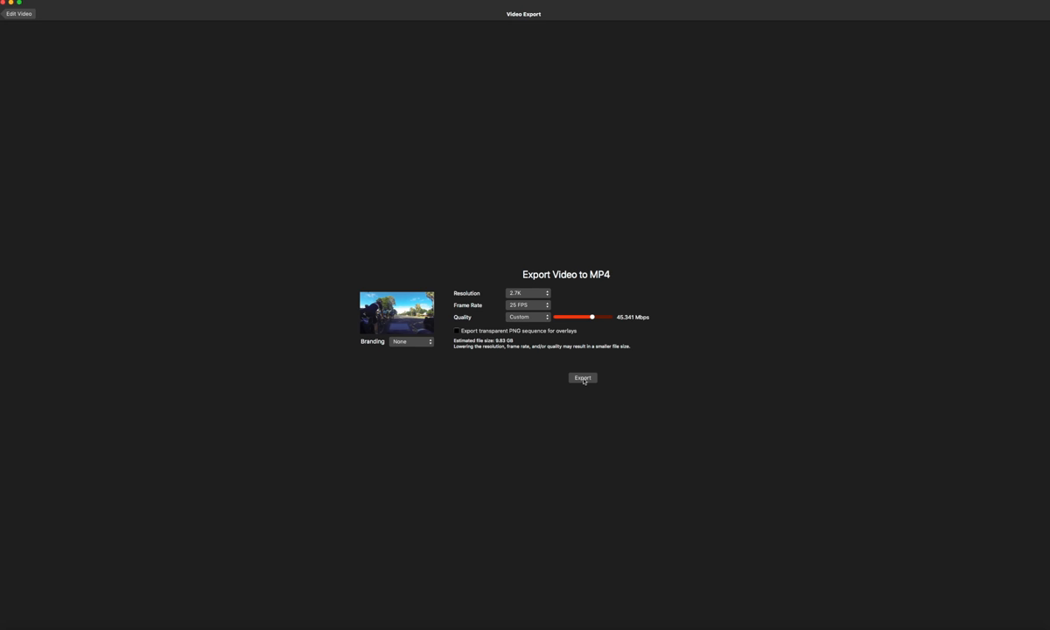
{"action": "left_click", "coordinate": [583, 378]}
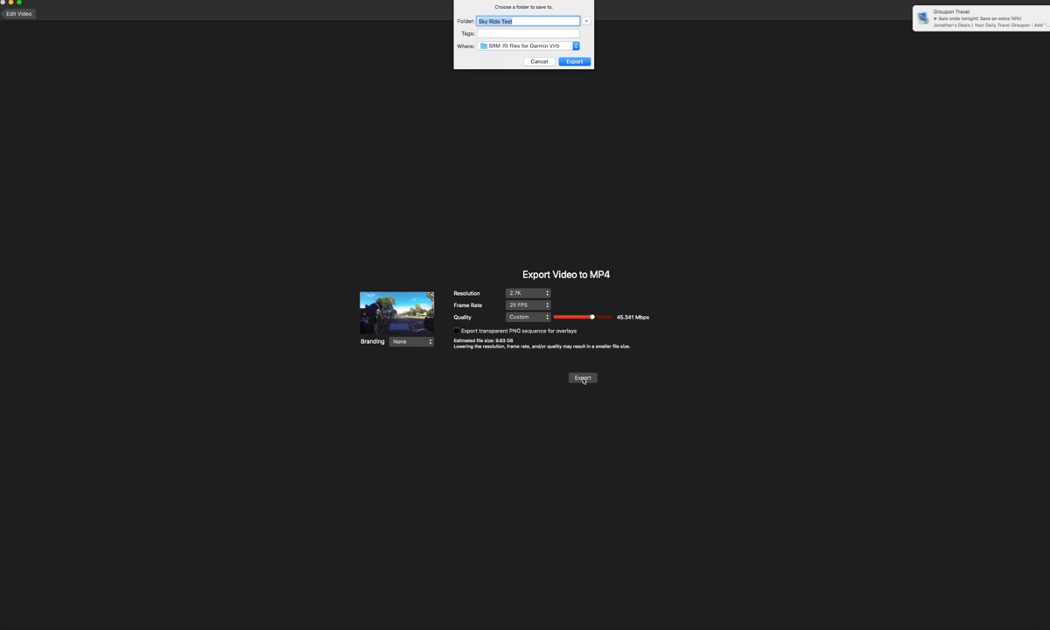
{"action": "mouse_move", "coordinate": [585, 21]}
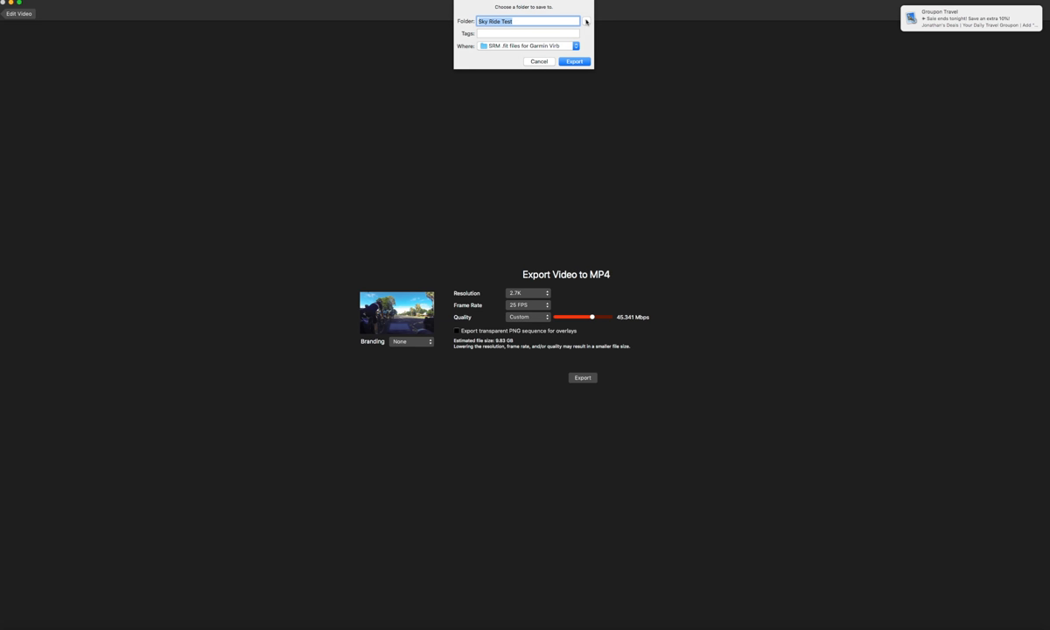
- Choose the Desktop as the save location and confirm the export as Sky Ride Test
{"action": "left_click", "coordinate": [586, 21]}
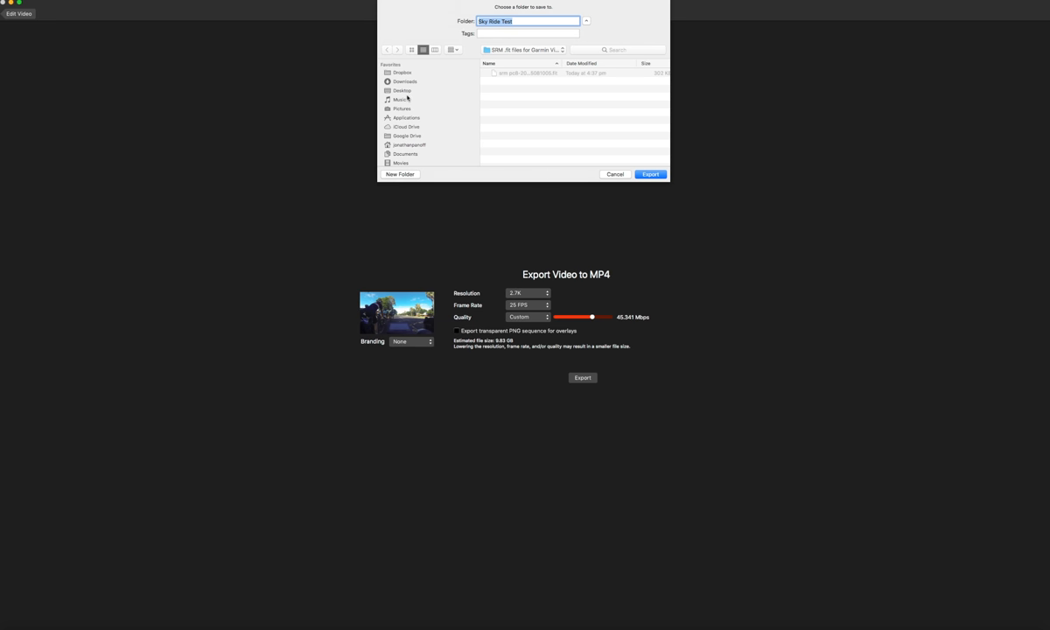
{"action": "left_click", "coordinate": [403, 91]}
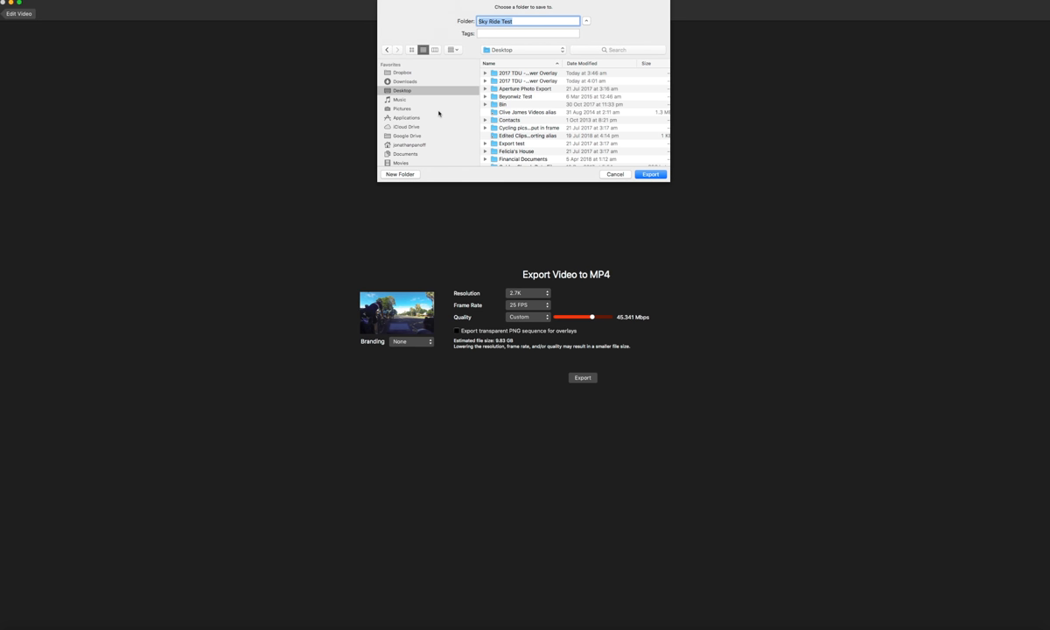
{"action": "mouse_move", "coordinate": [462, 132]}
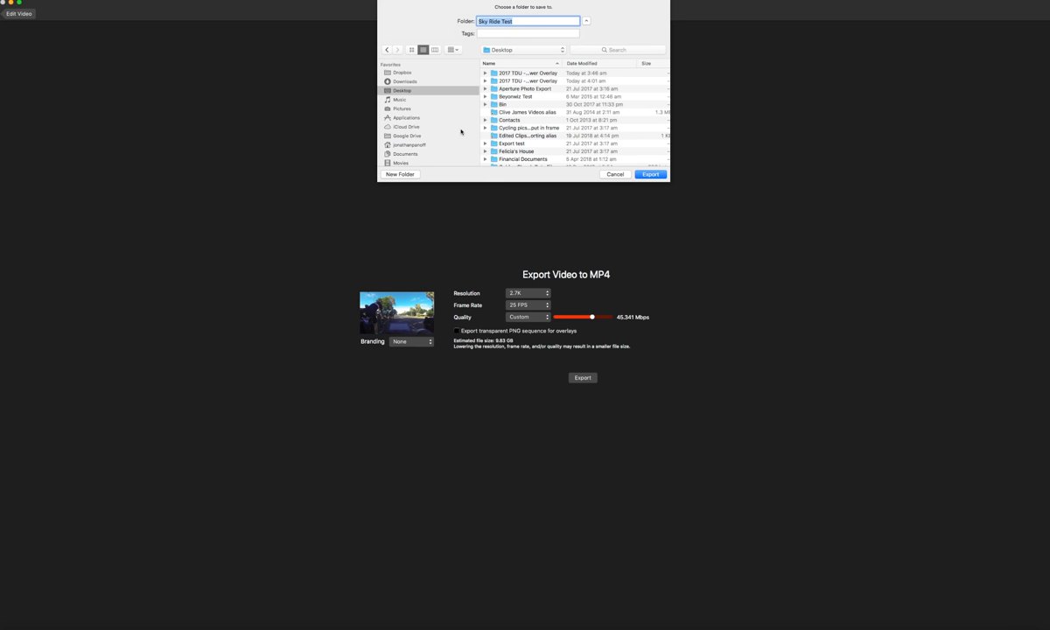
{"action": "mouse_move", "coordinate": [904, 186]}
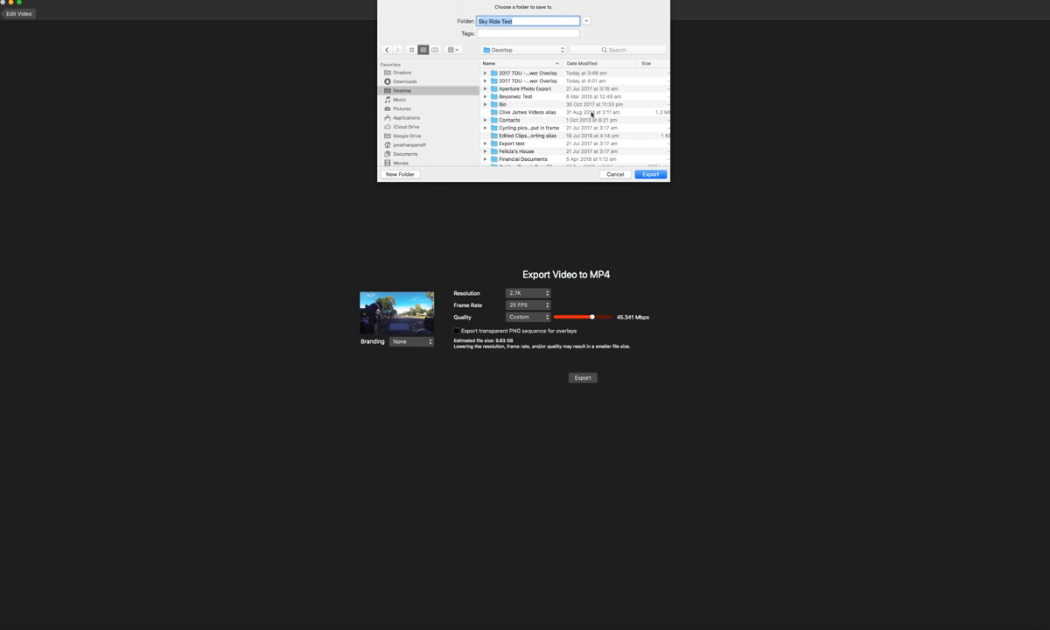
{"action": "mouse_move", "coordinate": [644, 161]}
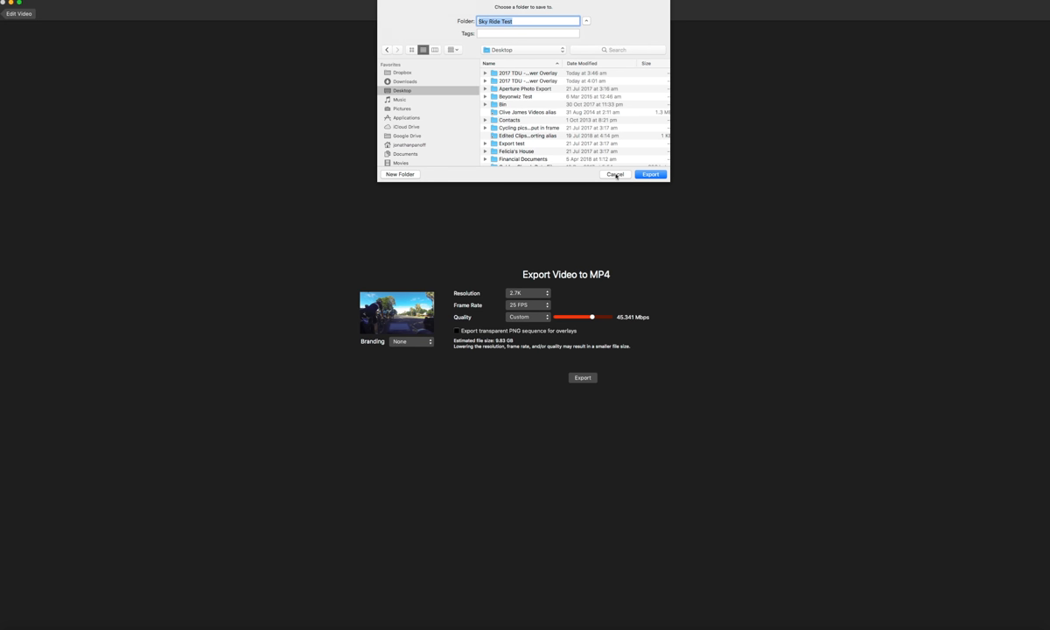
{"action": "left_click", "coordinate": [651, 176]}
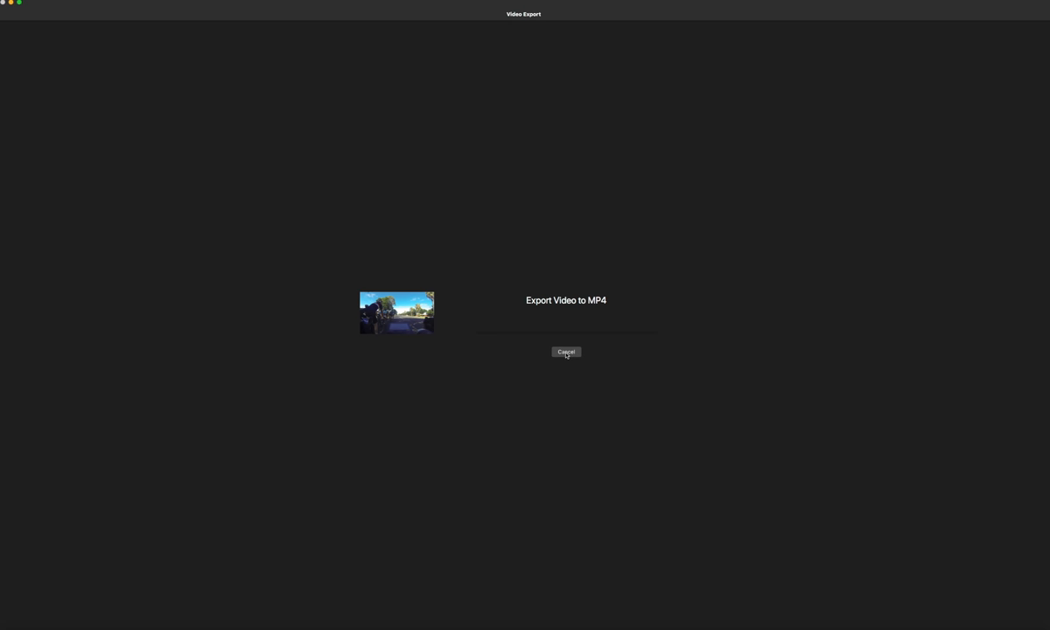
- Cancel the running MP4 export, confirm with Yes, and start Export again
{"action": "left_click", "coordinate": [567, 352]}
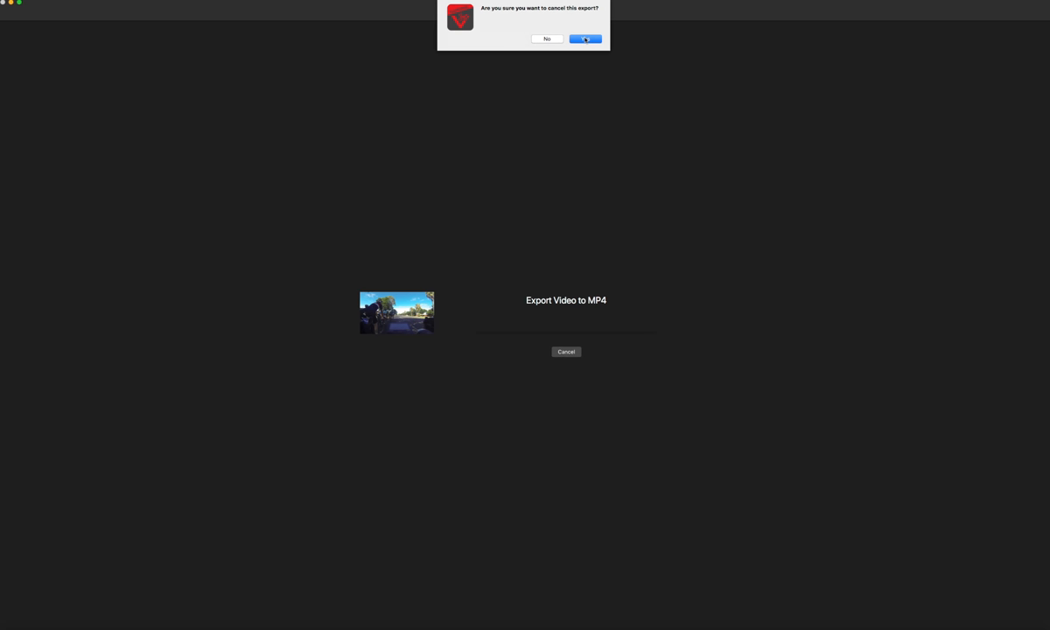
{"action": "left_click", "coordinate": [585, 38]}
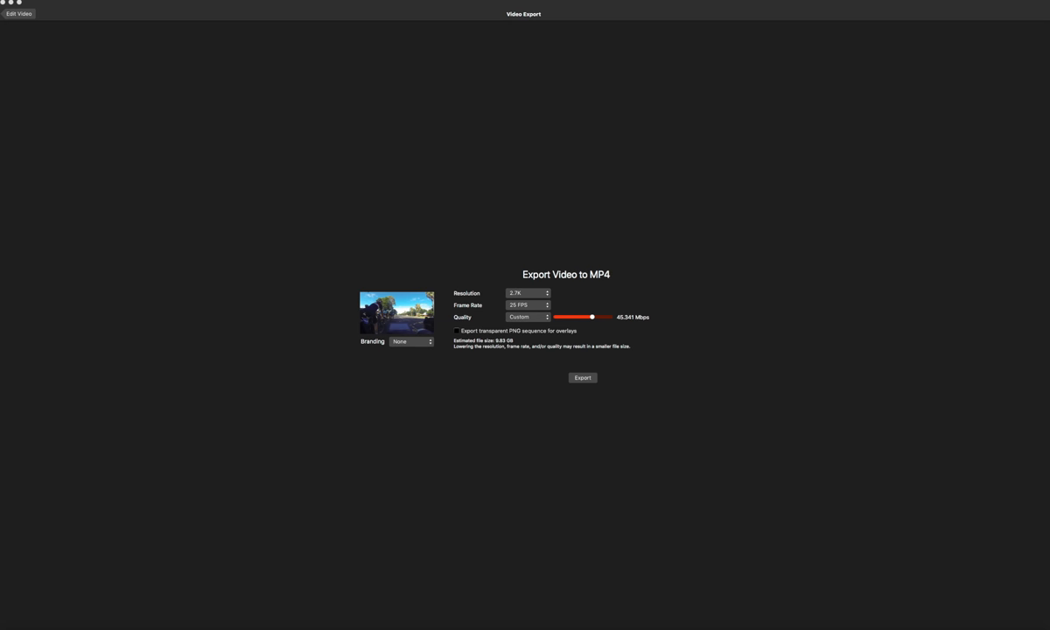
{"action": "left_click", "coordinate": [581, 378]}
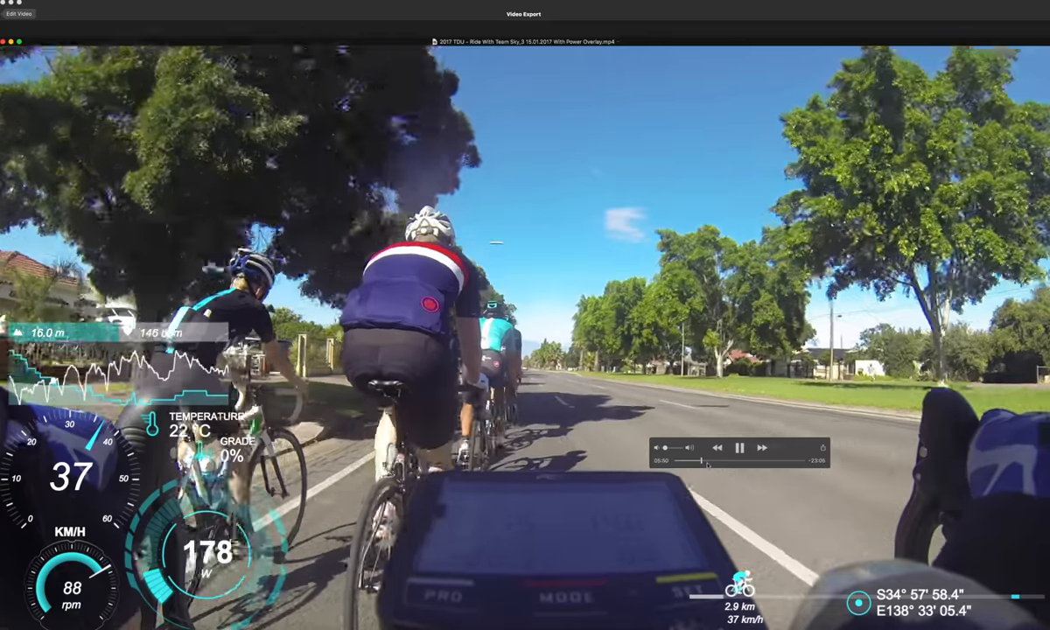
- Jump the QuickTime playhead ahead in the exported ride video and pause playback
{"action": "left_click_drag", "start_coordinate": [704, 464], "coordinate": [718, 463]}
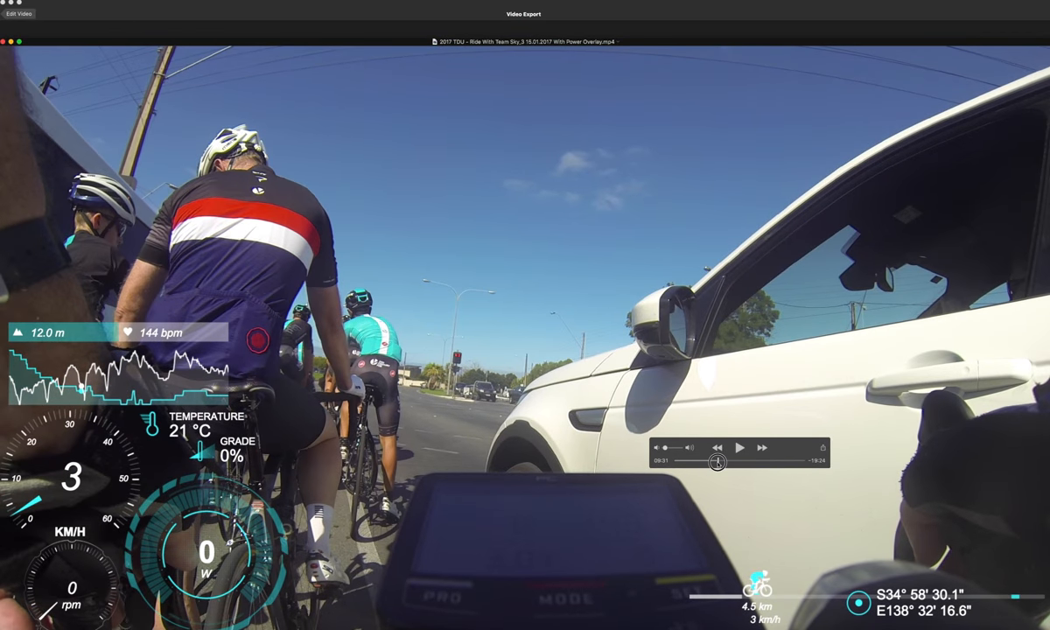
{"action": "left_click", "coordinate": [741, 448]}
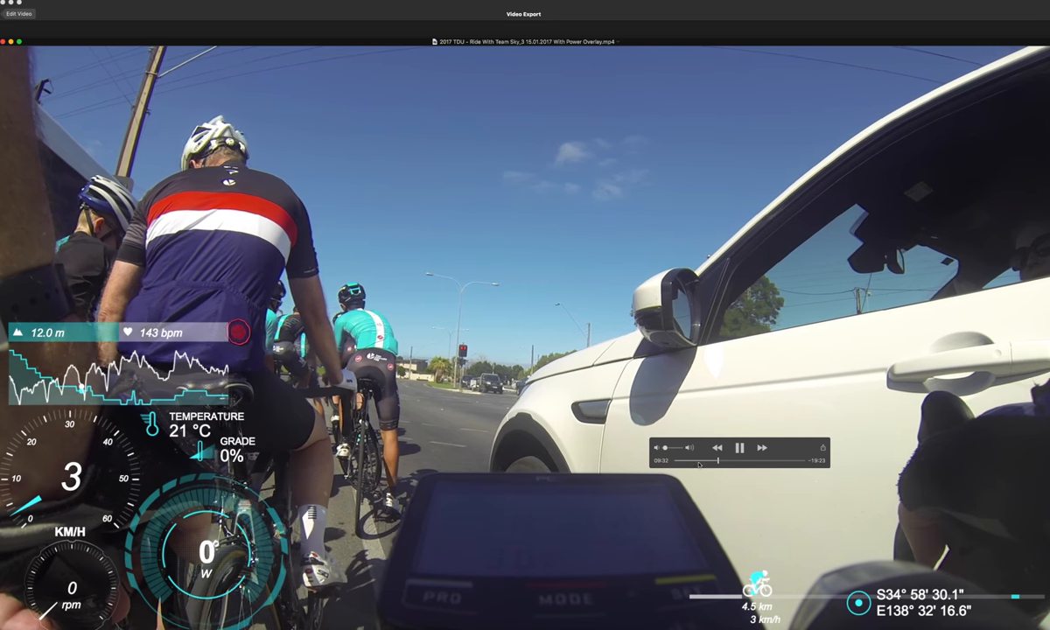
{"action": "left_click", "coordinate": [743, 448]}
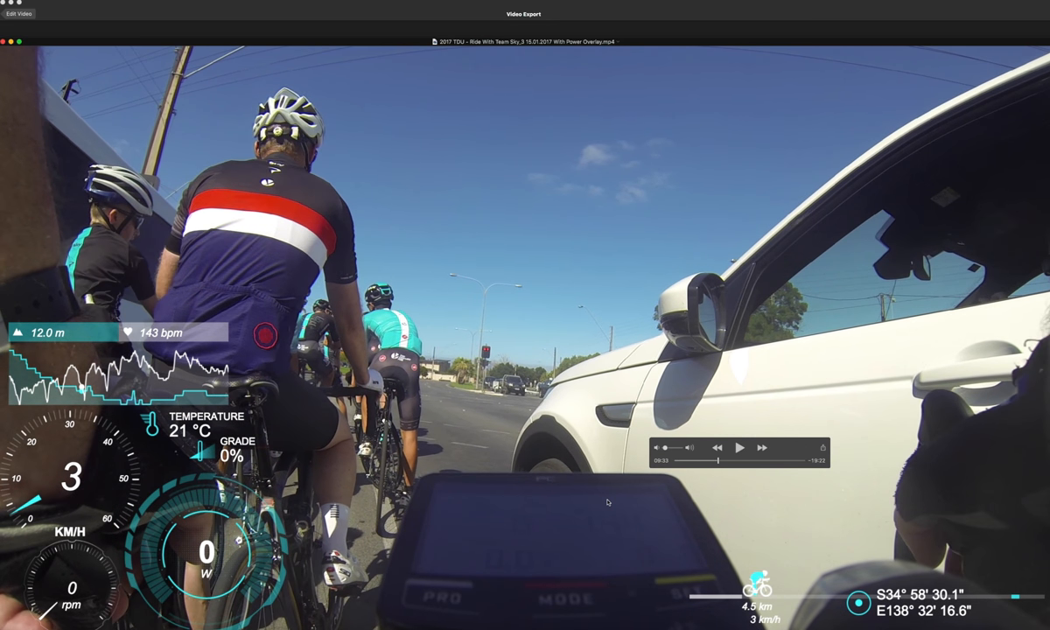
{"action": "mouse_move", "coordinate": [536, 532]}
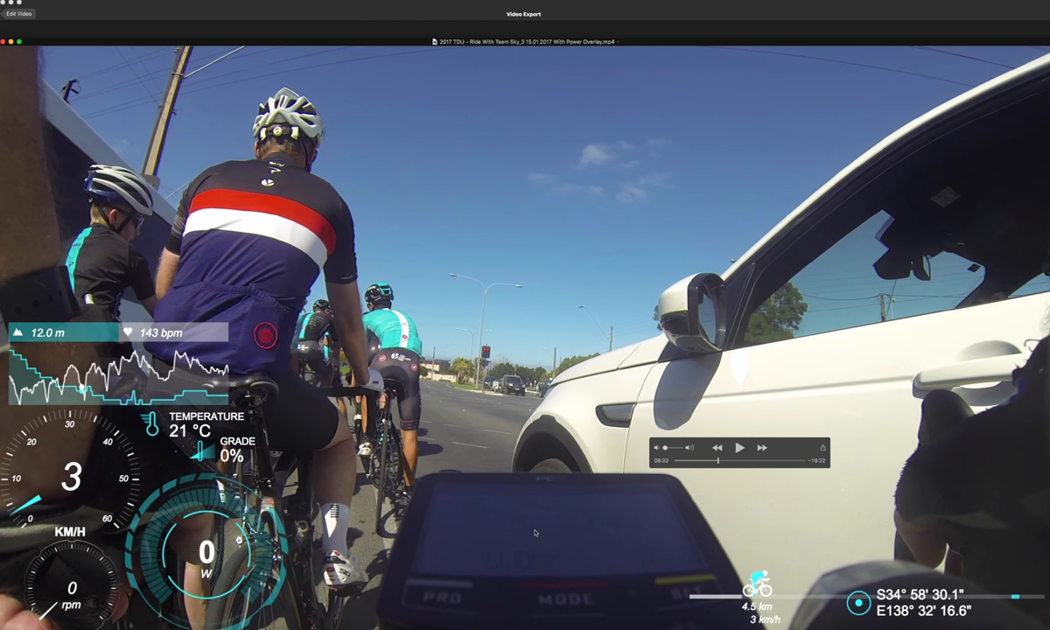
{"action": "mouse_move", "coordinate": [511, 539]}
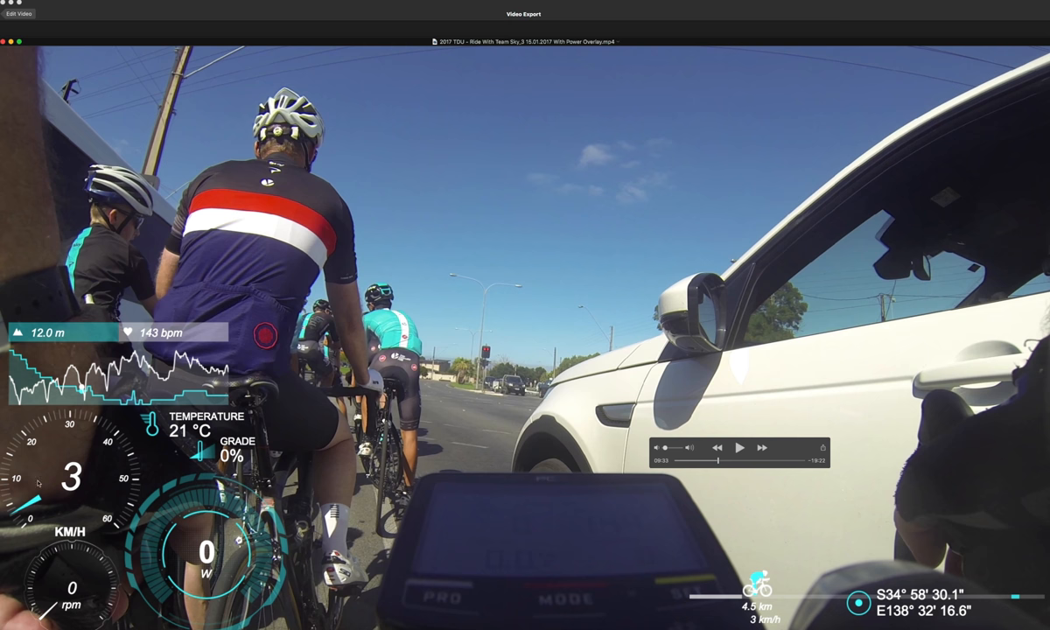
{"action": "mouse_move", "coordinate": [126, 486]}
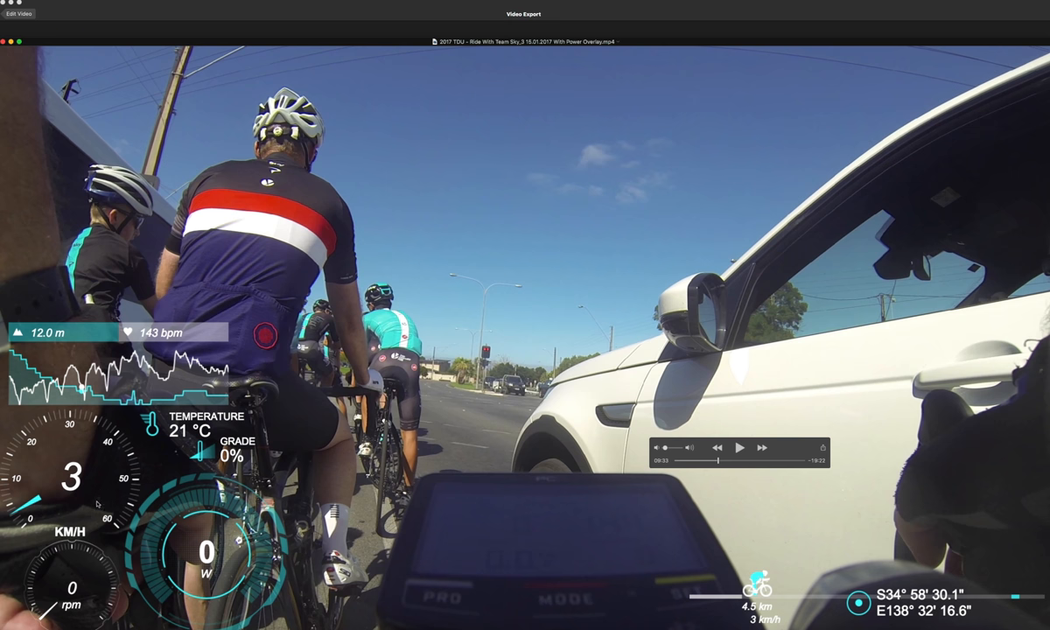
{"action": "mouse_move", "coordinate": [605, 535]}
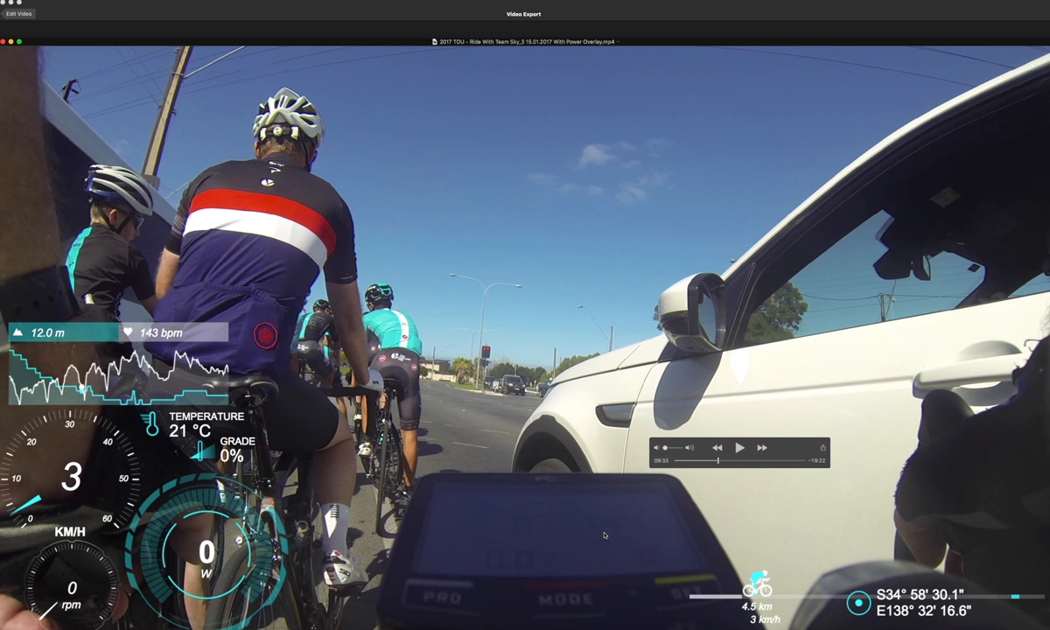
{"action": "mouse_move", "coordinate": [627, 498]}
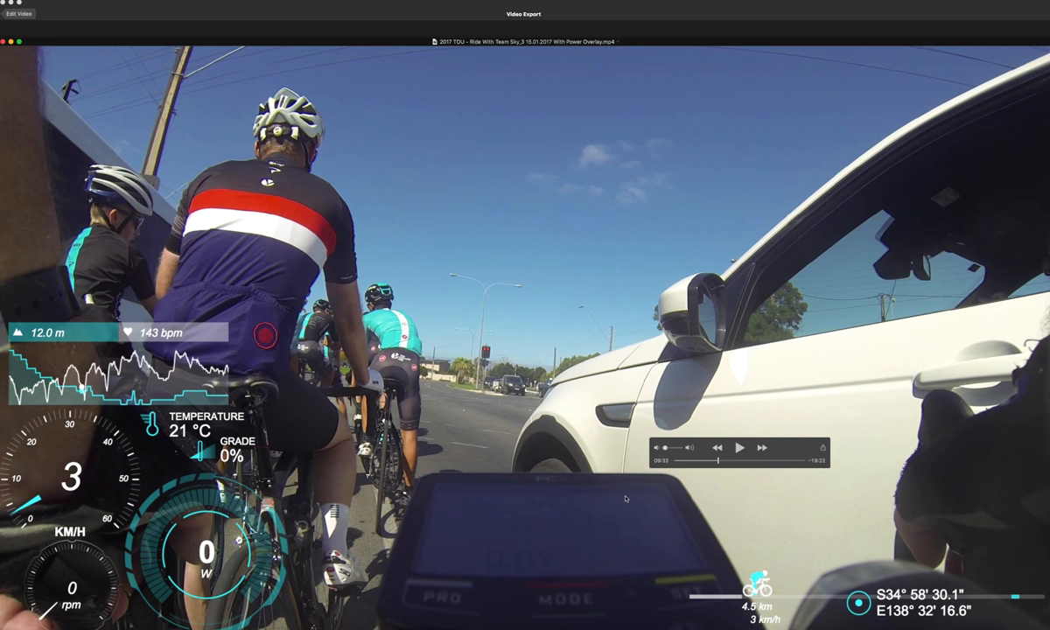
{"action": "mouse_move", "coordinate": [732, 459]}
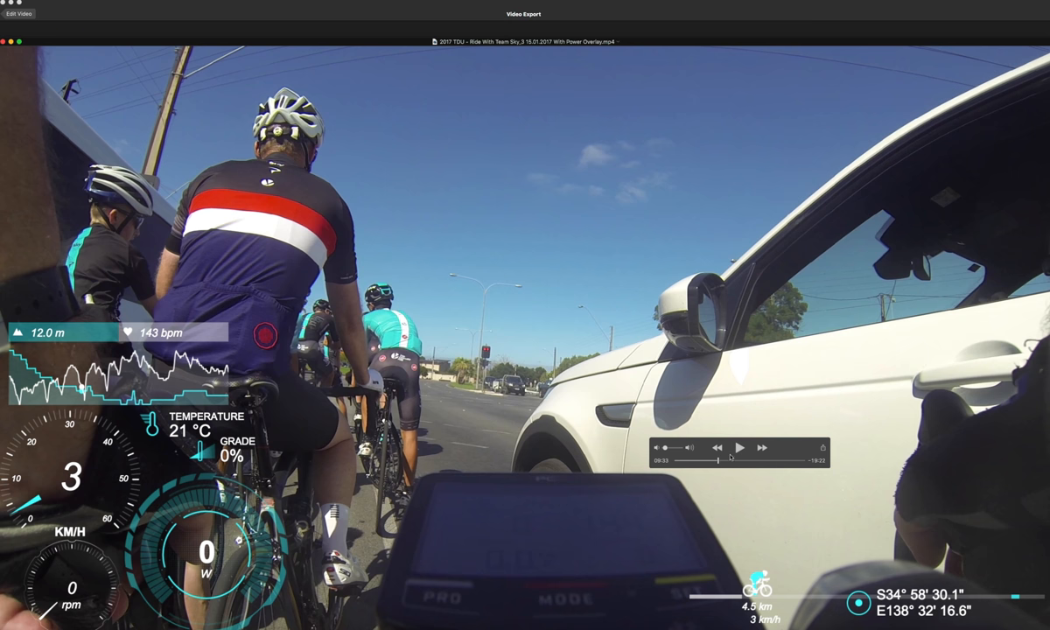
{"action": "mouse_move", "coordinate": [492, 507]}
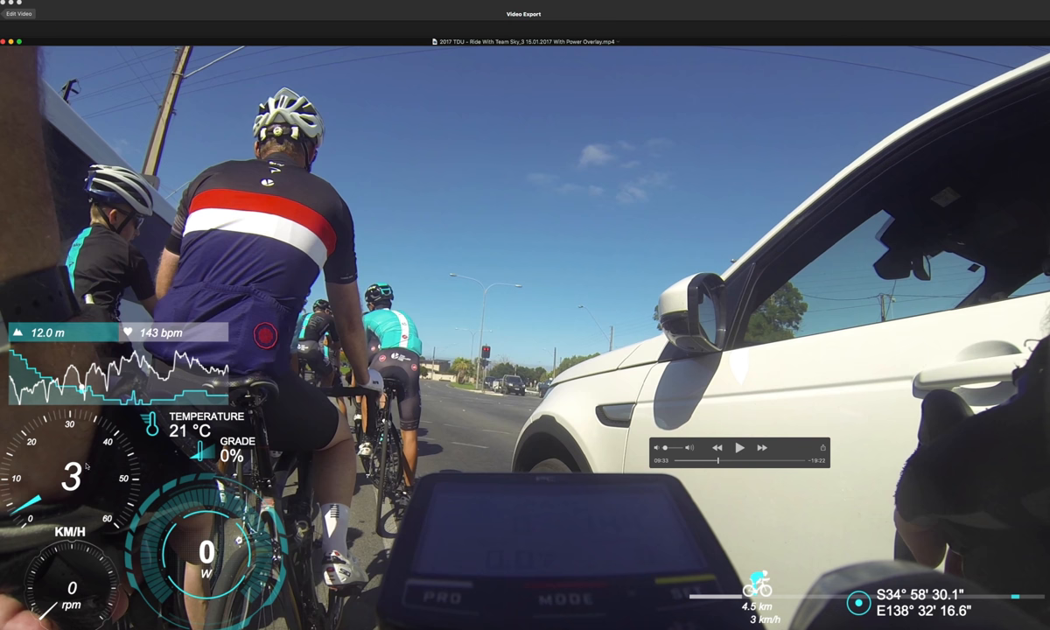
{"action": "mouse_move", "coordinate": [238, 422]}
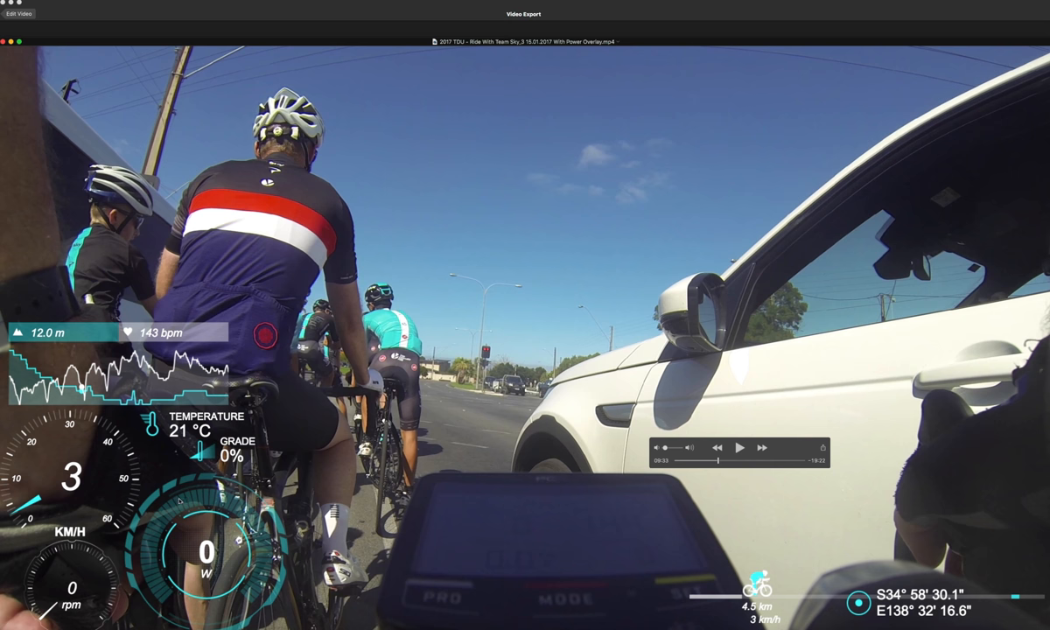
{"action": "mouse_move", "coordinate": [383, 439]}
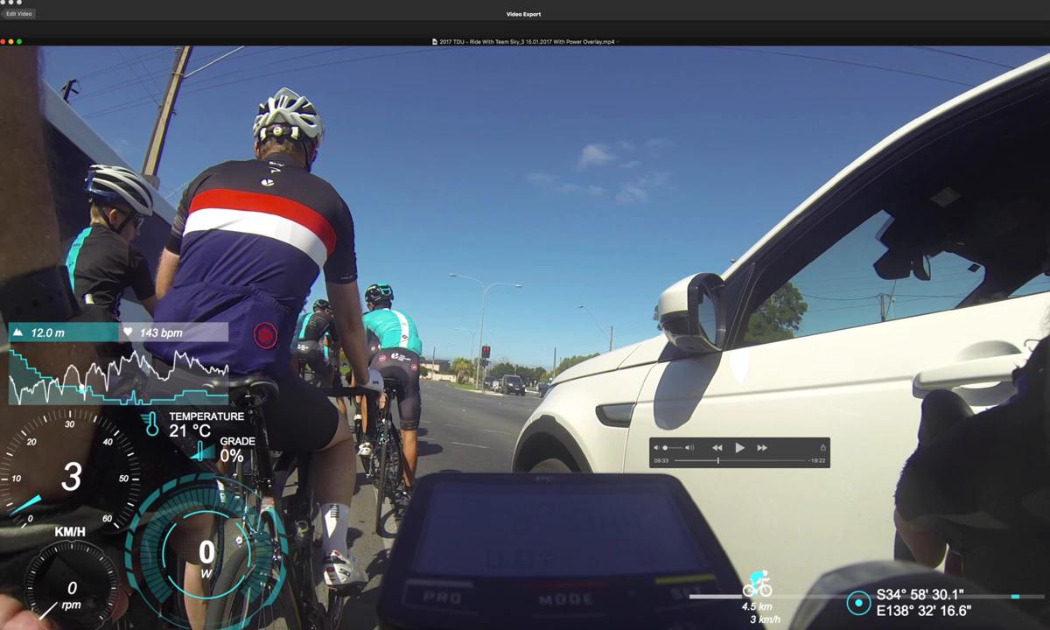